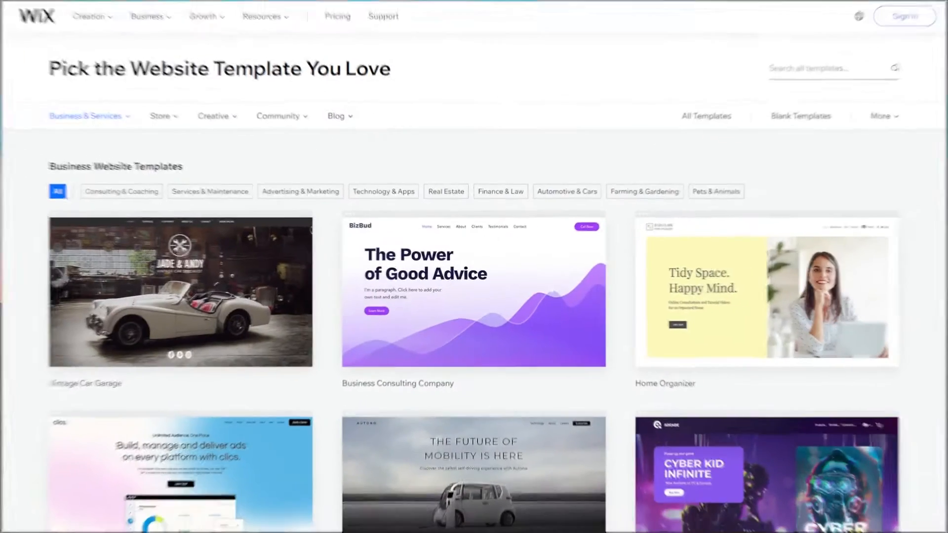
# Switch to the My Sites tab to view the account's existing Wix sites.
pyautogui.scroll(-3)
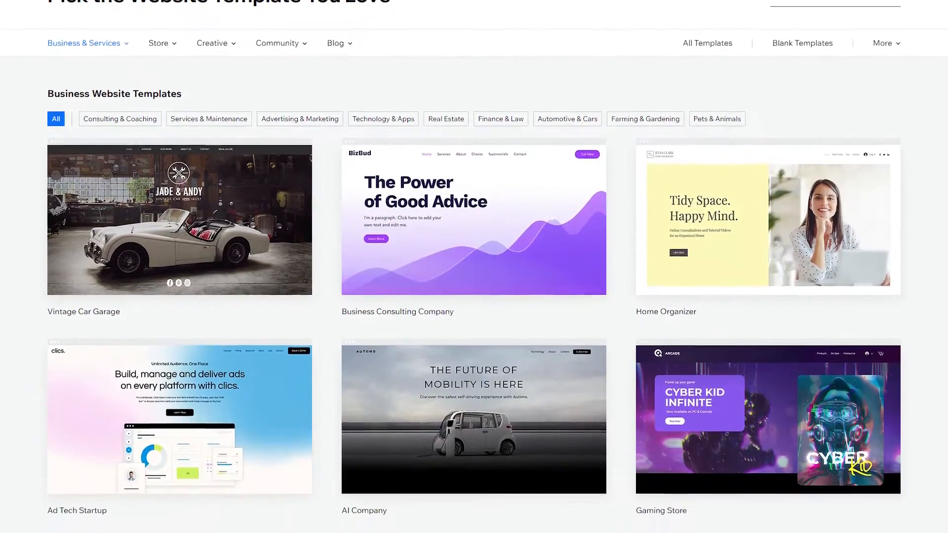
pyautogui.scroll(-3)
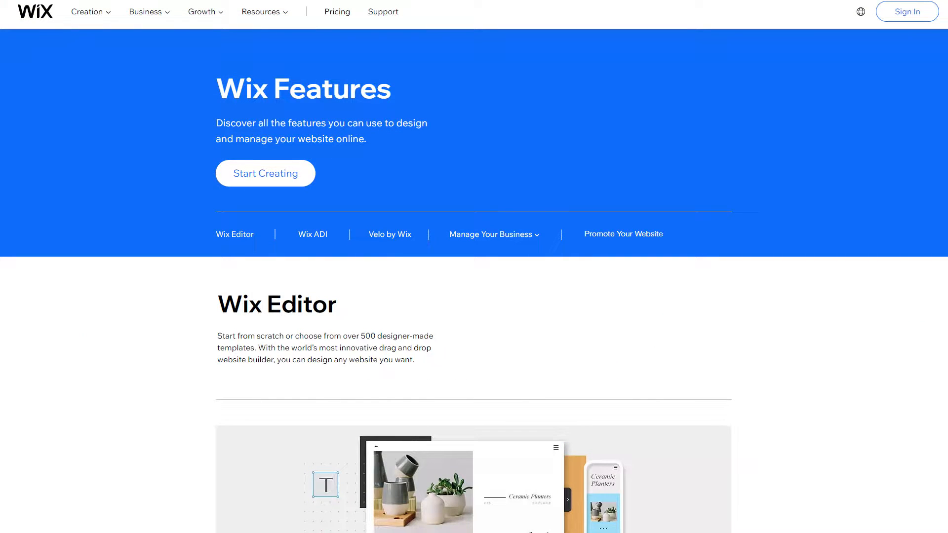
pyautogui.scroll(-3)
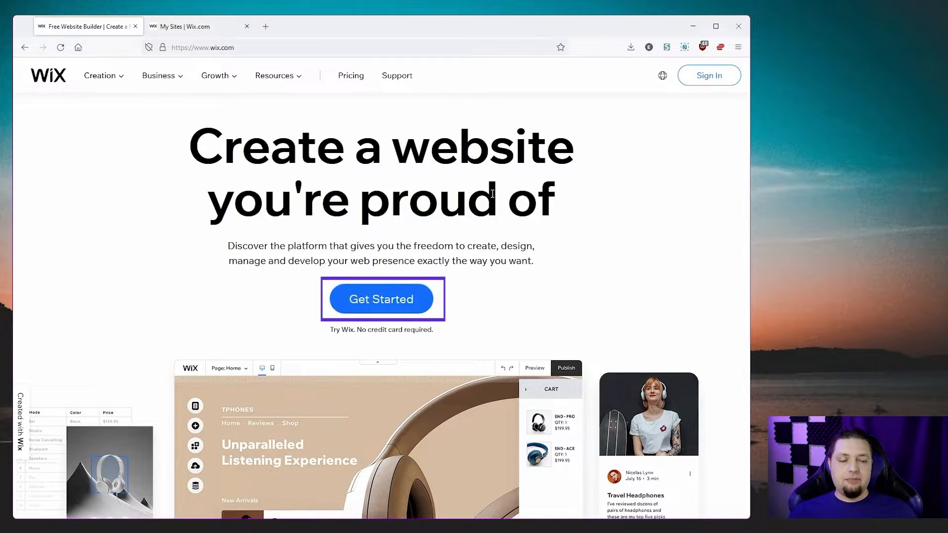
pyautogui.click(193, 26)
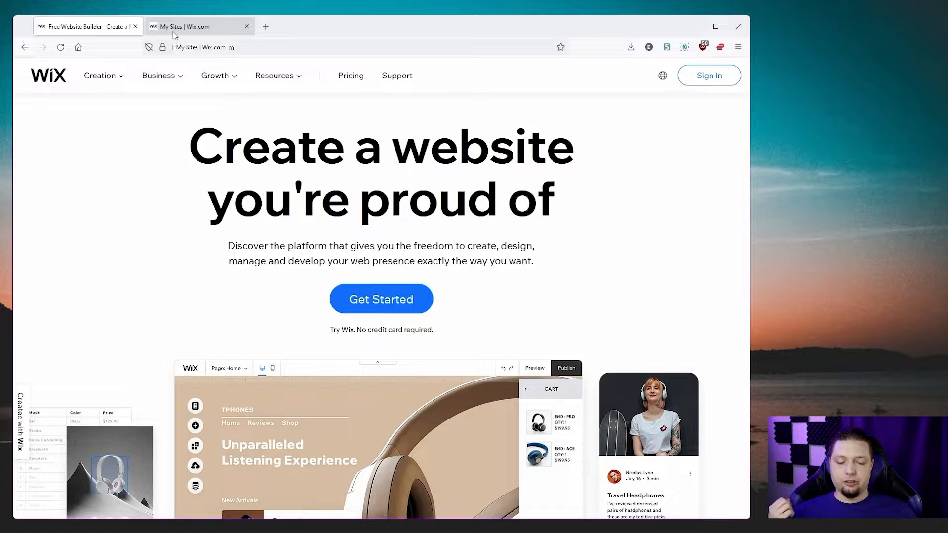
pyautogui.click(200, 26)
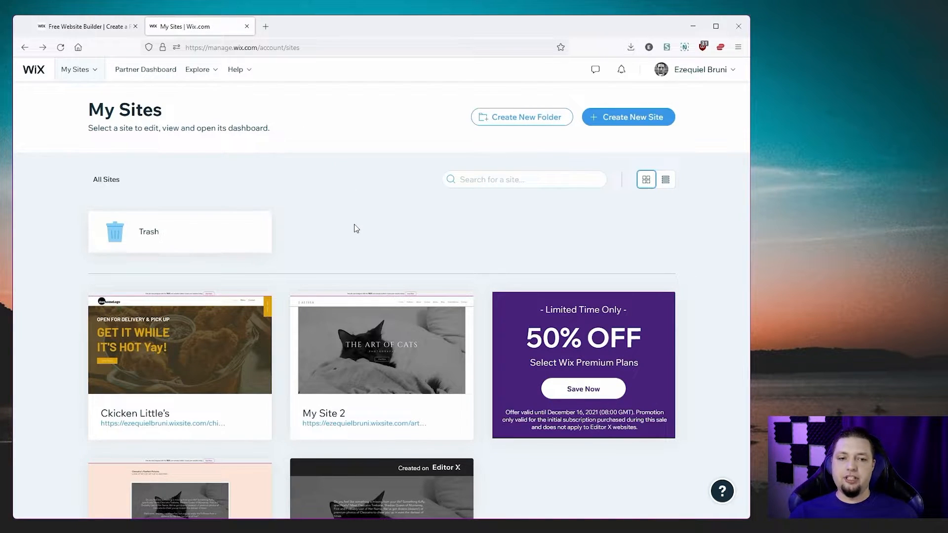
pyautogui.moveTo(347, 201)
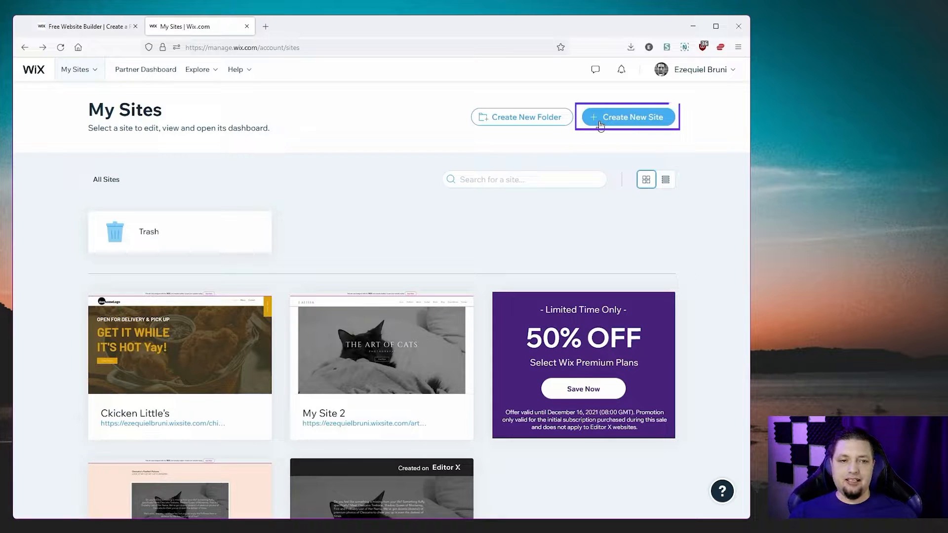
# Create a new site on the classic Wix platform with website type 'Pottery Shop'.
pyautogui.click(627, 116)
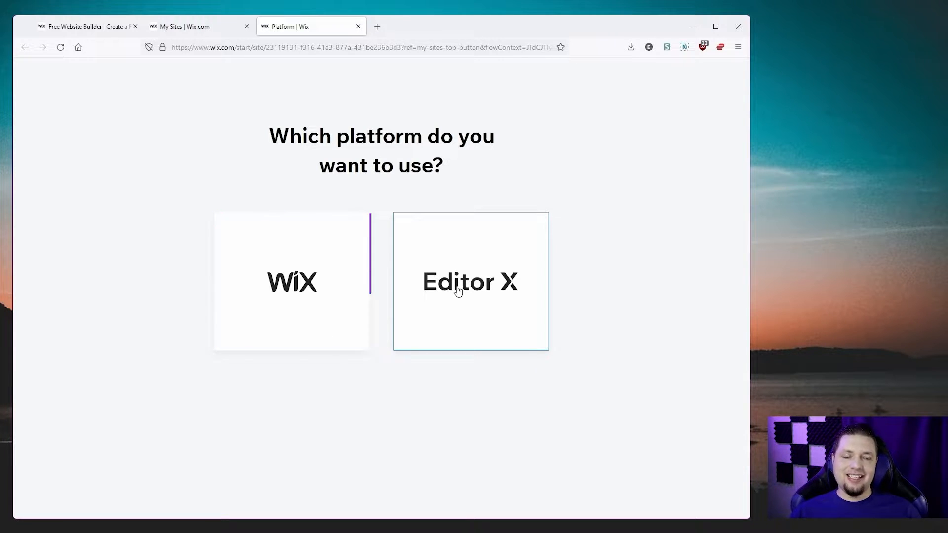
pyautogui.click(471, 281)
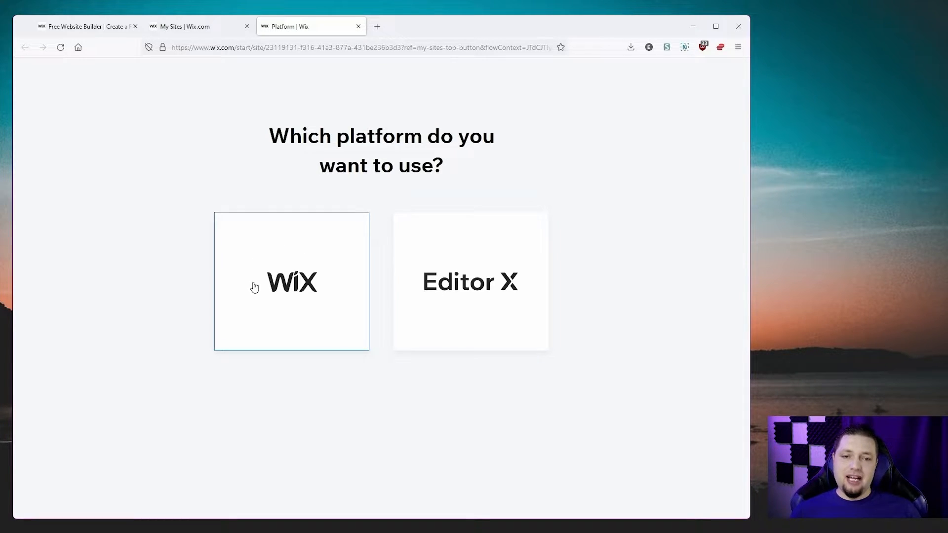
pyautogui.click(292, 280)
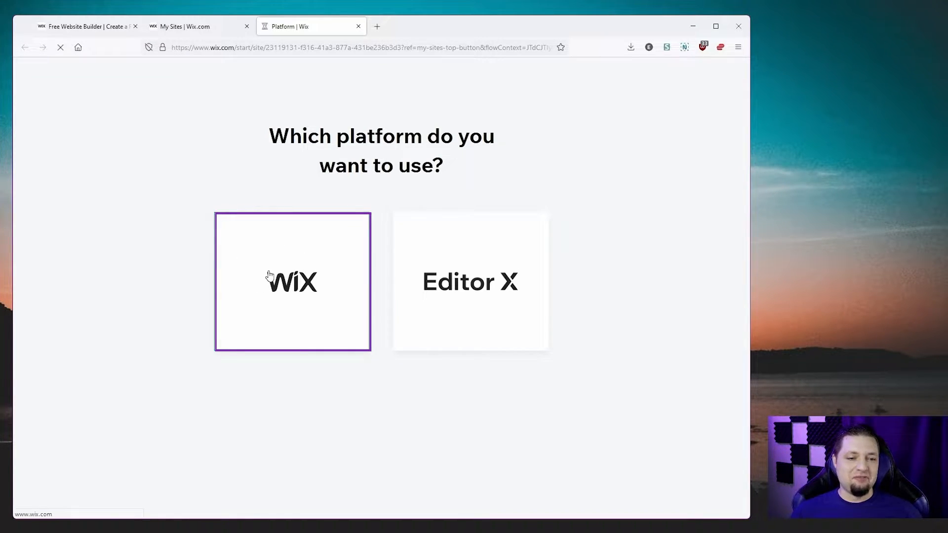
pyautogui.click(293, 281)
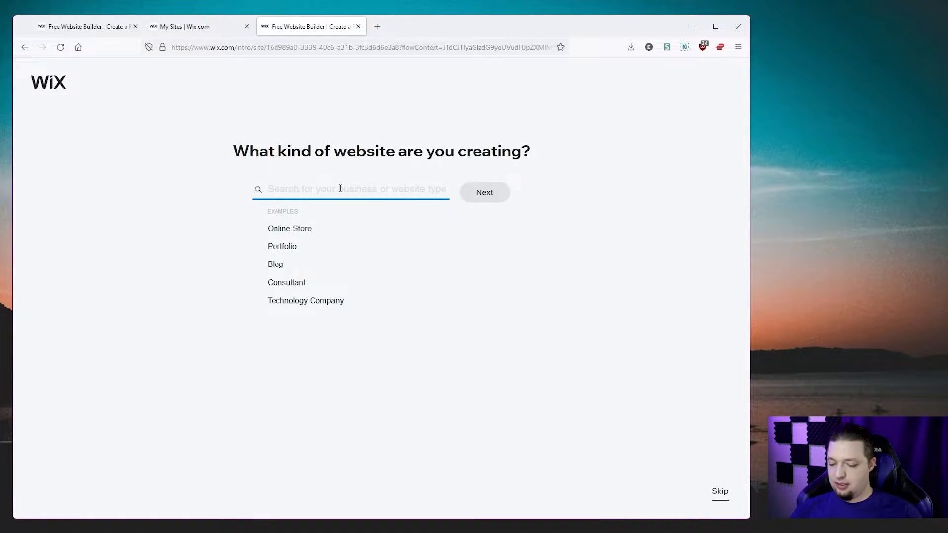
pyautogui.write('potte')
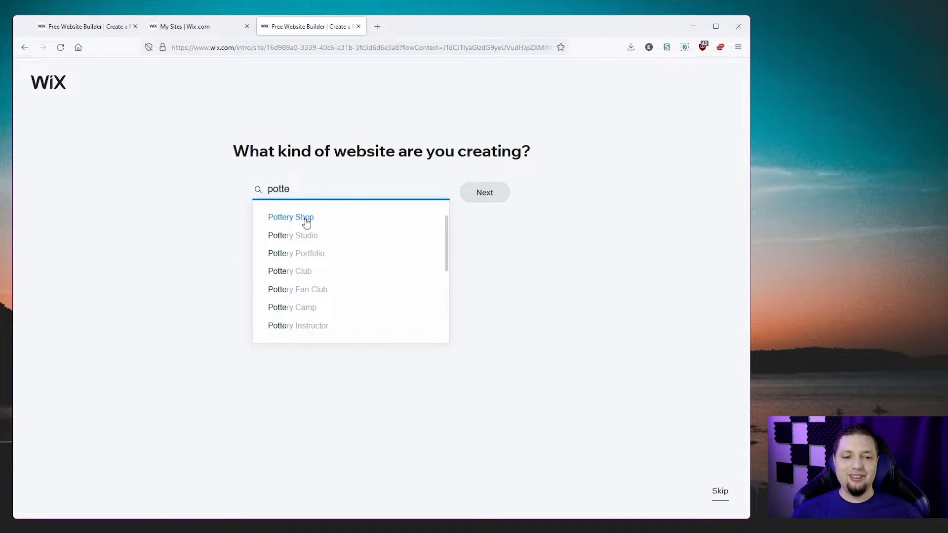
pyautogui.click(291, 217)
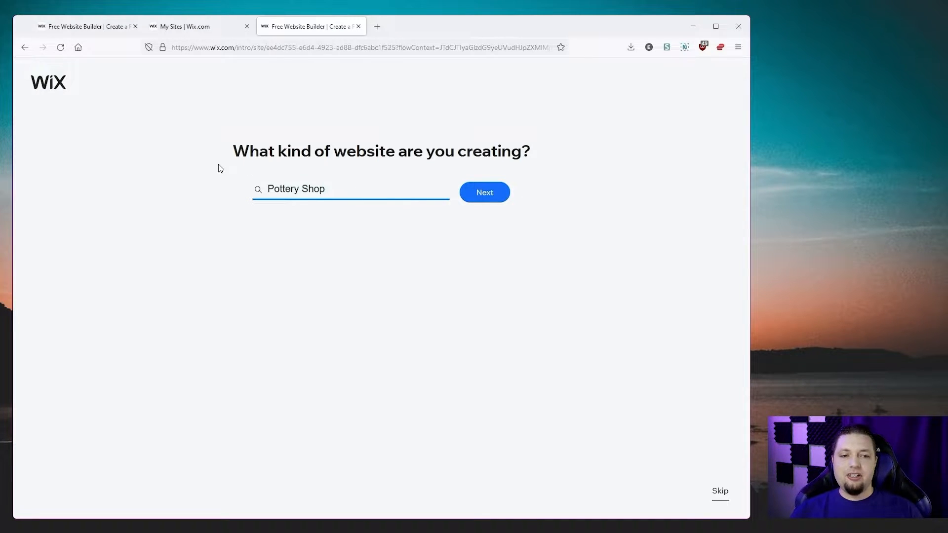
# Submit the Pottery Shop type to reach the ADI-or-template choice page.
pyautogui.click(484, 192)
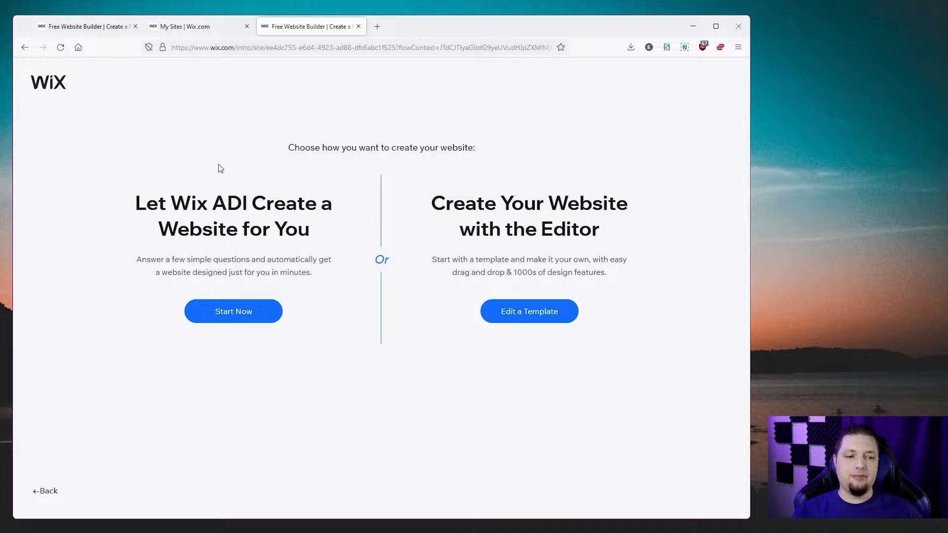
pyautogui.moveTo(356, 219)
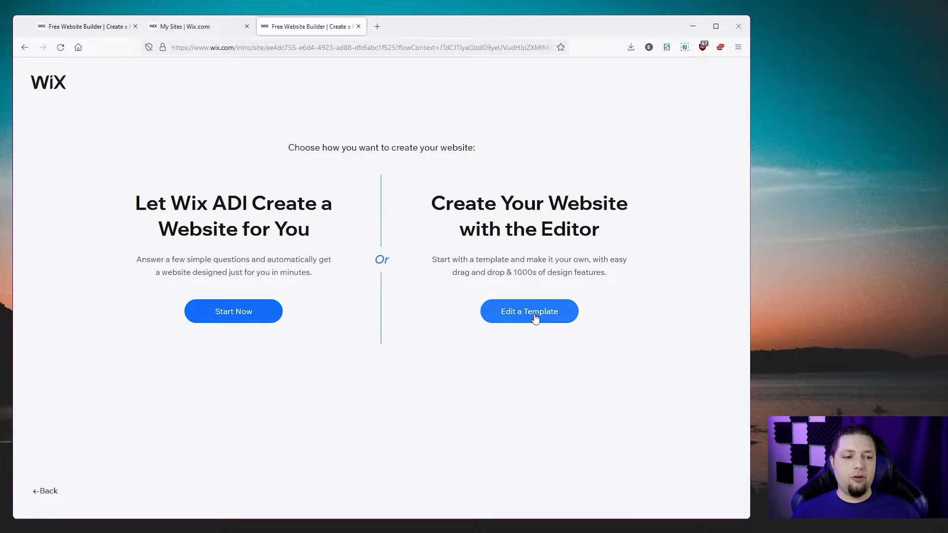
# Choose Edit a Template and open the Ceramic Store template from the Pottery Shop results.
pyautogui.click(528, 312)
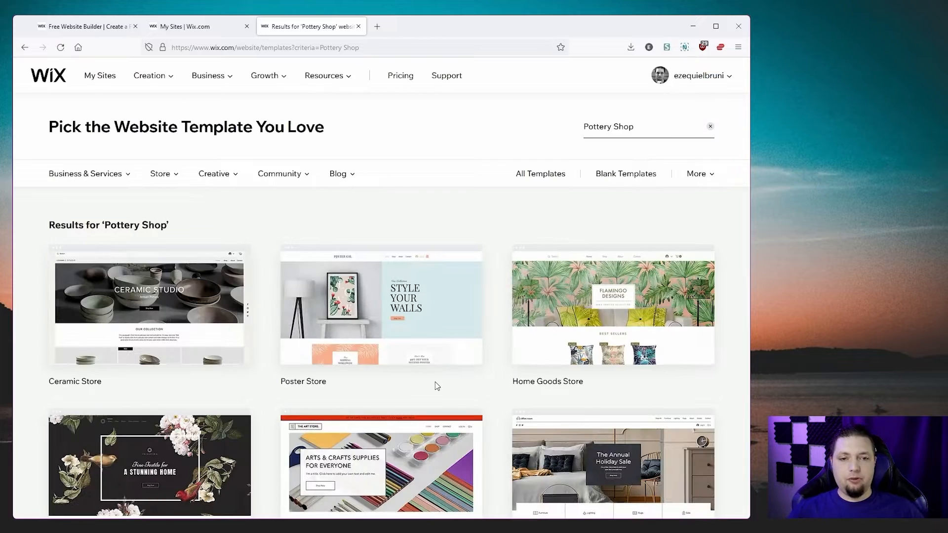
pyautogui.scroll(-3)
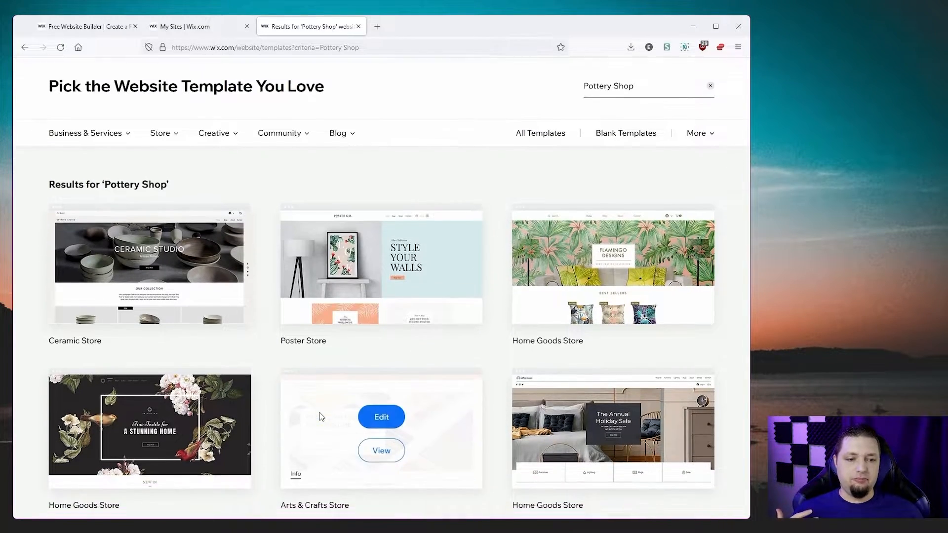
pyautogui.scroll(-3)
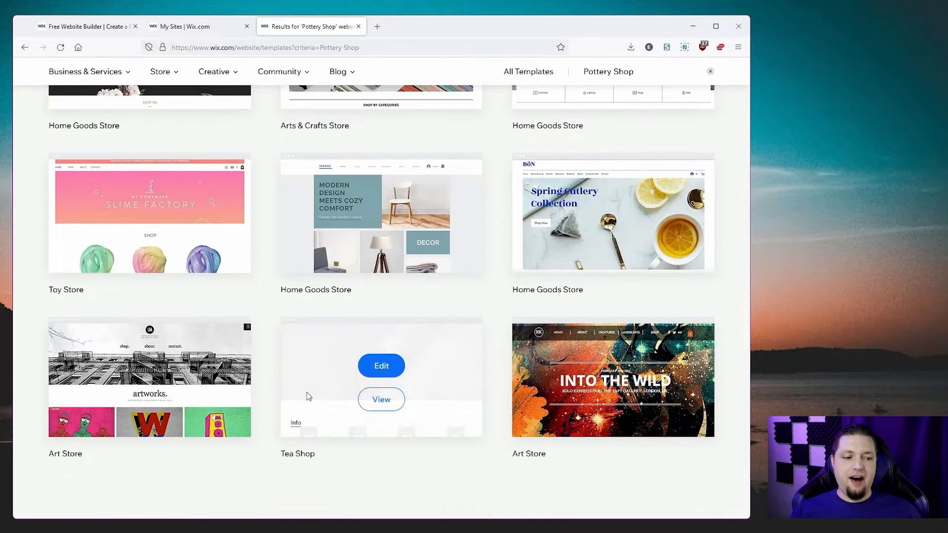
pyautogui.scroll(-3)
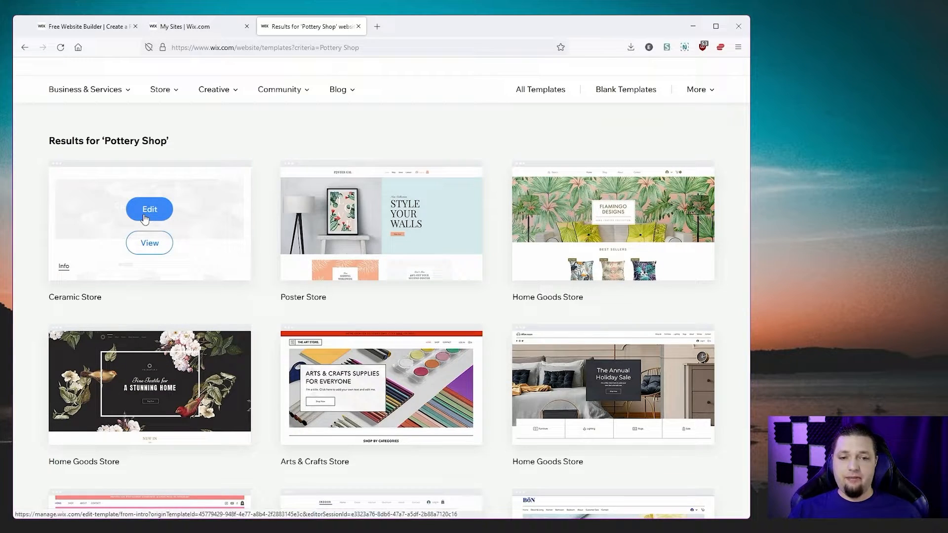
pyautogui.click(149, 208)
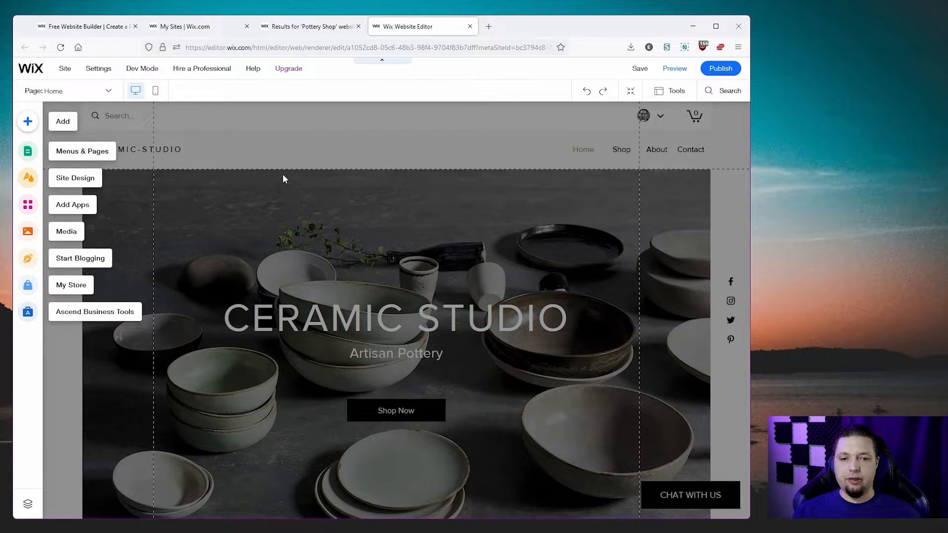
pyautogui.moveTo(321, 153)
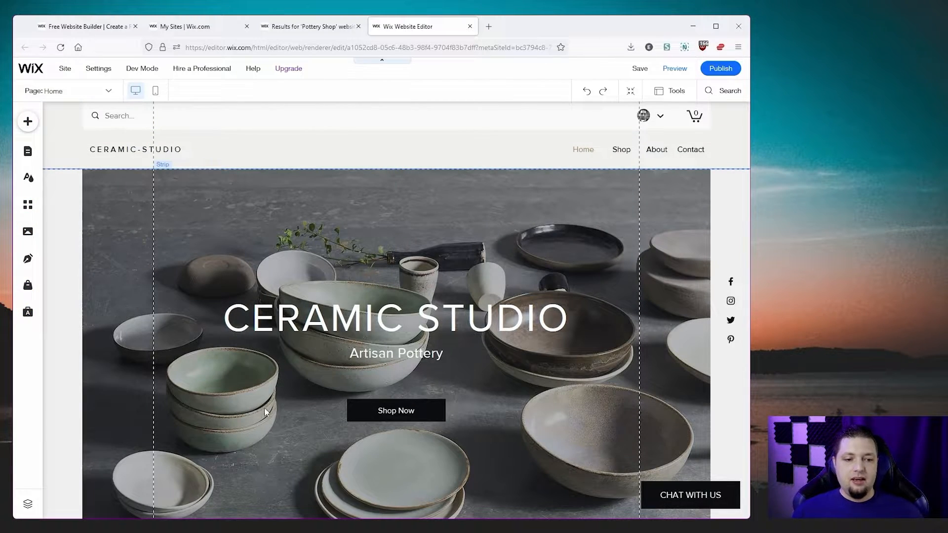
pyautogui.scroll(-3)
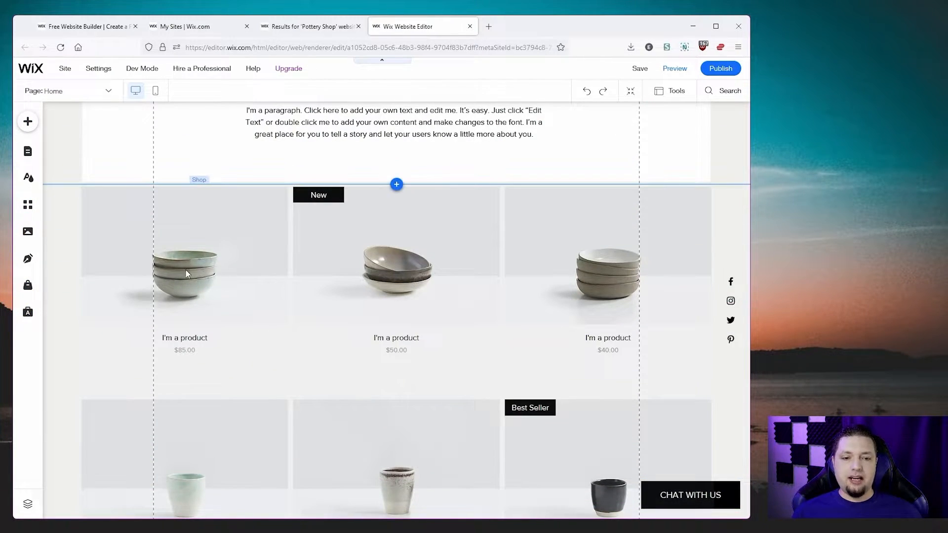
pyautogui.scroll(-3)
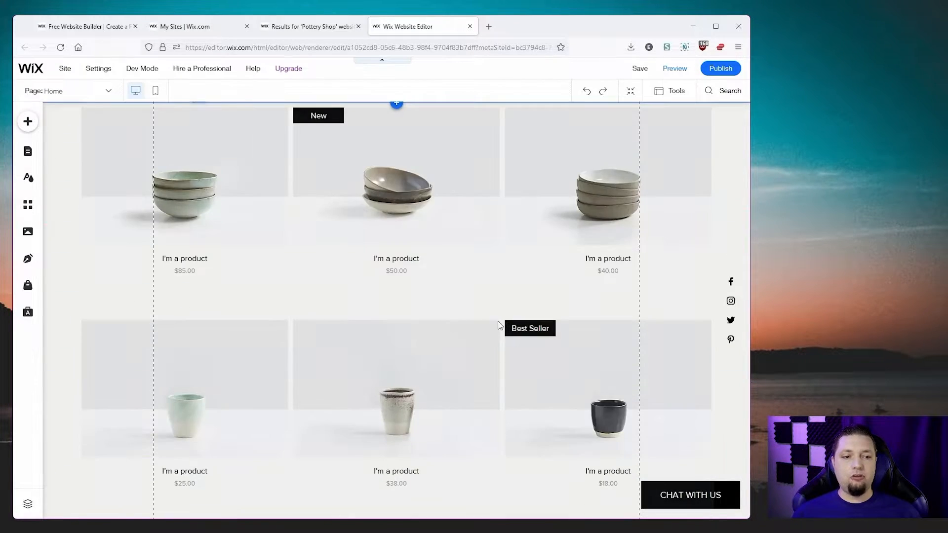
pyautogui.scroll(-3)
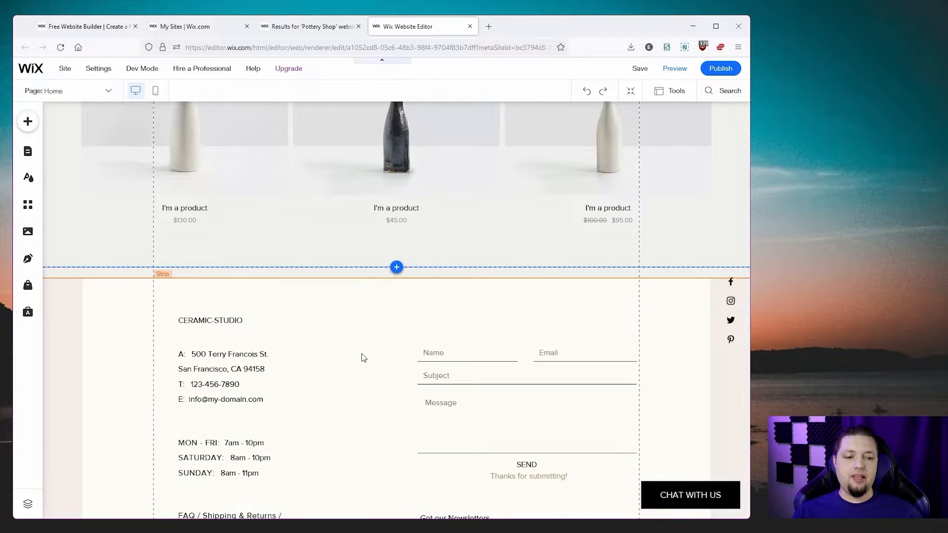
pyautogui.scroll(3)
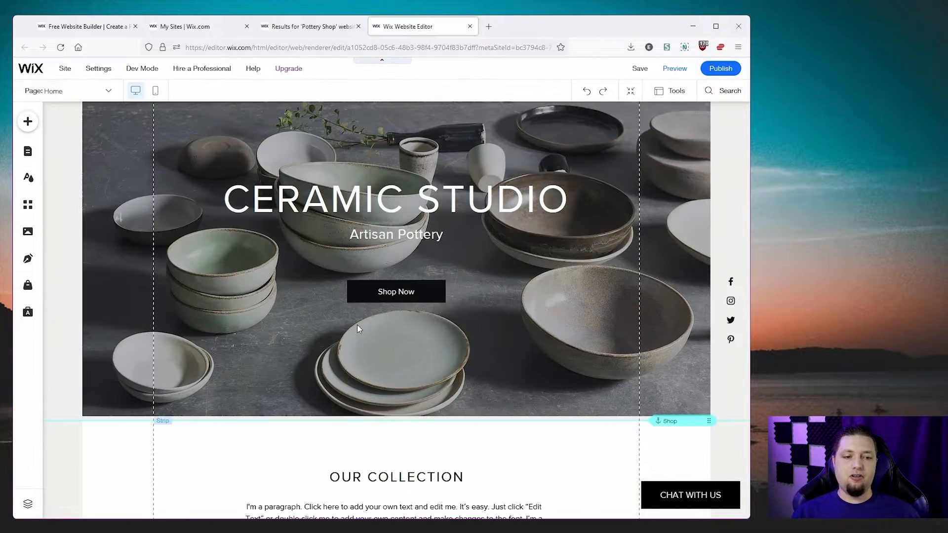
pyautogui.scroll(-3)
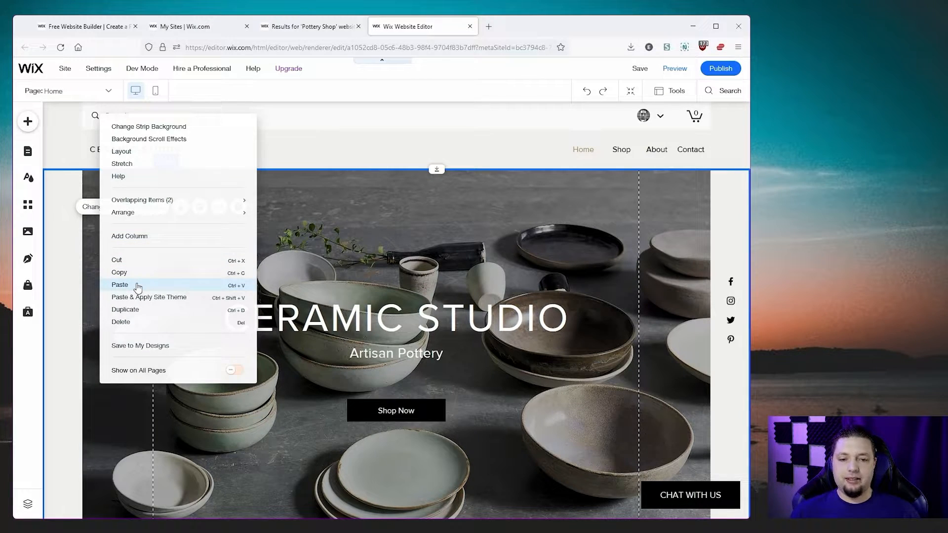
# Set the hero strip background to the pottery-wheel hands photo from Site Files.
pyautogui.click(148, 126)
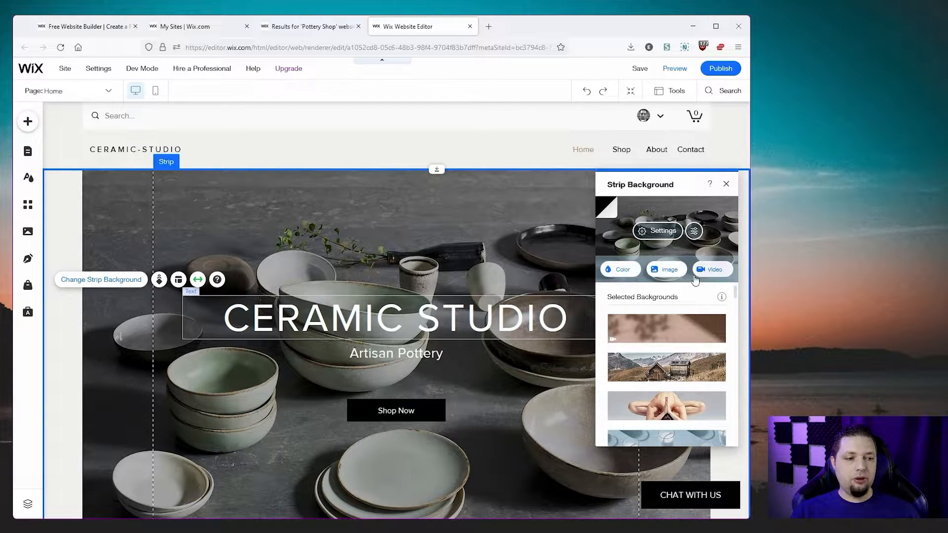
pyautogui.click(665, 269)
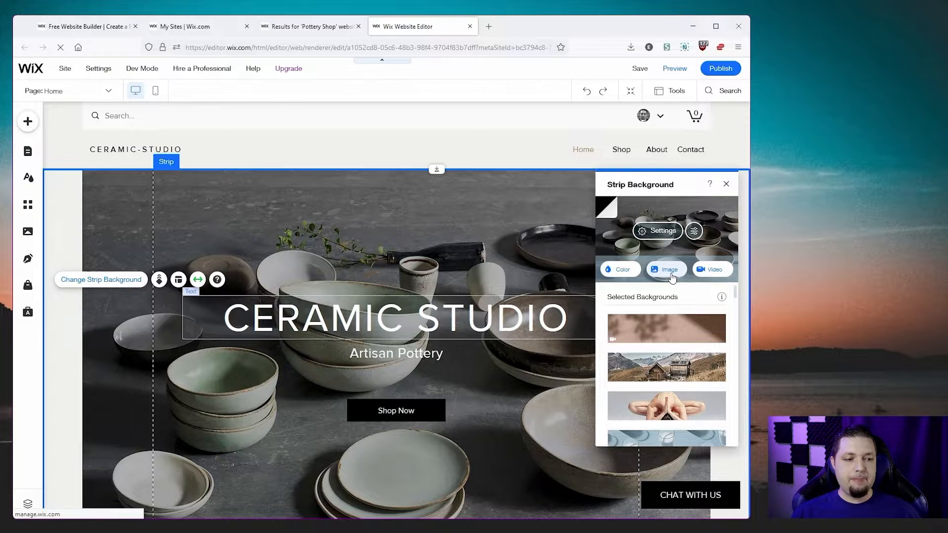
pyautogui.click(666, 269)
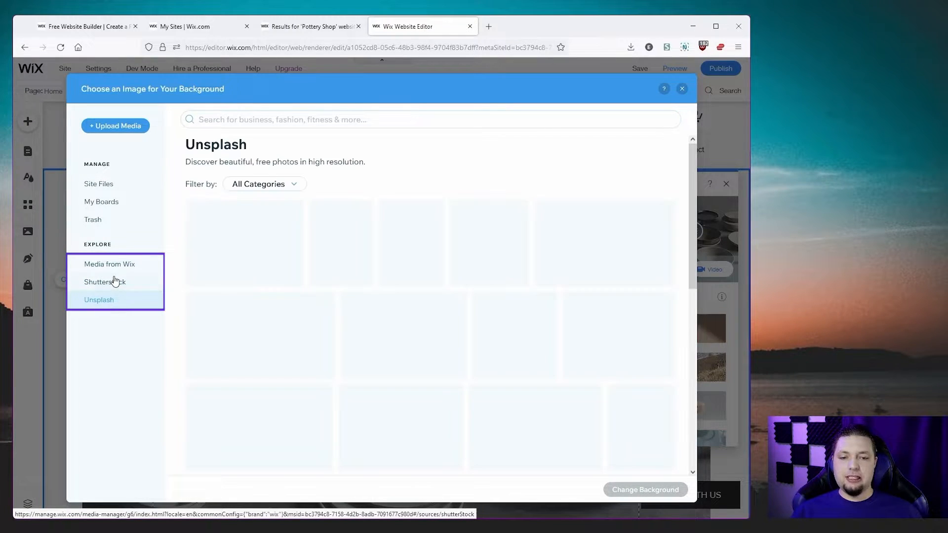
pyautogui.click(105, 282)
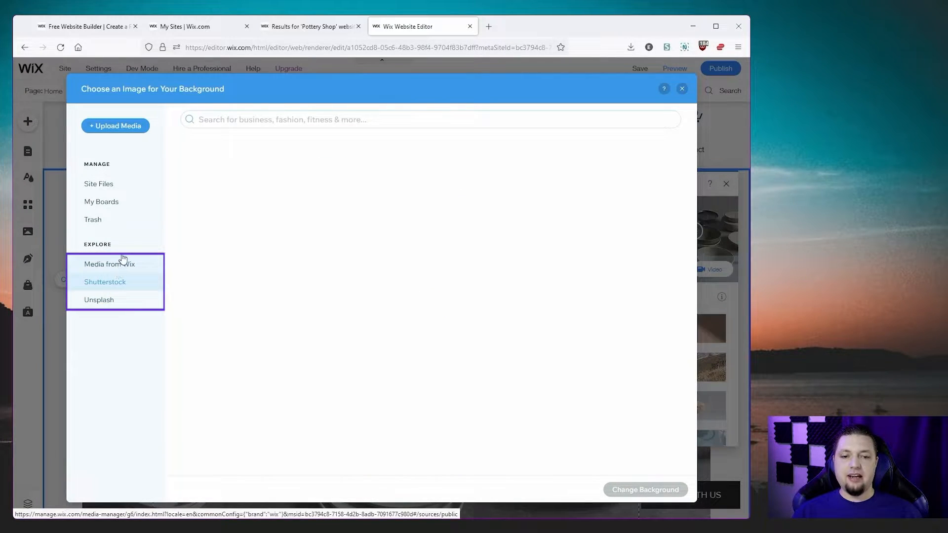
pyautogui.click(109, 264)
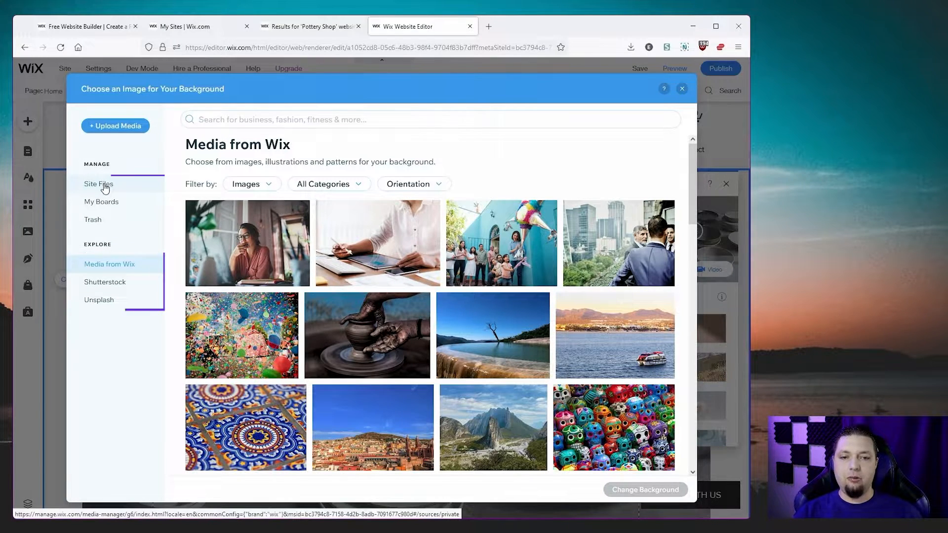
pyautogui.click(98, 183)
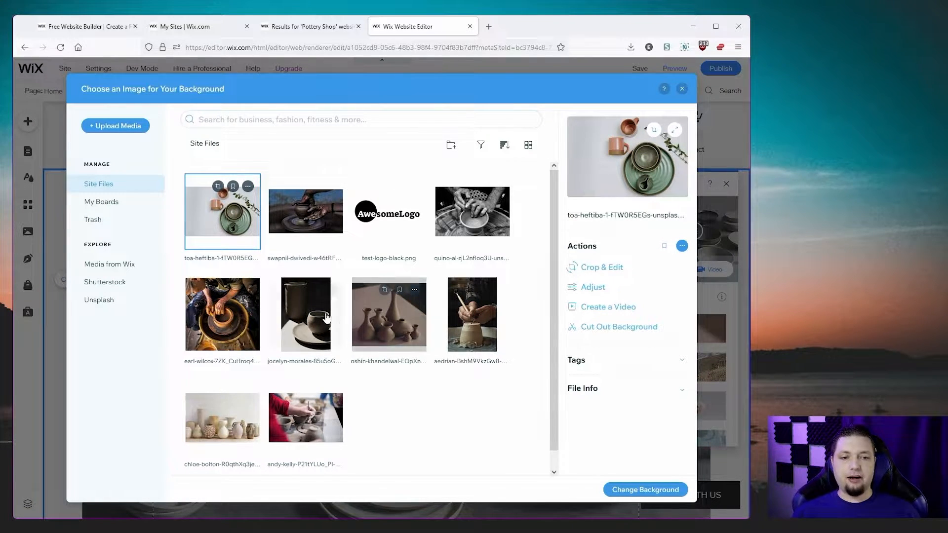
pyautogui.click(305, 211)
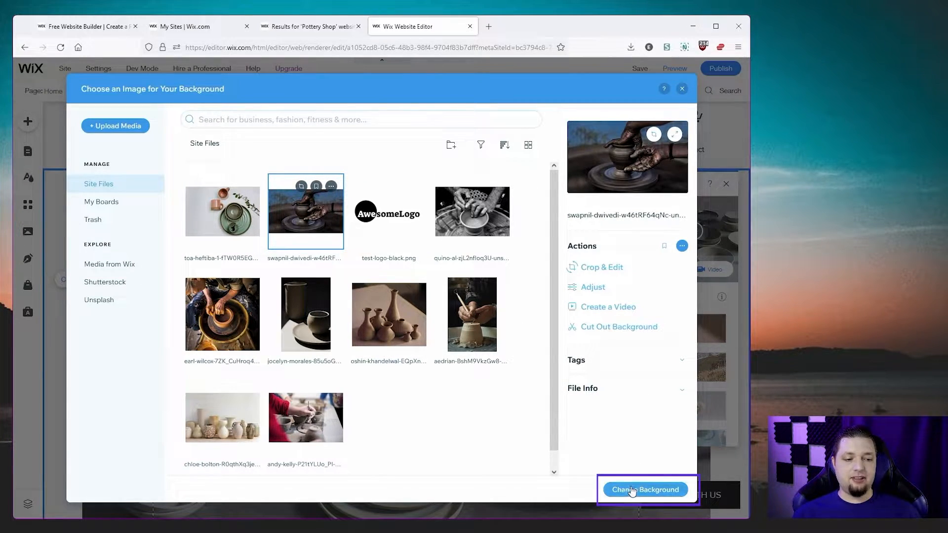
pyautogui.click(646, 489)
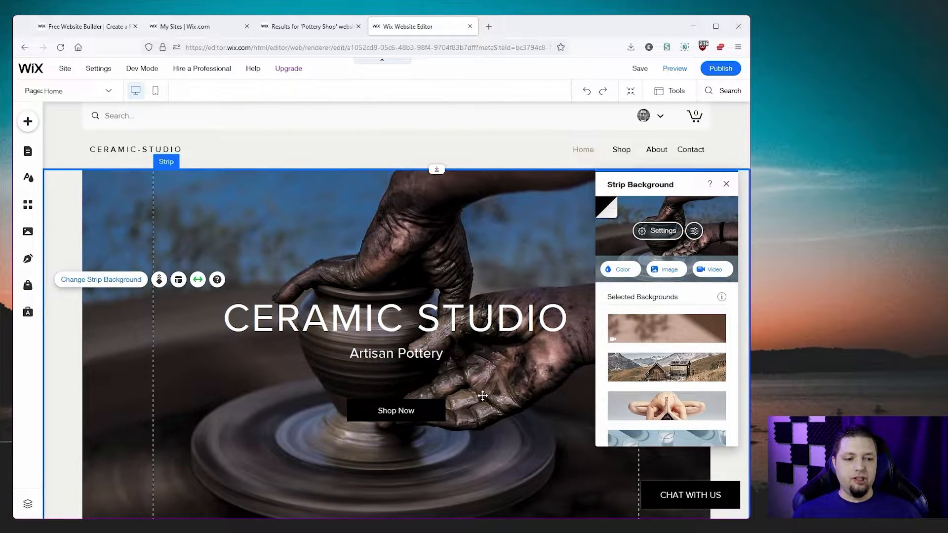
# Add the AwesomeLogo image from Site Files to the page.
pyautogui.click(396, 318)
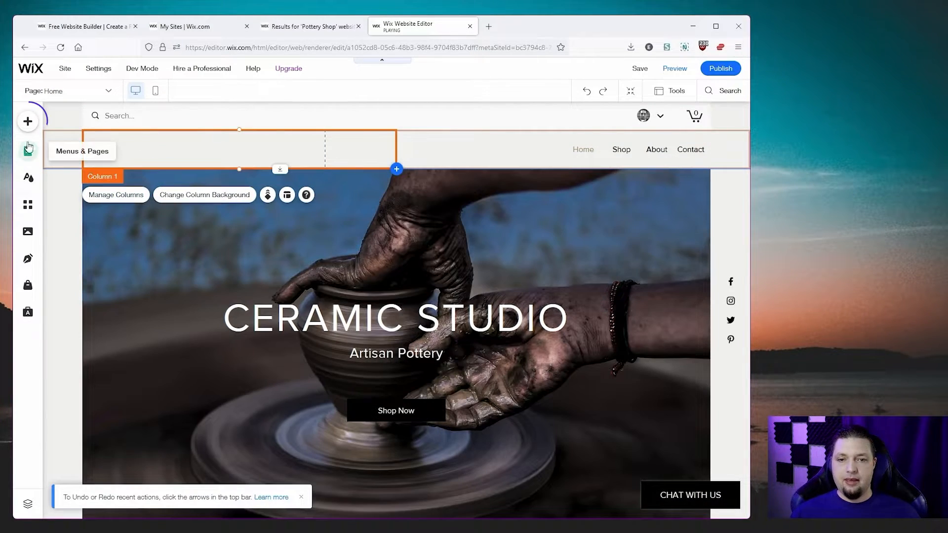
pyautogui.click(28, 122)
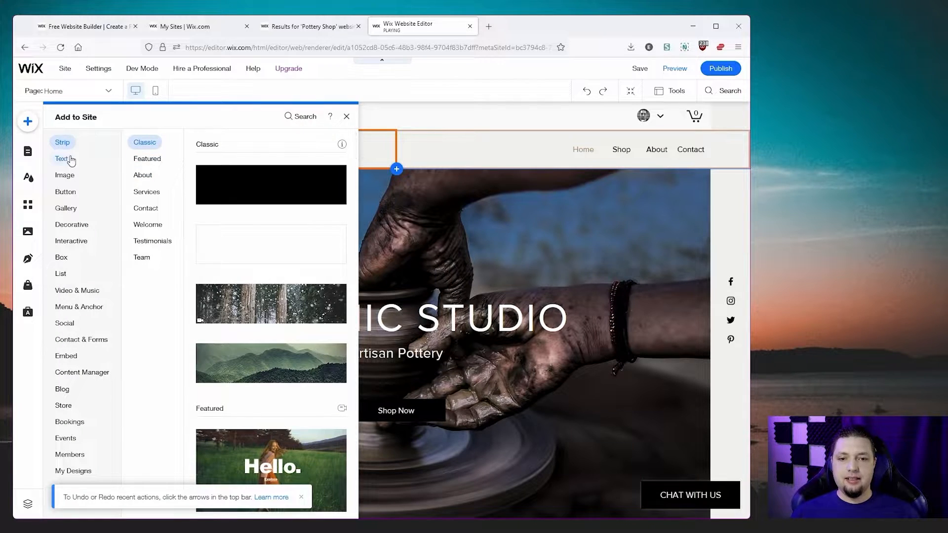
pyautogui.click(65, 175)
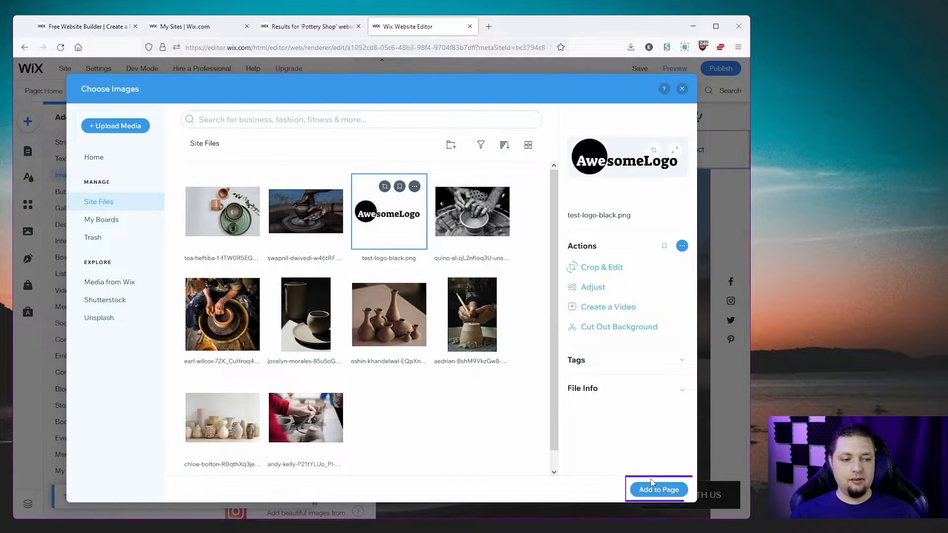
pyautogui.click(657, 489)
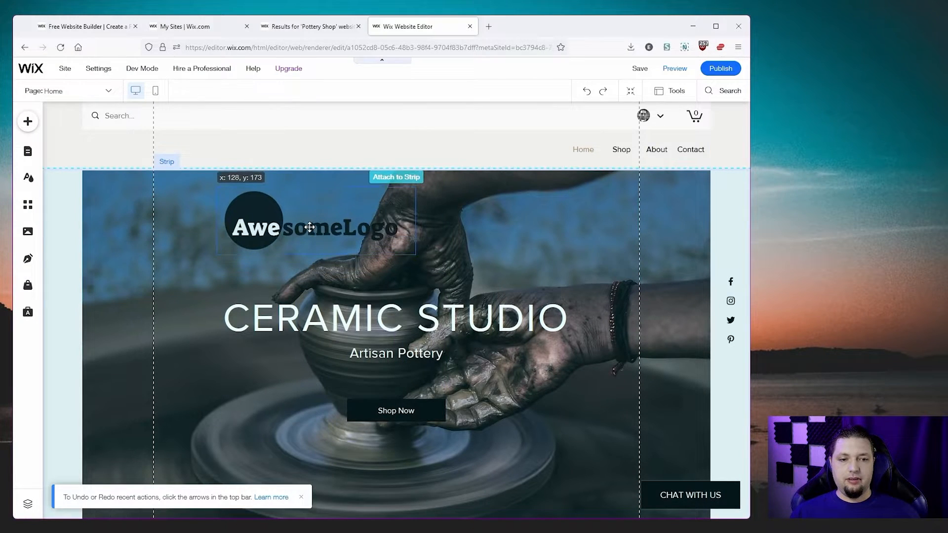
# Shrink the logo and place it at the header's left edge beside the menu.
pyautogui.click(308, 227)
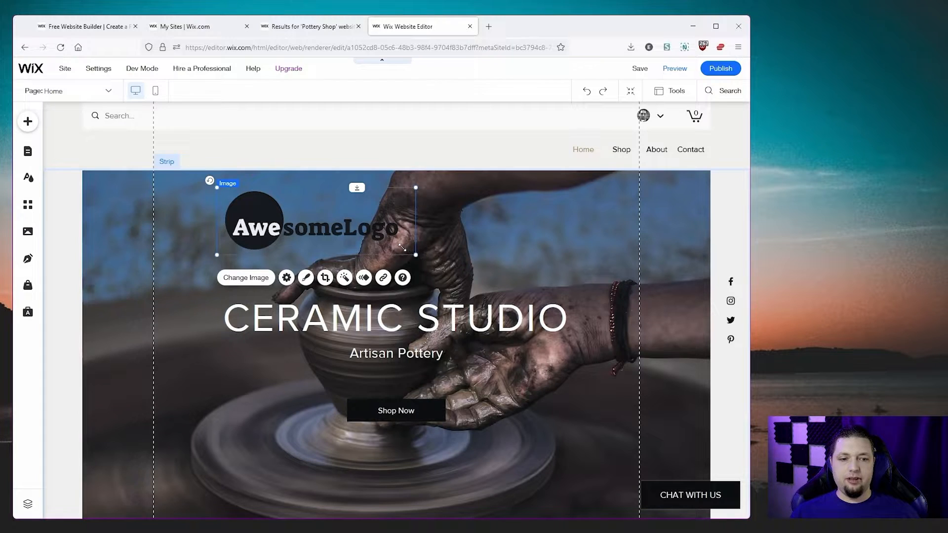
pyautogui.moveTo(397, 252); pyautogui.dragTo(311, 222)
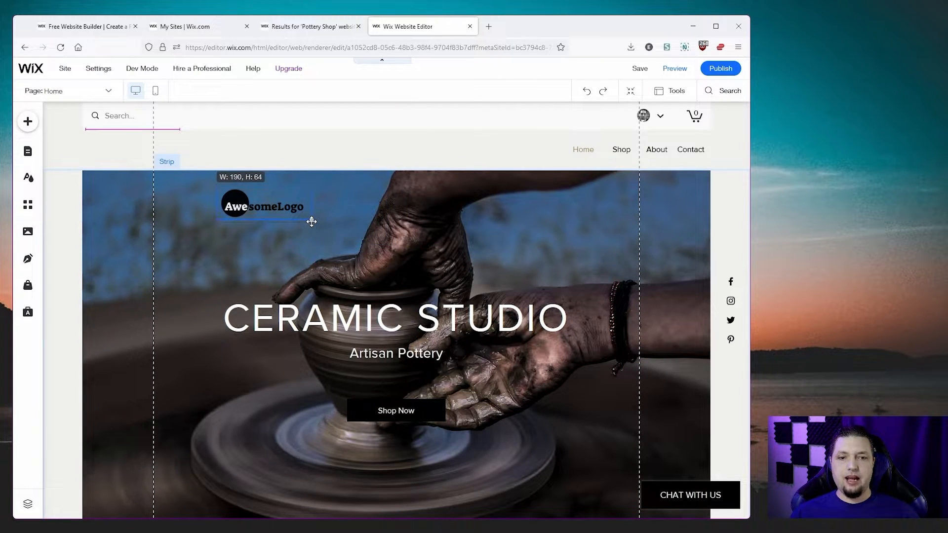
pyautogui.moveTo(263, 205); pyautogui.dragTo(200, 154)
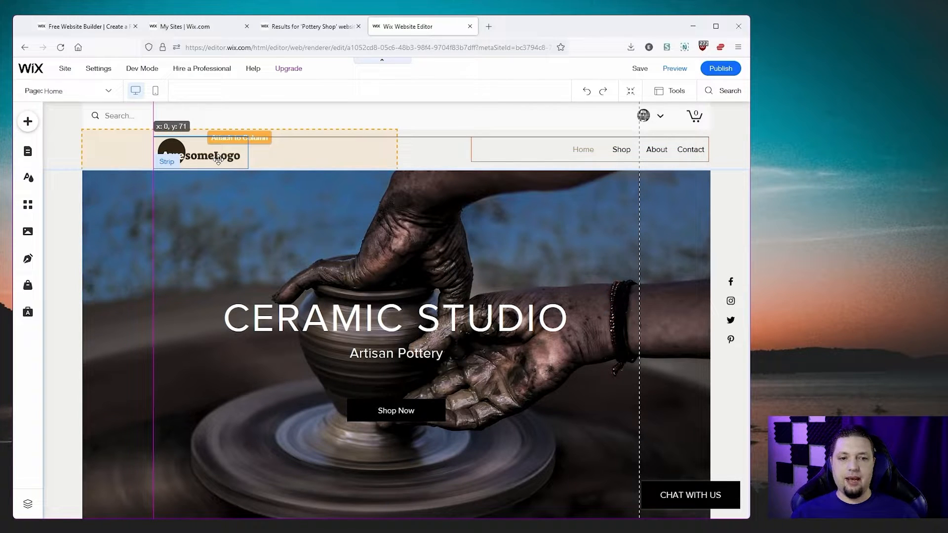
pyautogui.click(199, 153)
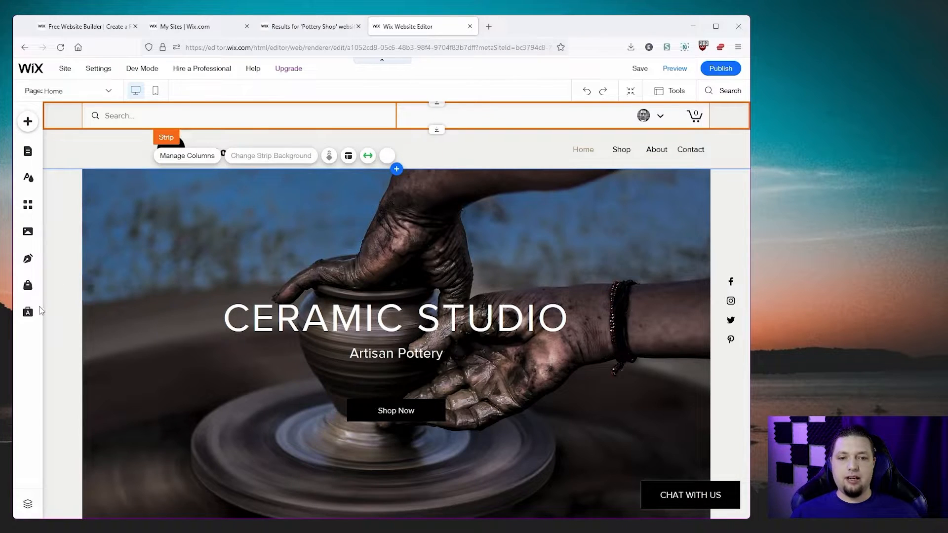
pyautogui.click(199, 150)
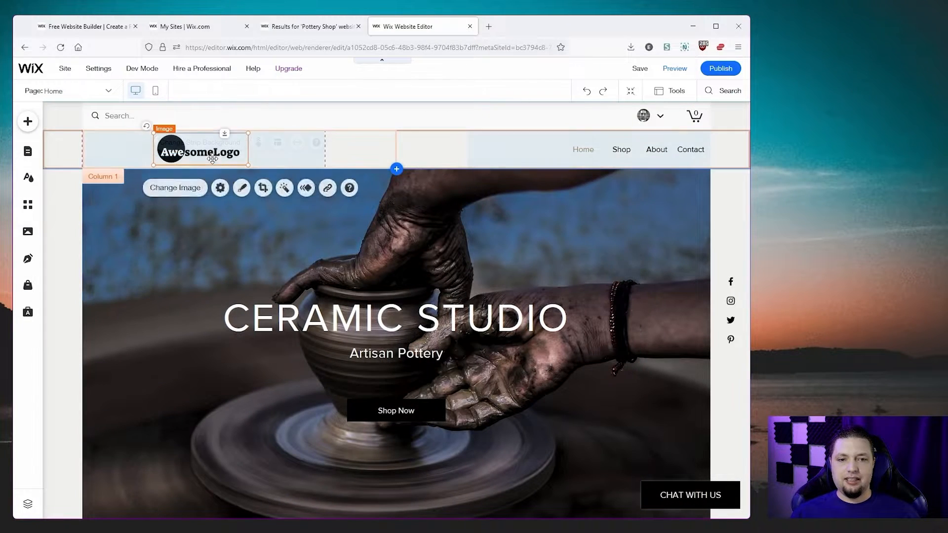
pyautogui.moveTo(200, 150); pyautogui.dragTo(125, 153)
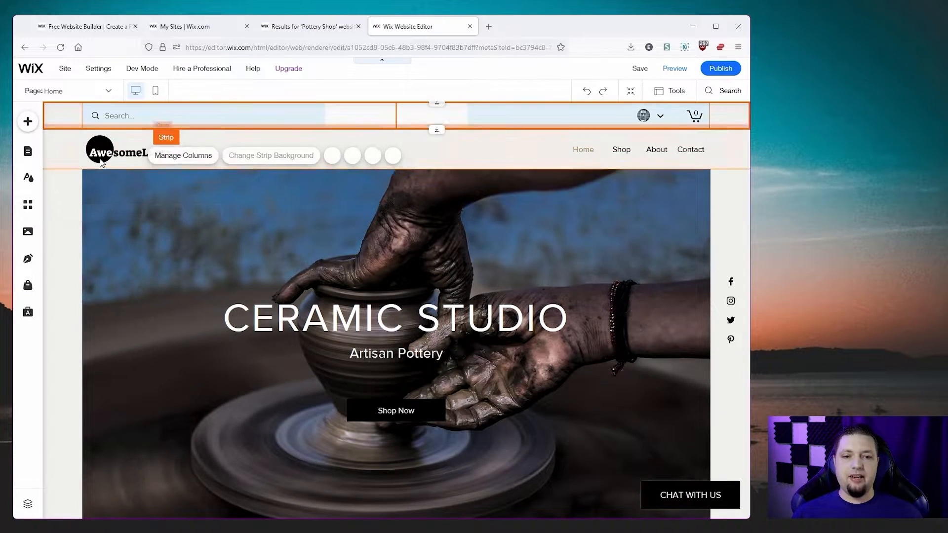
pyautogui.scroll(-3)
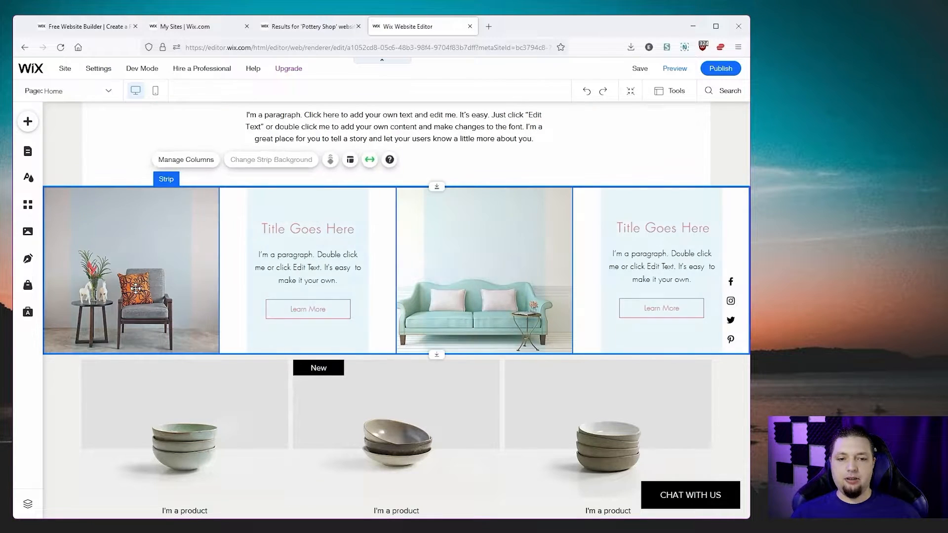
# Replace Column 1's chair photo background with the clay vases photo from Site Files.
pyautogui.click(130, 271)
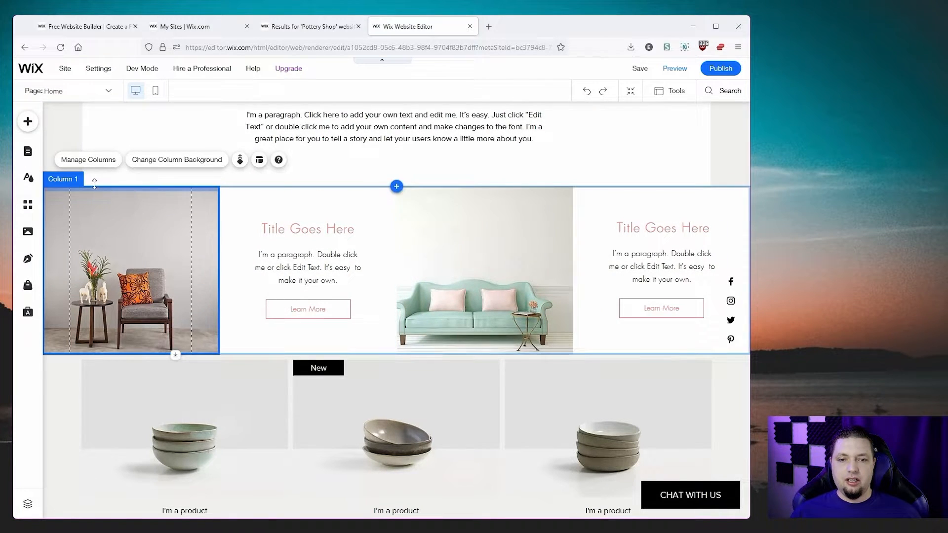
pyautogui.click(177, 160)
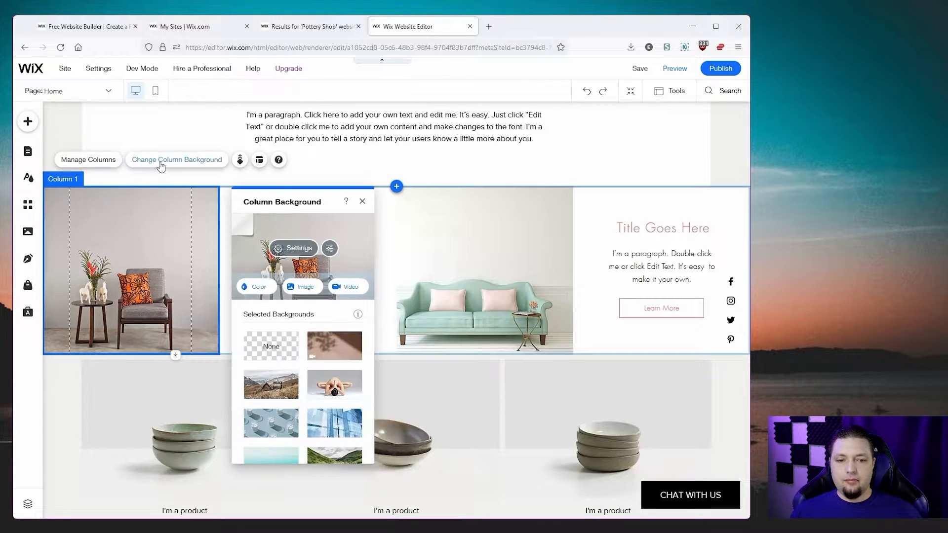
pyautogui.click(301, 286)
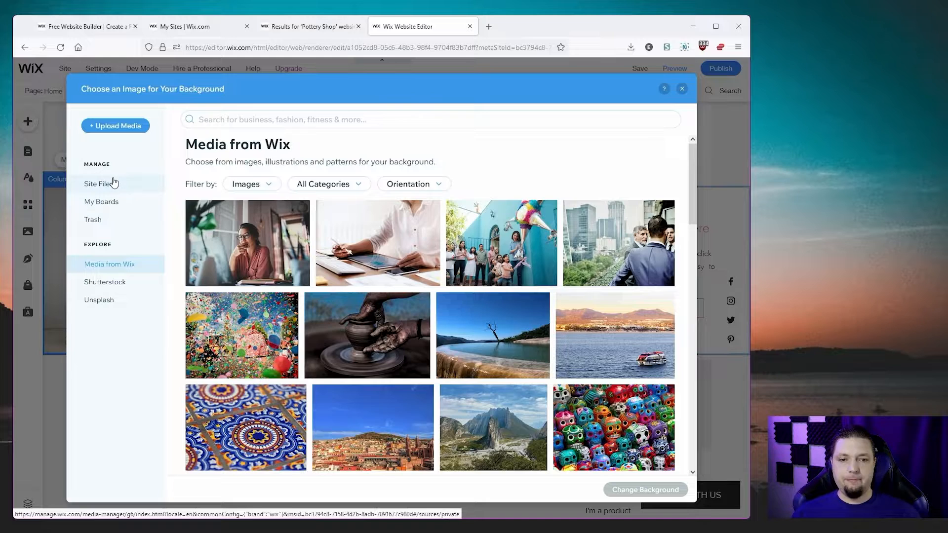
pyautogui.click(98, 183)
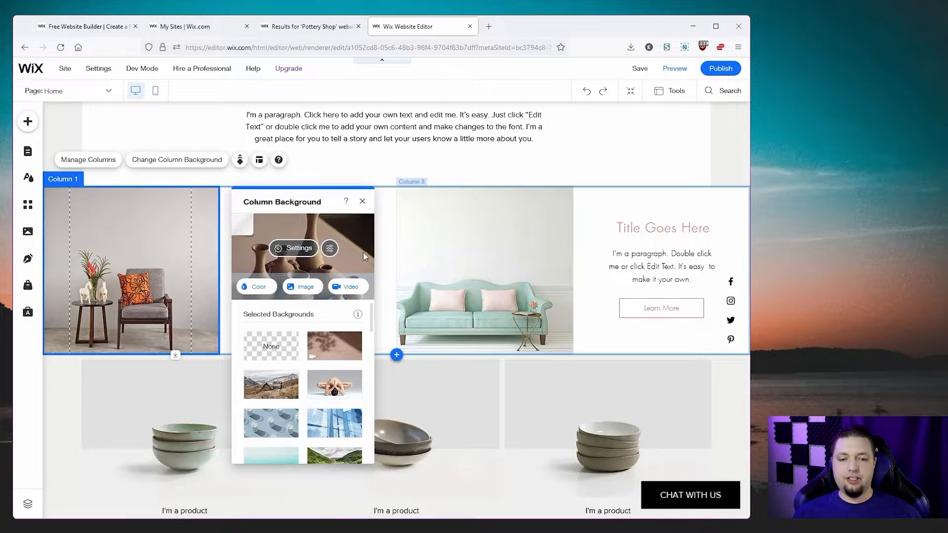
pyautogui.click(362, 201)
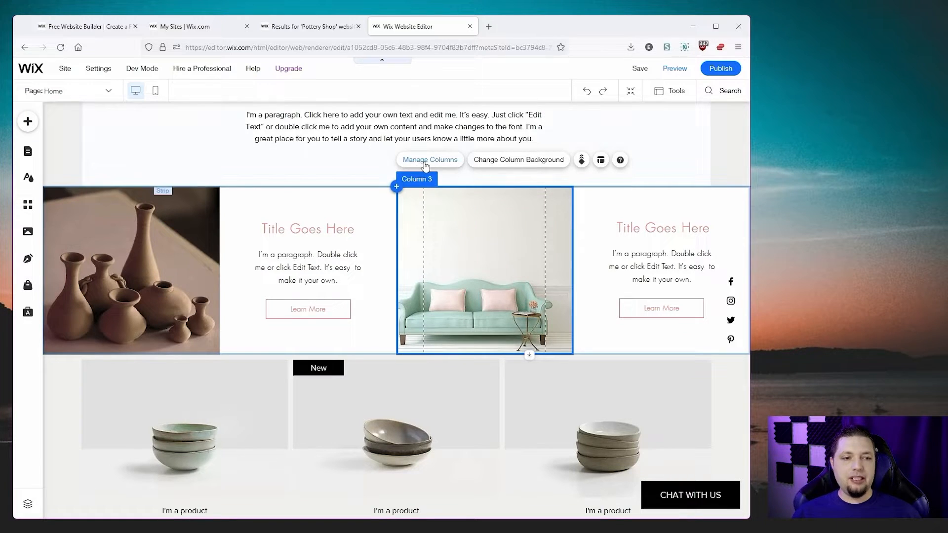
pyautogui.scroll(-3)
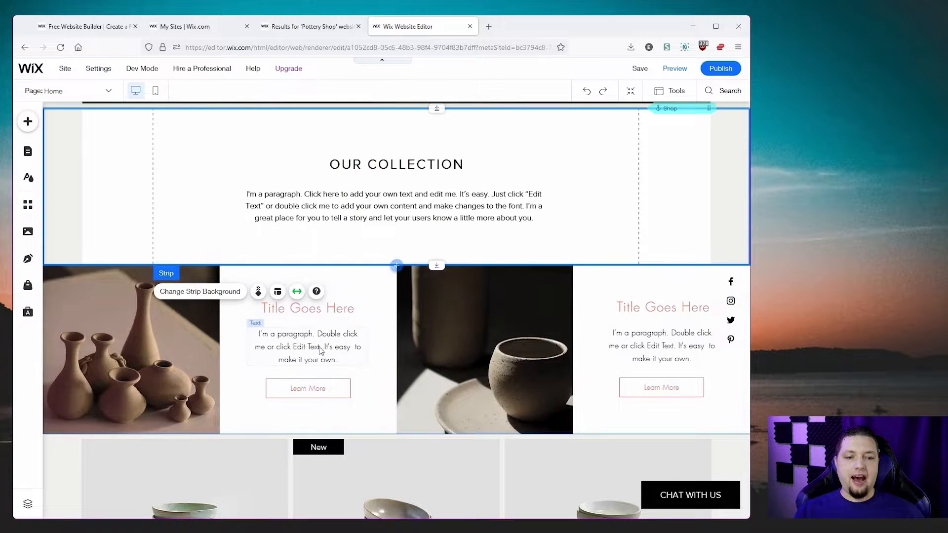
# Append 'Hello!' to the Our Collection paragraph and scroll through the product listings.
pyautogui.doubleClick(396, 205)
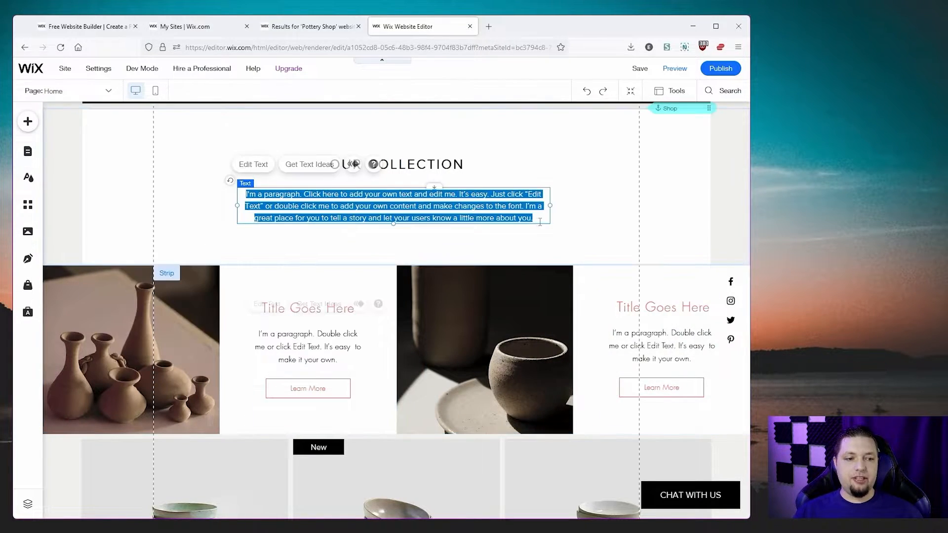
pyautogui.click(256, 164)
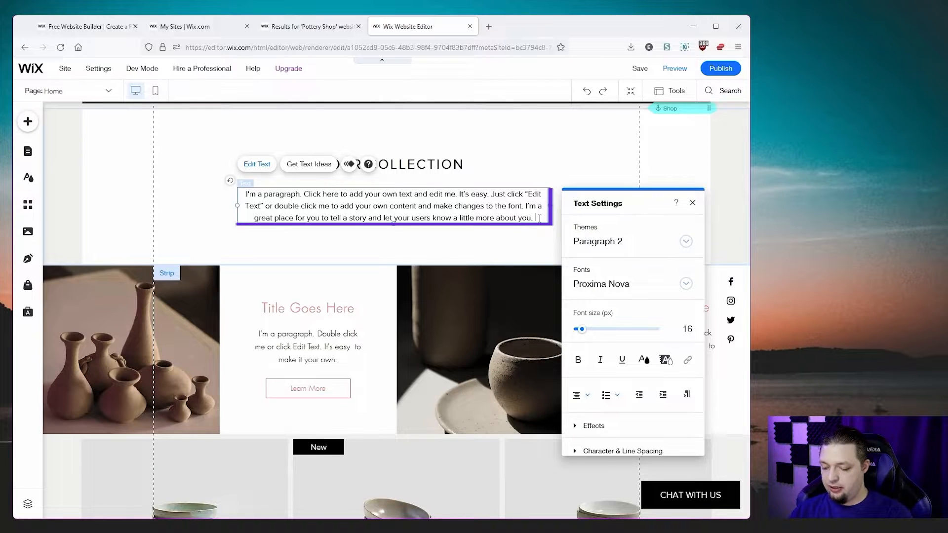
pyautogui.write('Hello!')
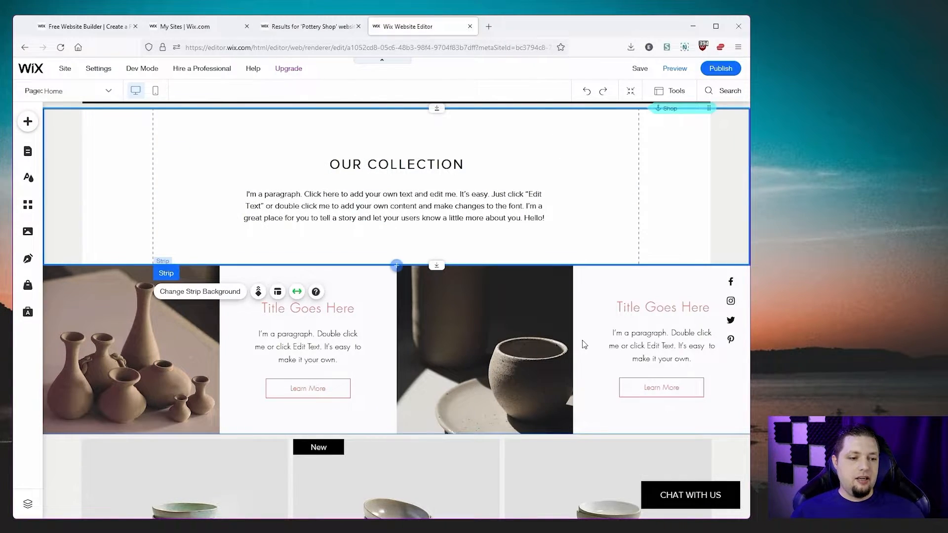
pyautogui.scroll(-3)
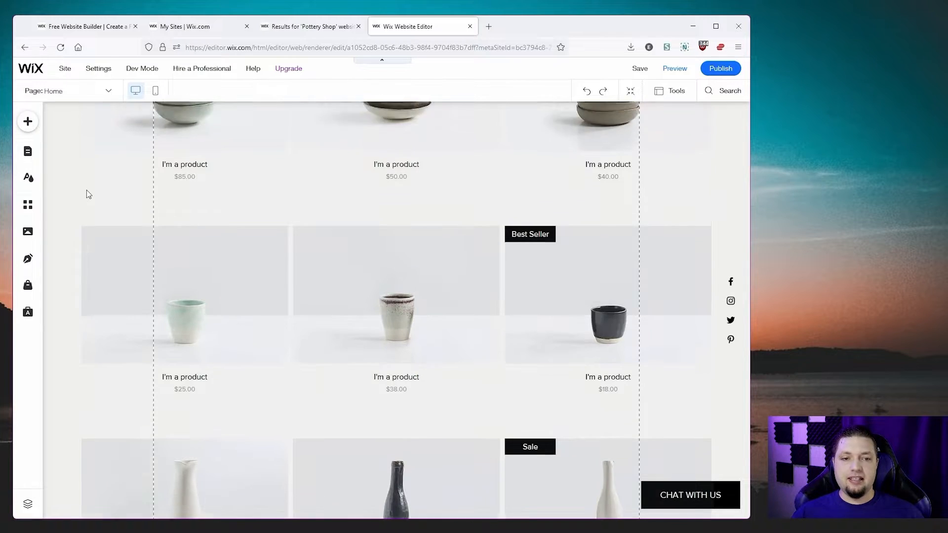
pyautogui.scroll(3)
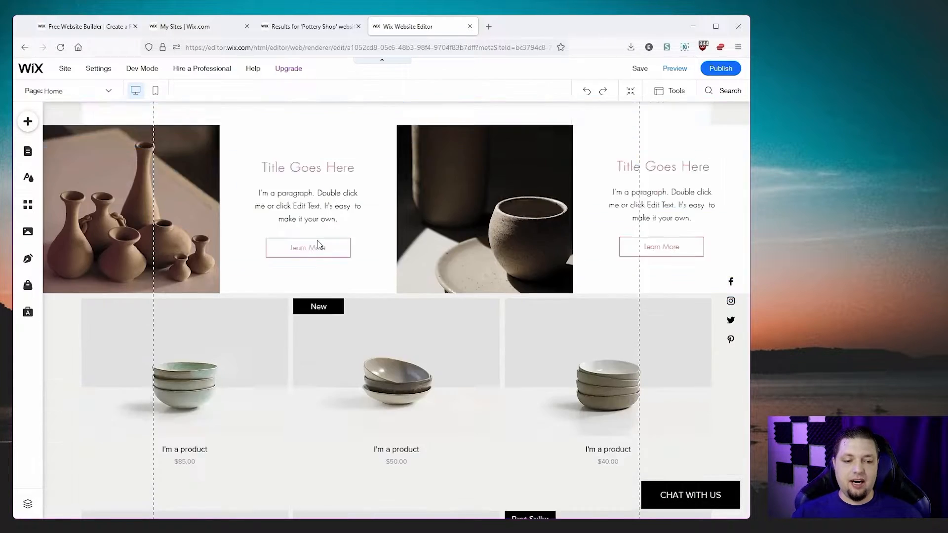
pyautogui.scroll(-3)
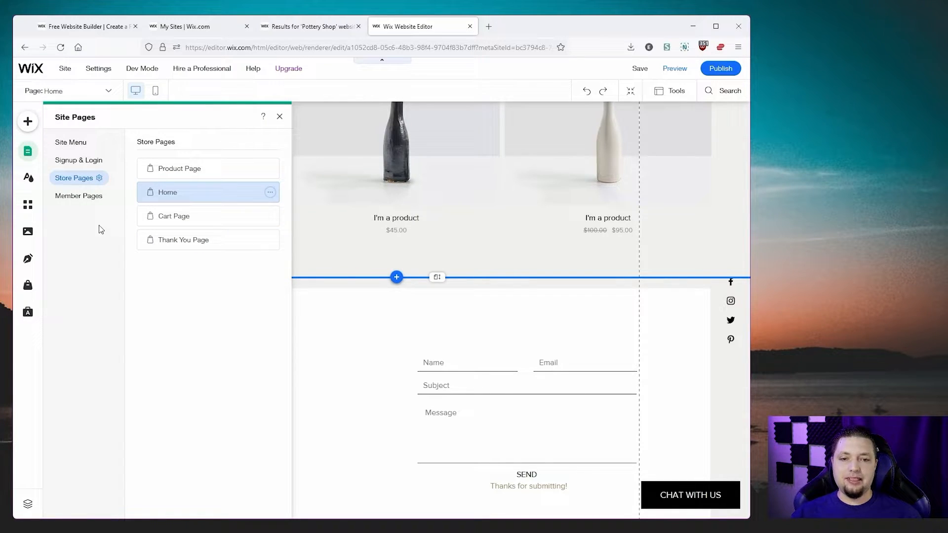
# Add a Side by Side Contact page from the site menu's contact templates.
pyautogui.click(70, 142)
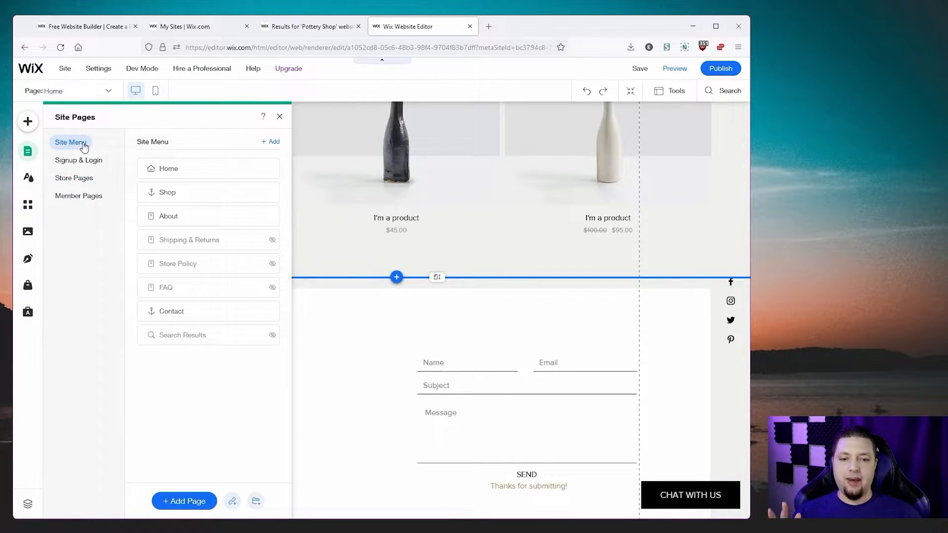
pyautogui.click(184, 501)
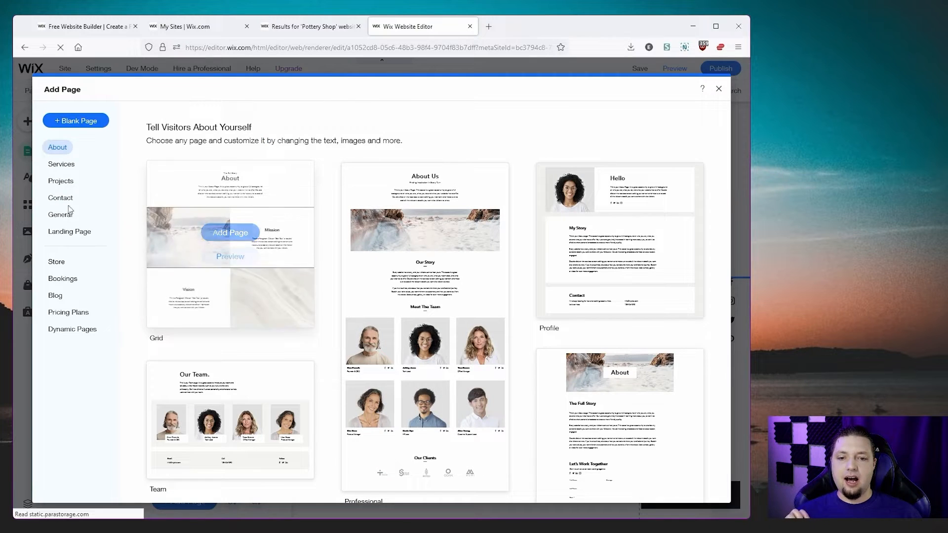
pyautogui.click(60, 198)
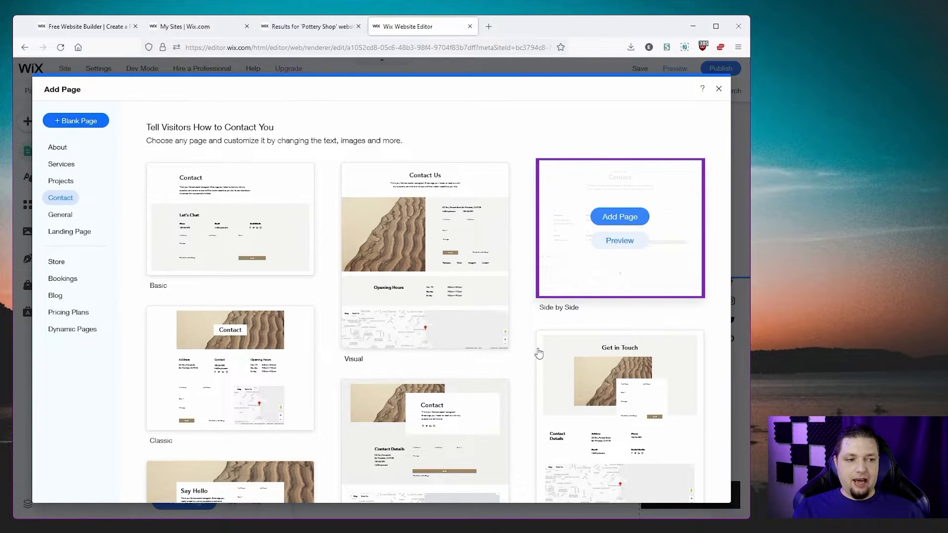
pyautogui.click(619, 216)
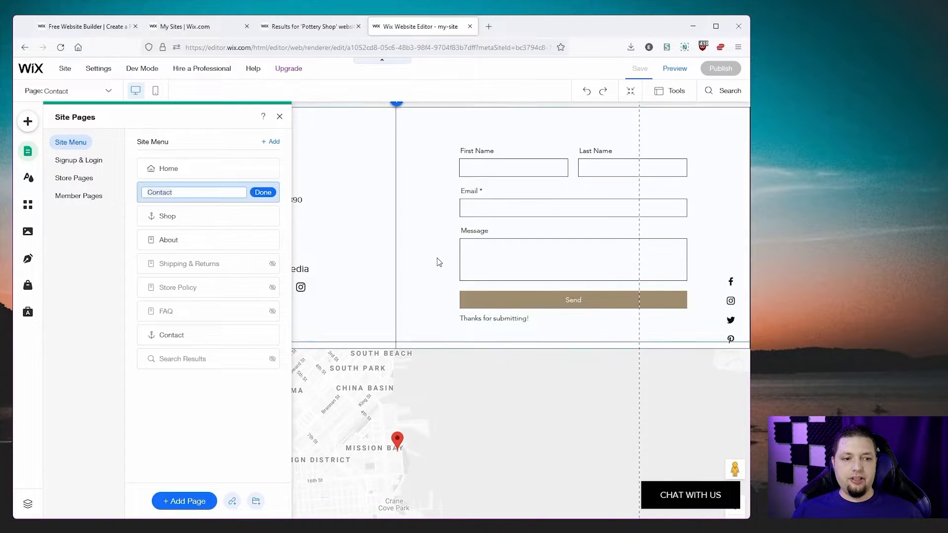
pyautogui.click(279, 116)
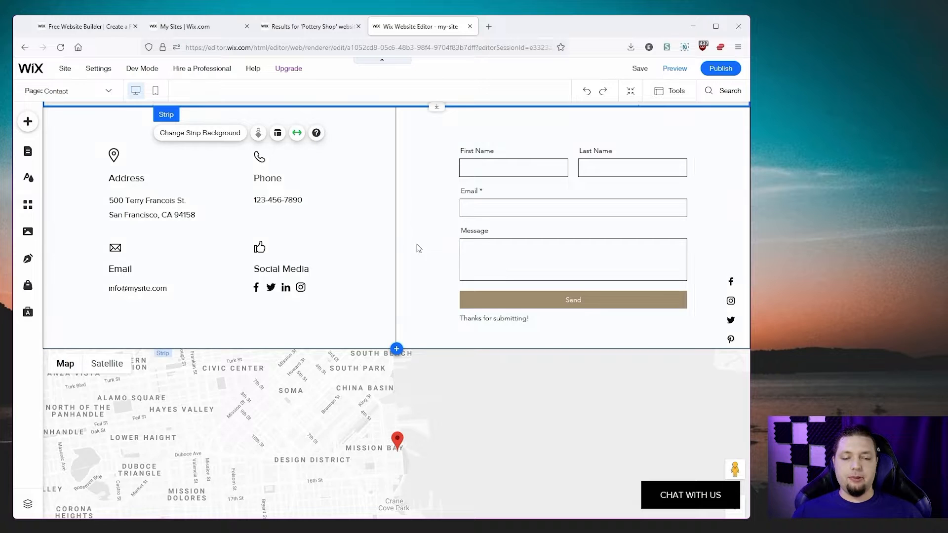
pyautogui.scroll(-3)
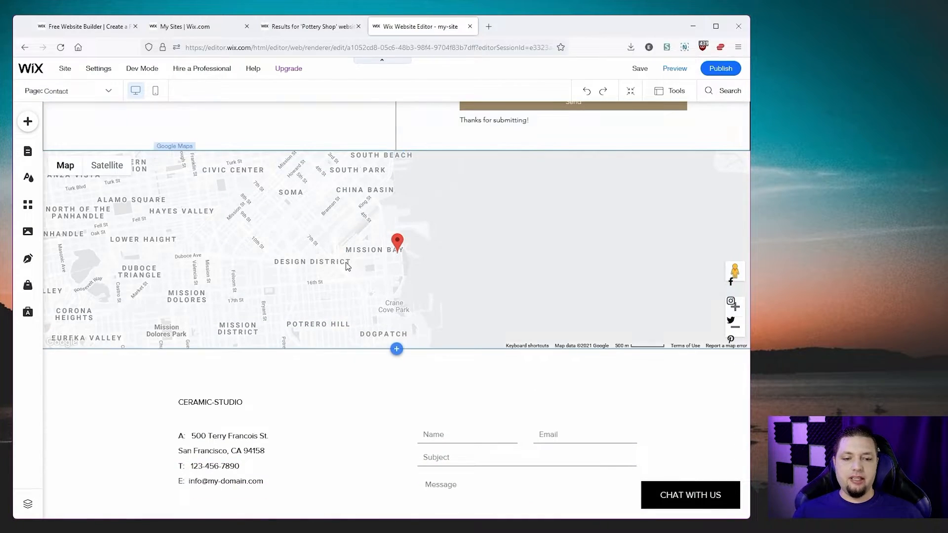
pyautogui.scroll(3)
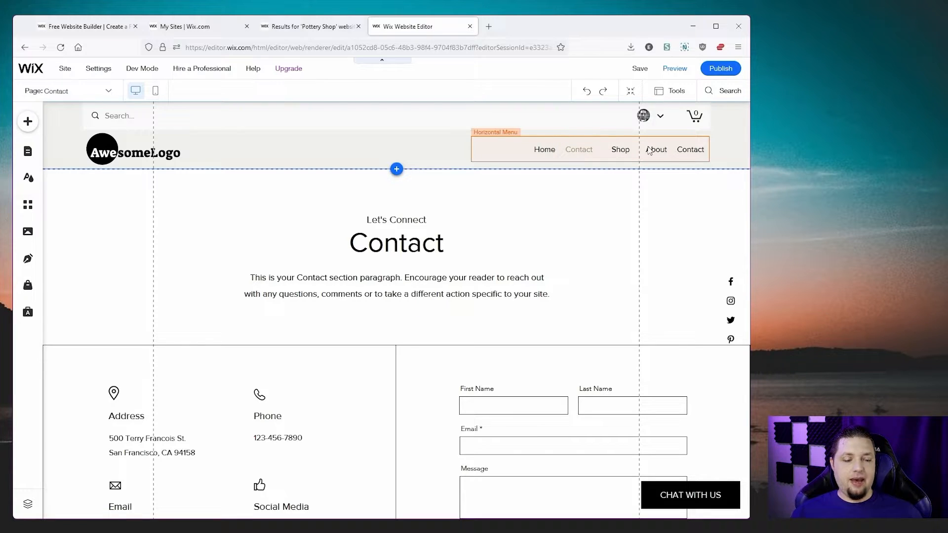
# Leave the menu as Home, Contact, Shop and About, check Store Pages, and close the list.
pyautogui.click(67, 91)
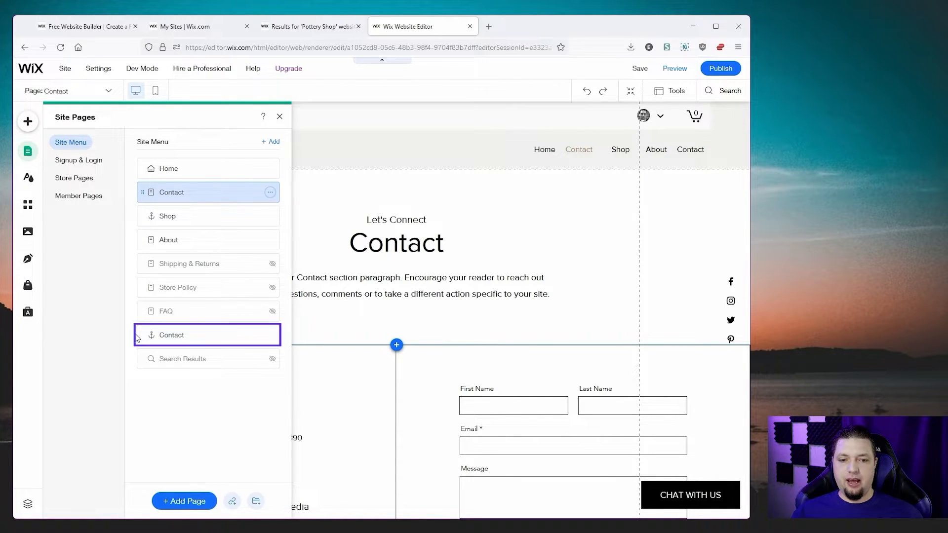
pyautogui.click(270, 334)
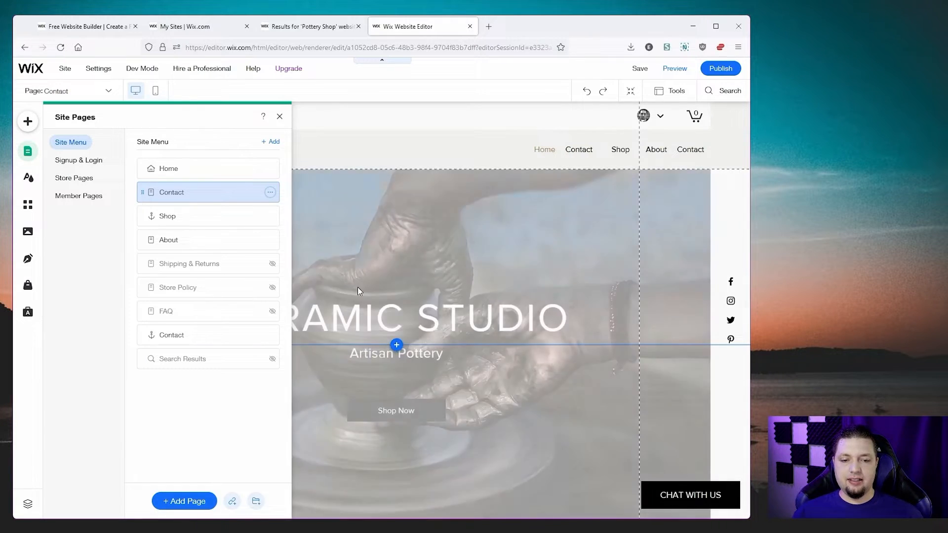
pyautogui.click(74, 177)
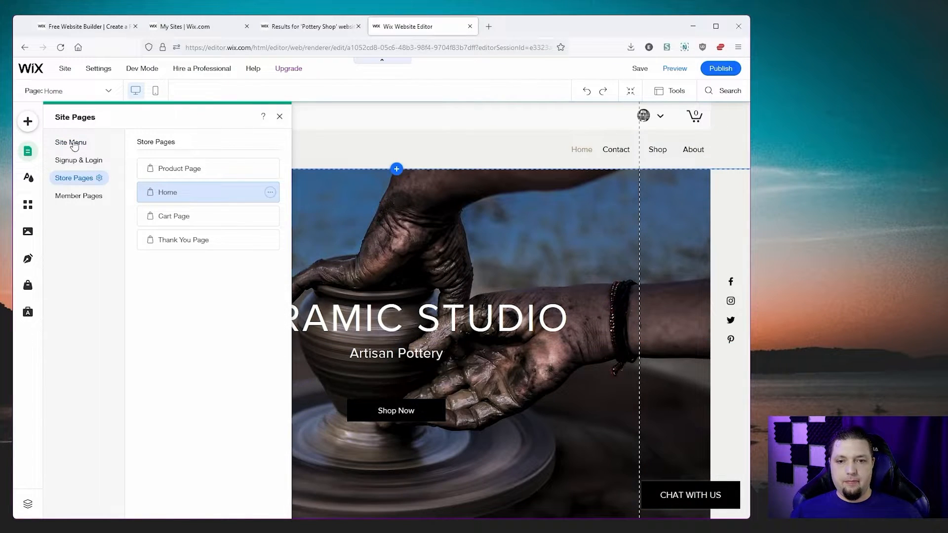
pyautogui.click(71, 143)
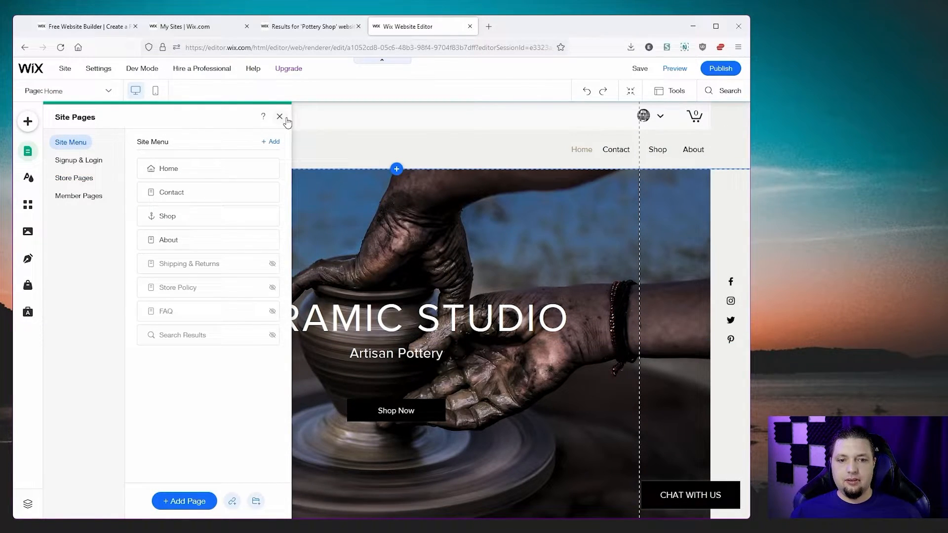
pyautogui.click(279, 116)
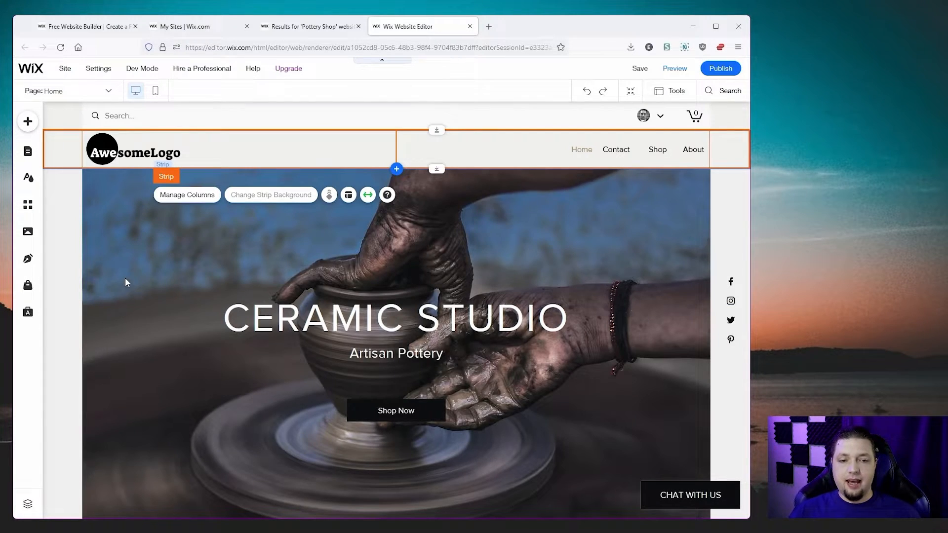
# Open Site Design's Color & Text Theme and start editing theme Color 1.
pyautogui.scroll(-3)
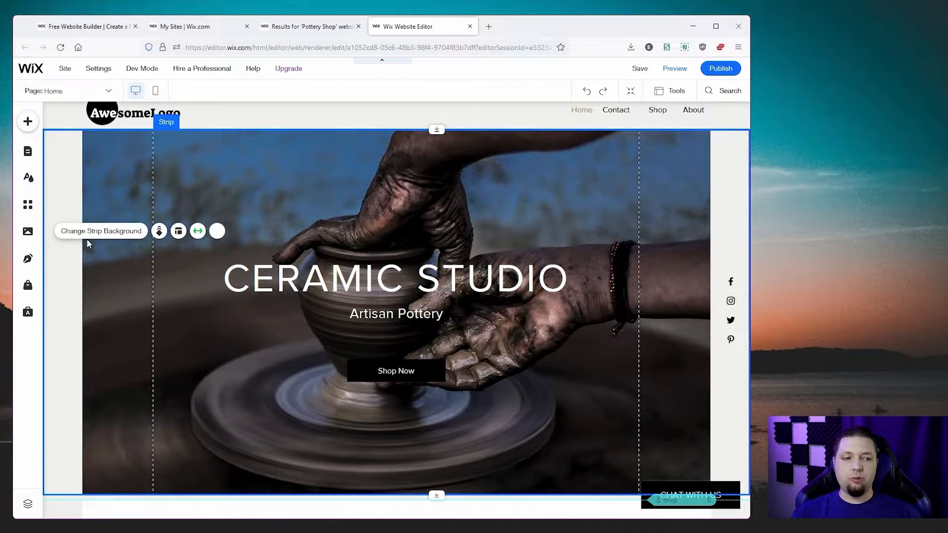
pyautogui.moveTo(17, 205)
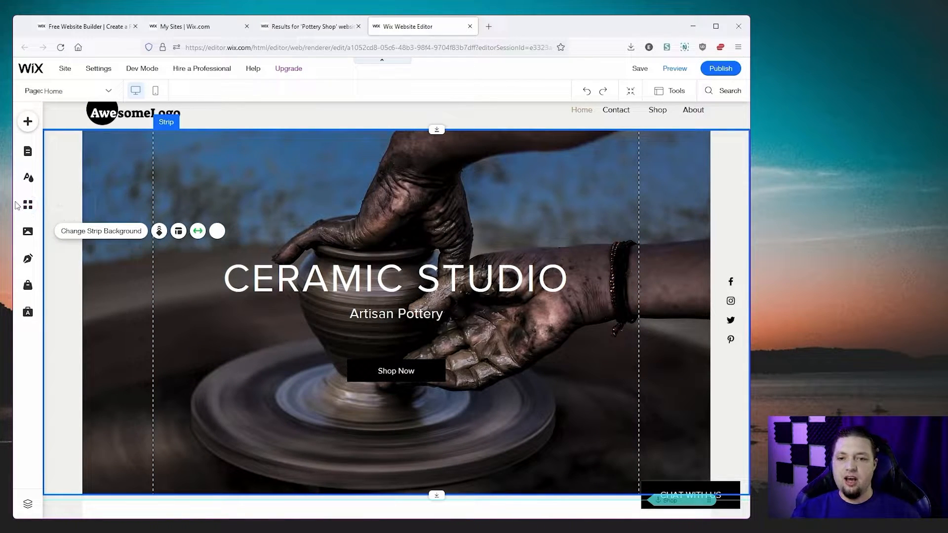
pyautogui.moveTo(27, 177)
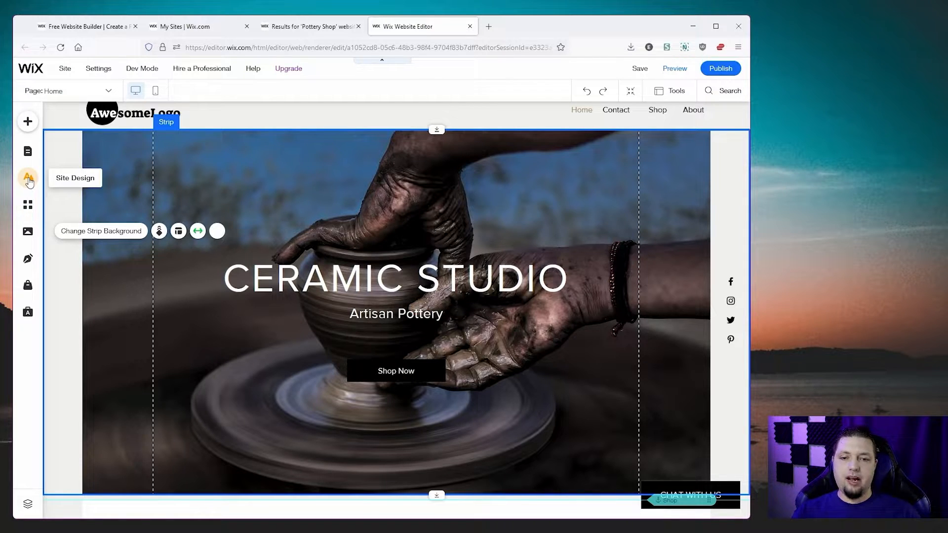
pyautogui.click(28, 178)
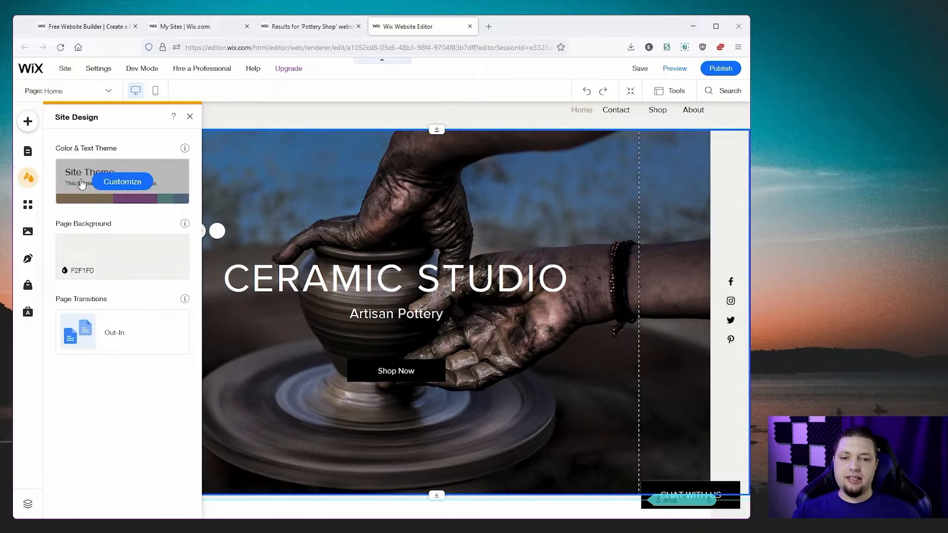
pyautogui.click(122, 181)
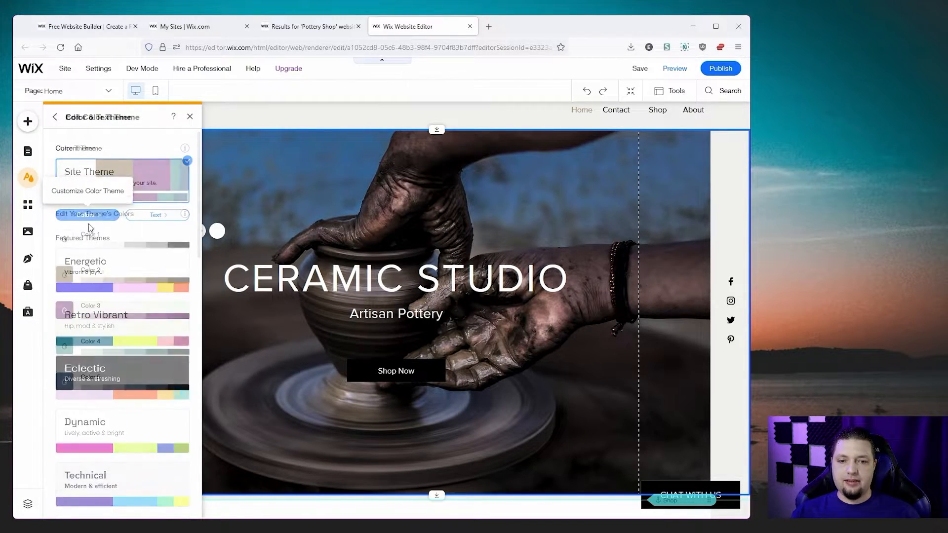
pyautogui.click(91, 214)
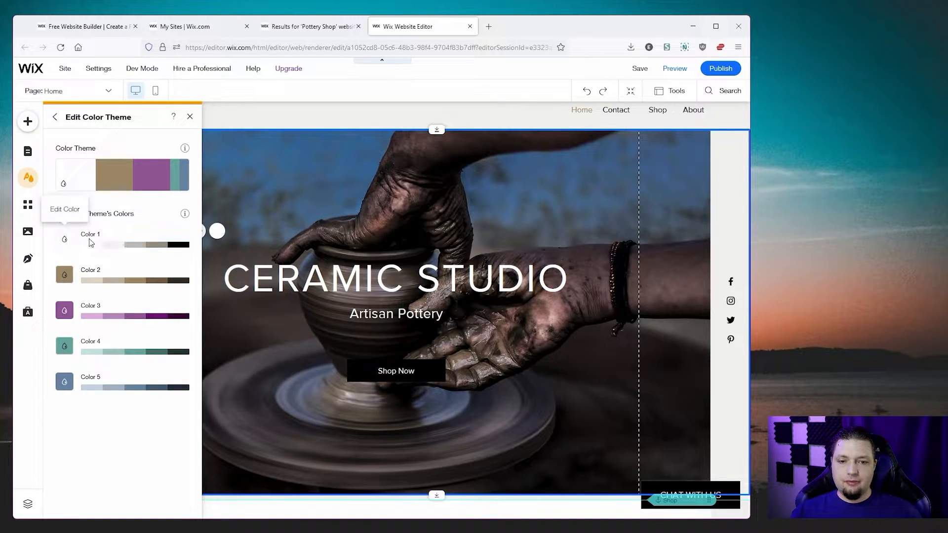
pyautogui.click(64, 240)
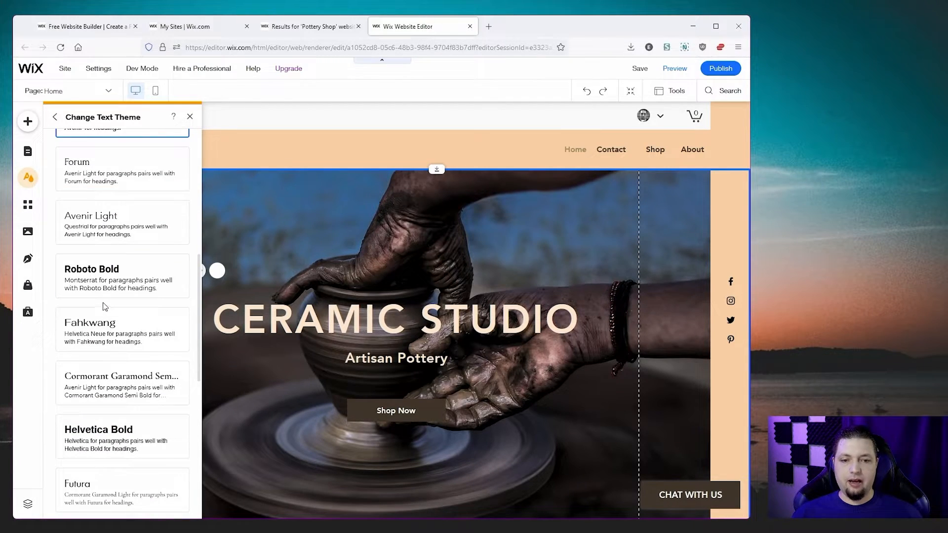
# Try Roboto Bold, then apply the Oswald Medium text theme and review its heading styles.
pyautogui.click(121, 277)
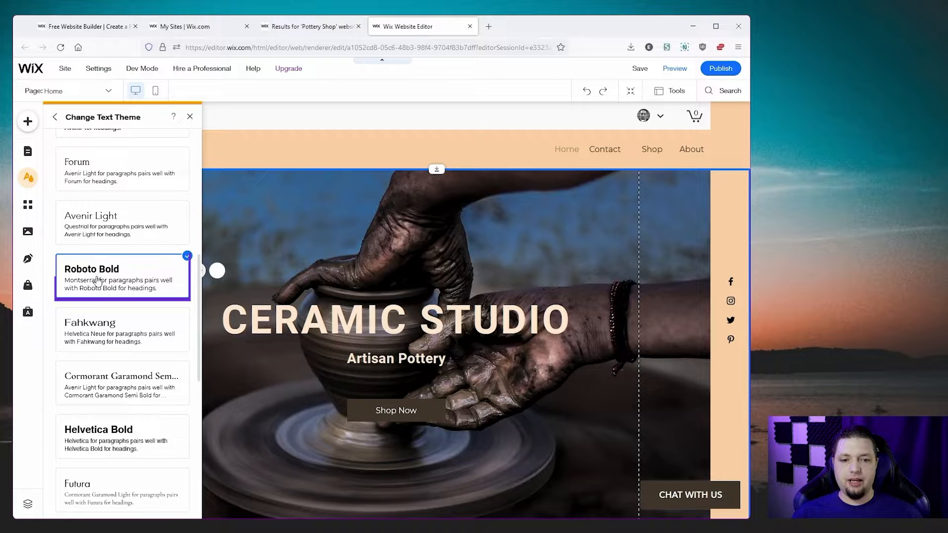
pyautogui.click(122, 312)
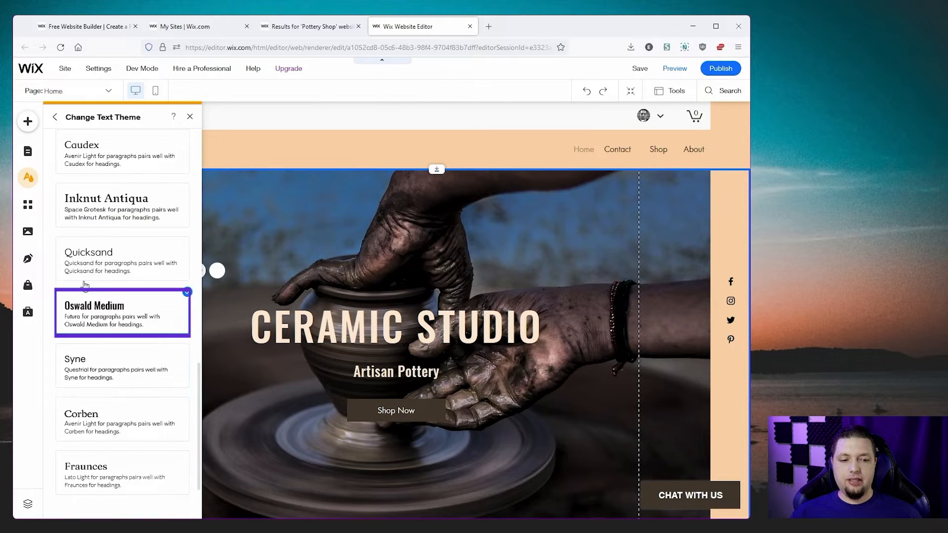
pyautogui.scroll(-3)
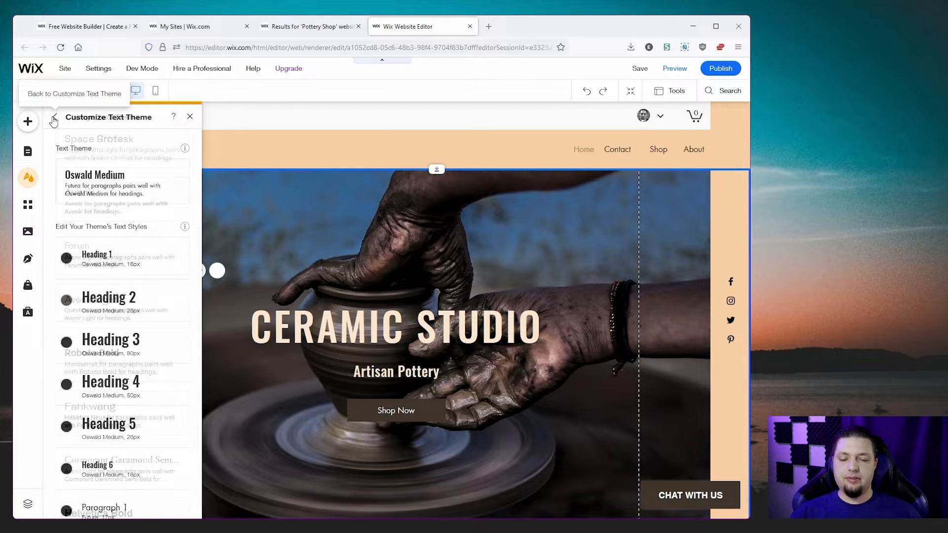
pyautogui.click(94, 184)
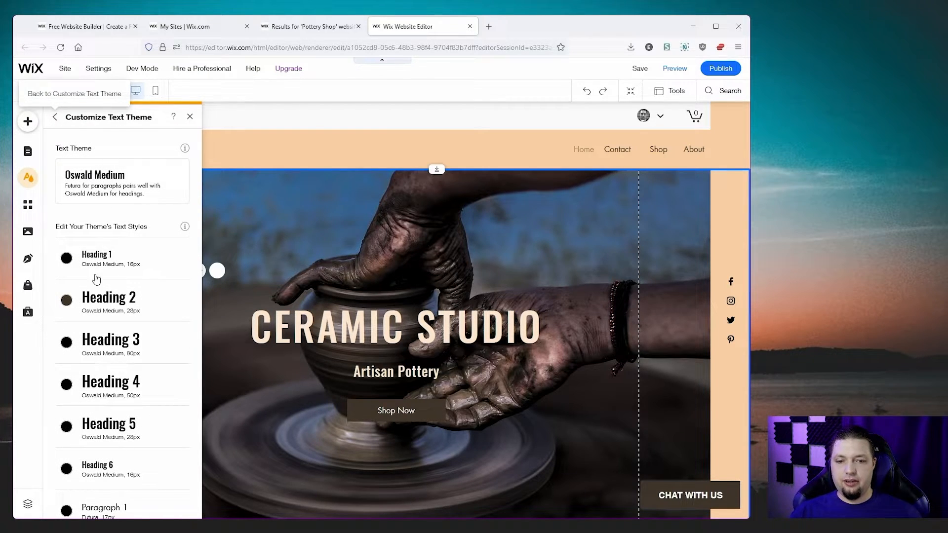
pyautogui.scroll(-3)
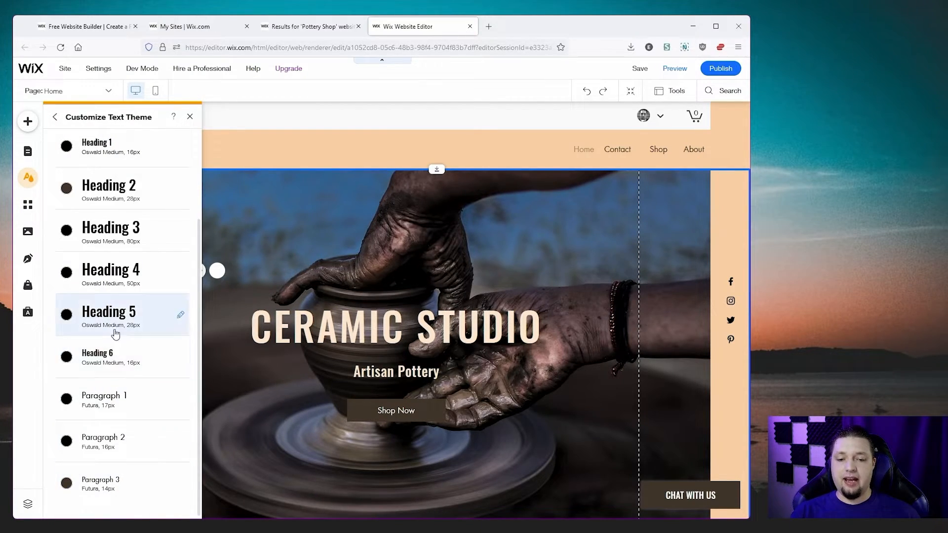
pyautogui.moveTo(121, 147)
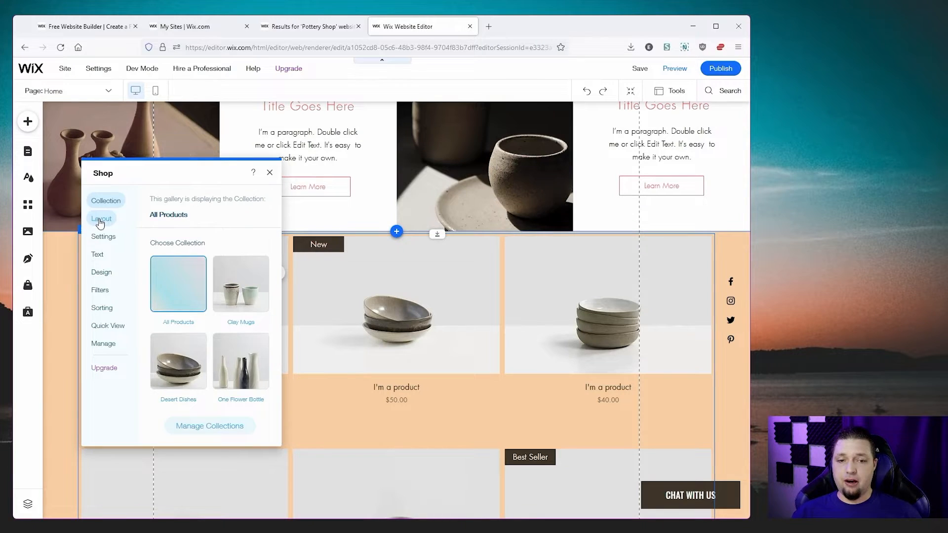
# Choose the first product display style and try 2, 3, then 4 product grid columns.
pyautogui.click(102, 218)
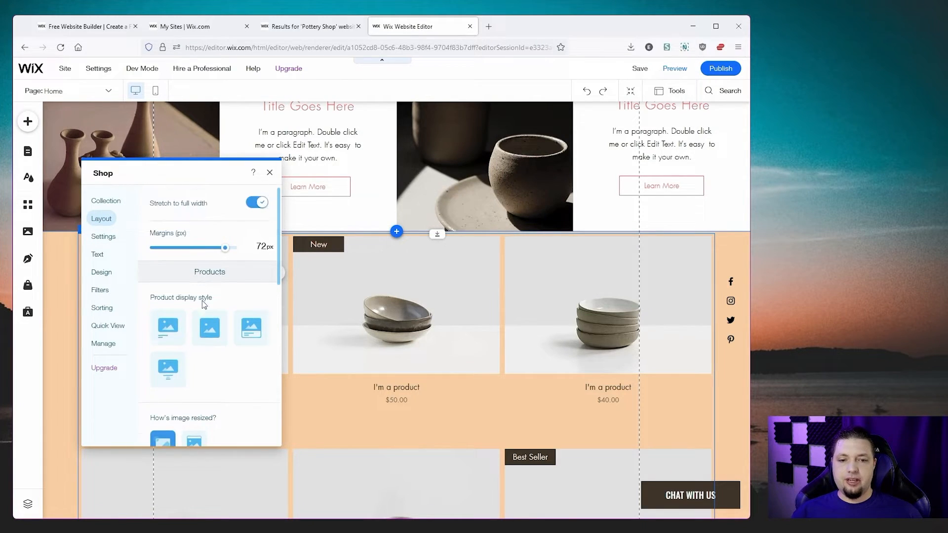
pyautogui.click(168, 329)
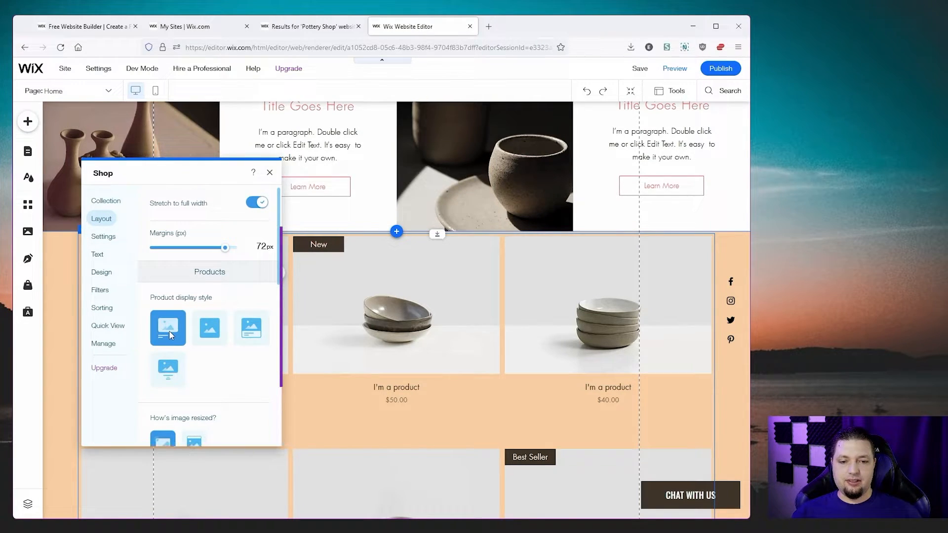
pyautogui.click(209, 328)
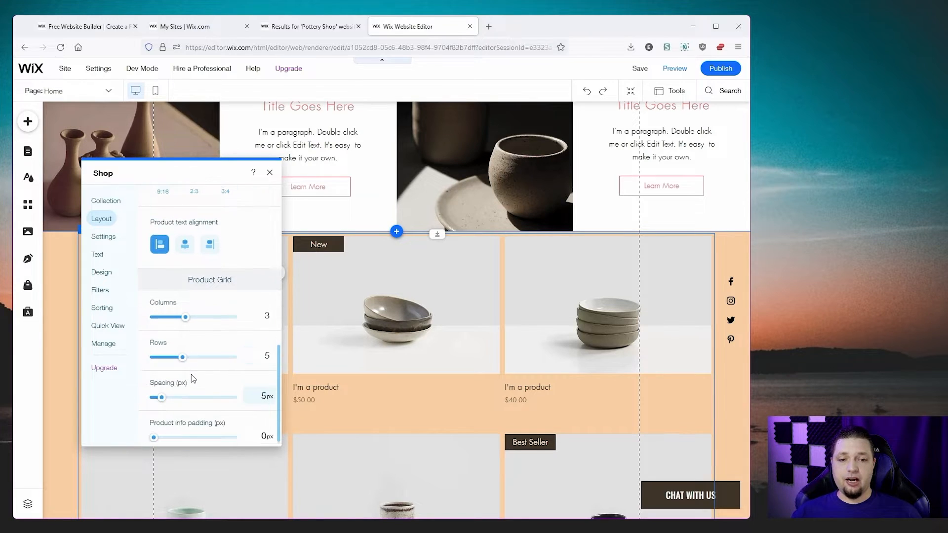
pyautogui.moveTo(186, 317); pyautogui.dragTo(168, 313)
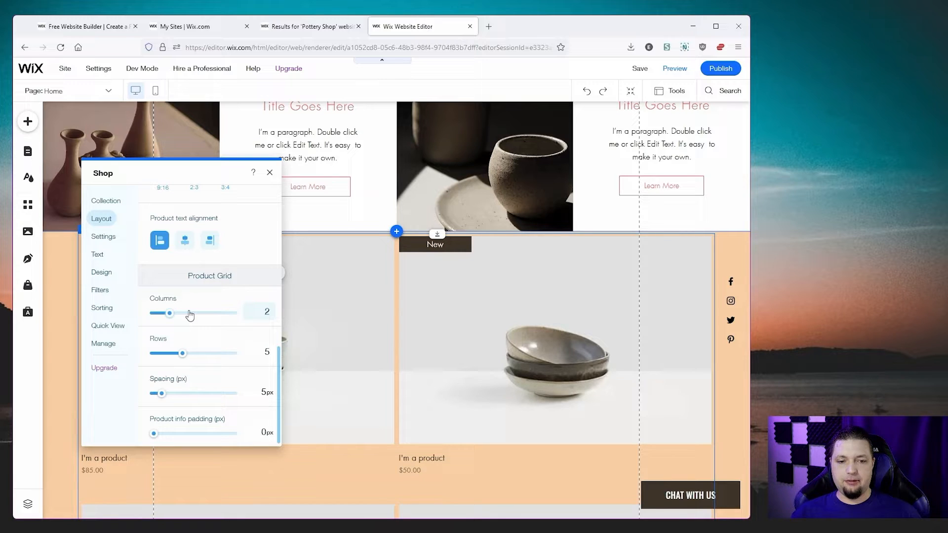
pyautogui.moveTo(169, 313); pyautogui.dragTo(186, 313)
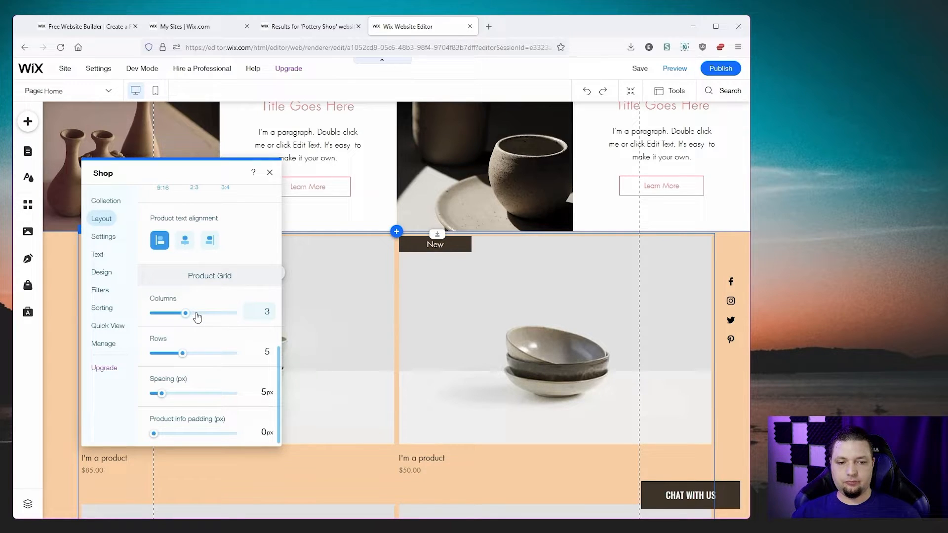
pyautogui.moveTo(185, 313); pyautogui.dragTo(202, 313)
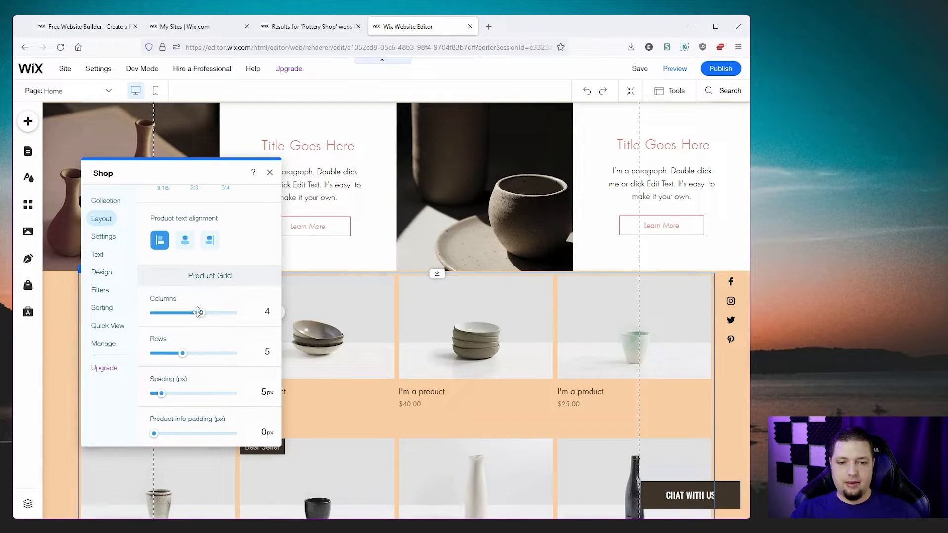
pyautogui.click(103, 236)
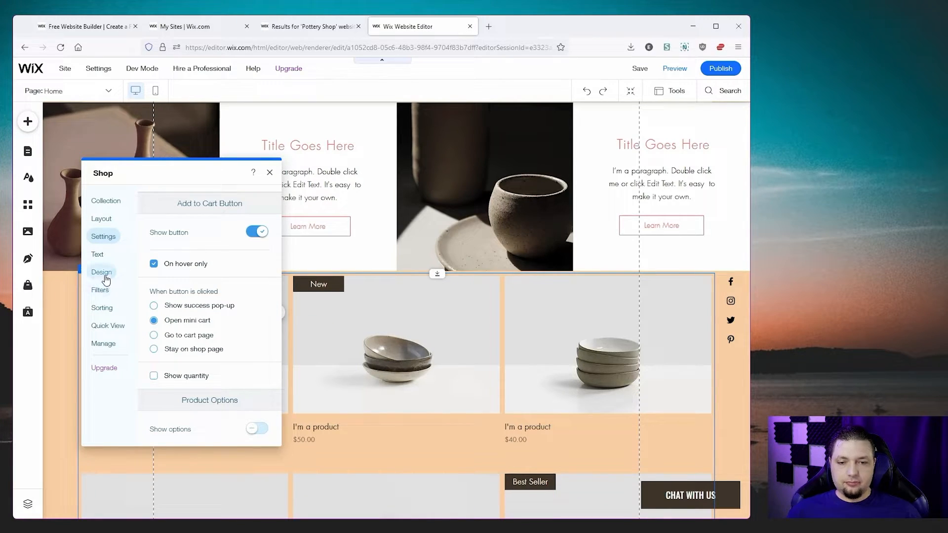
# Look through the gallery's Design tab and switch on Show filters in the Filters tab.
pyautogui.click(102, 271)
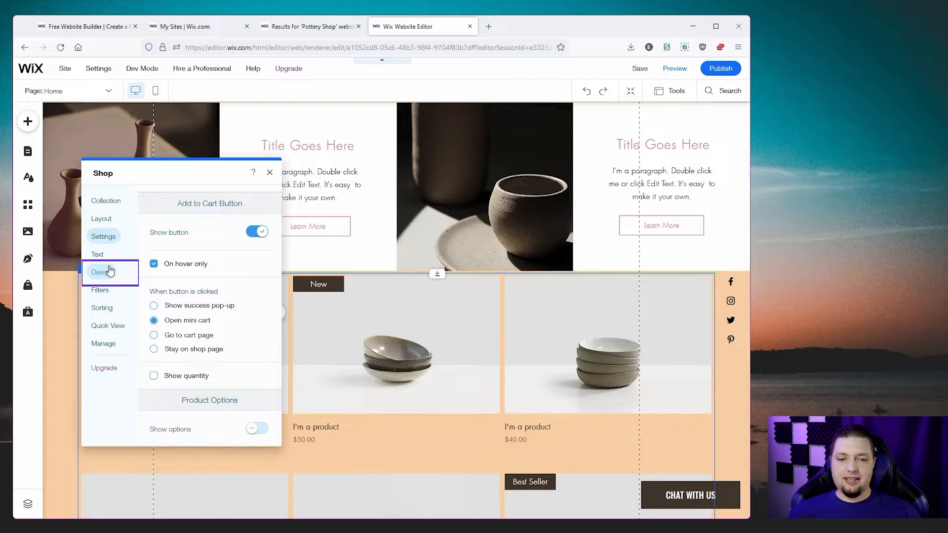
pyautogui.click(101, 272)
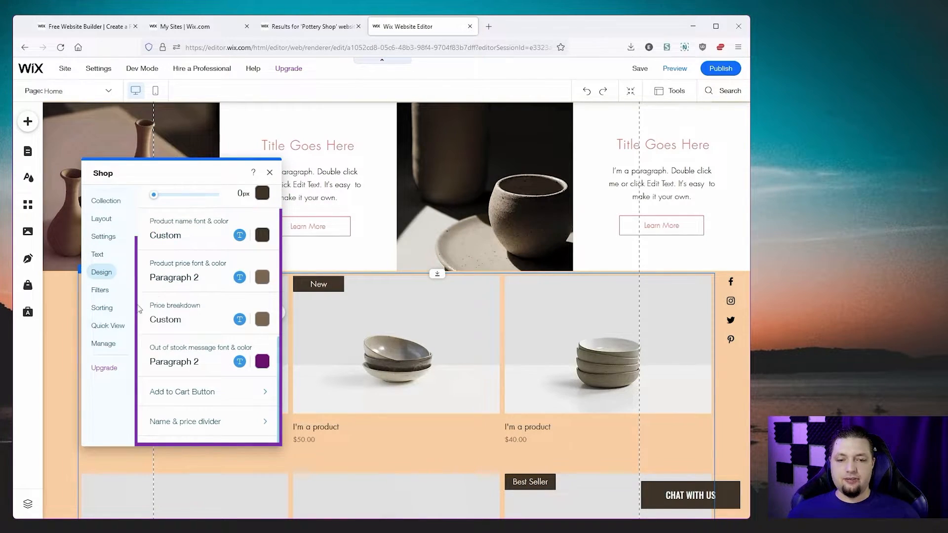
pyautogui.click(100, 289)
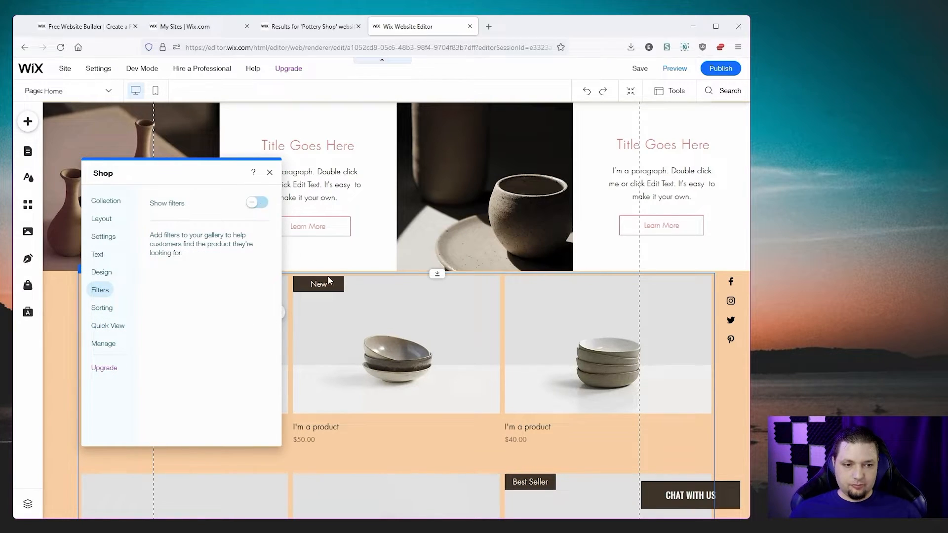
pyautogui.click(257, 202)
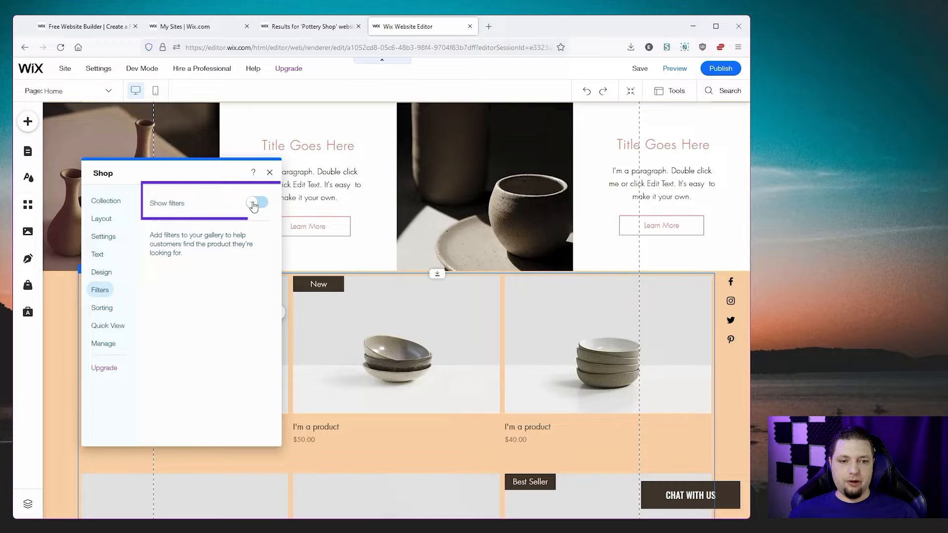
pyautogui.click(255, 203)
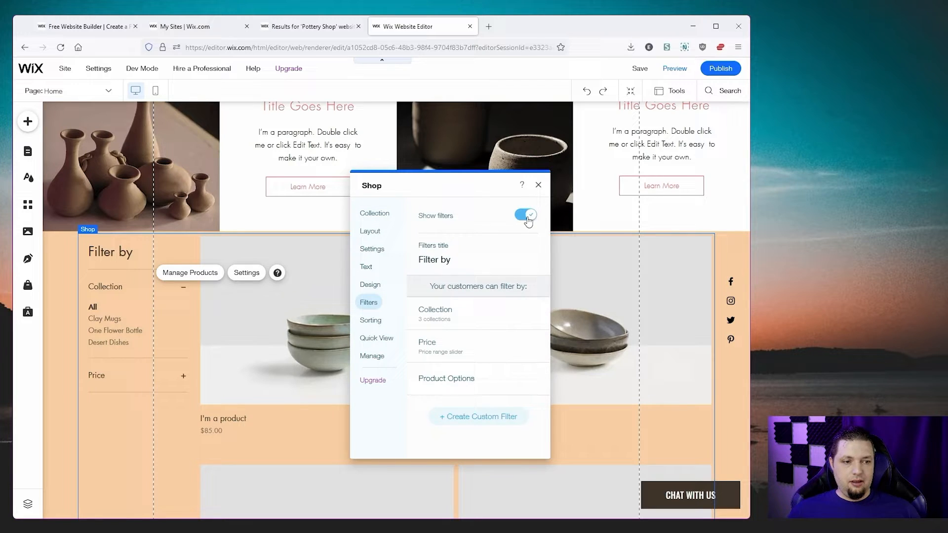
pyautogui.click(538, 184)
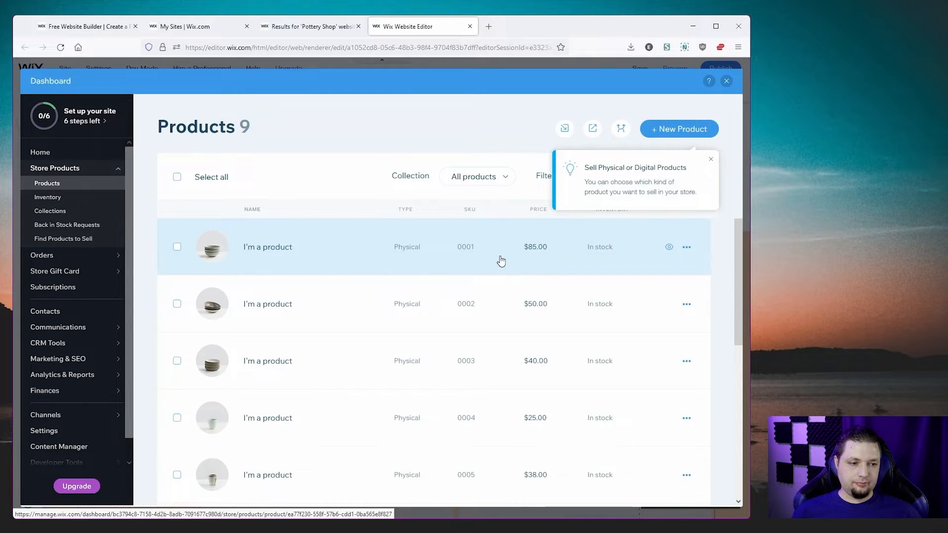
# Swap the first product's placeholder bowls image for the mugs-and-green-plates photo from Site Files.
pyautogui.click(687, 247)
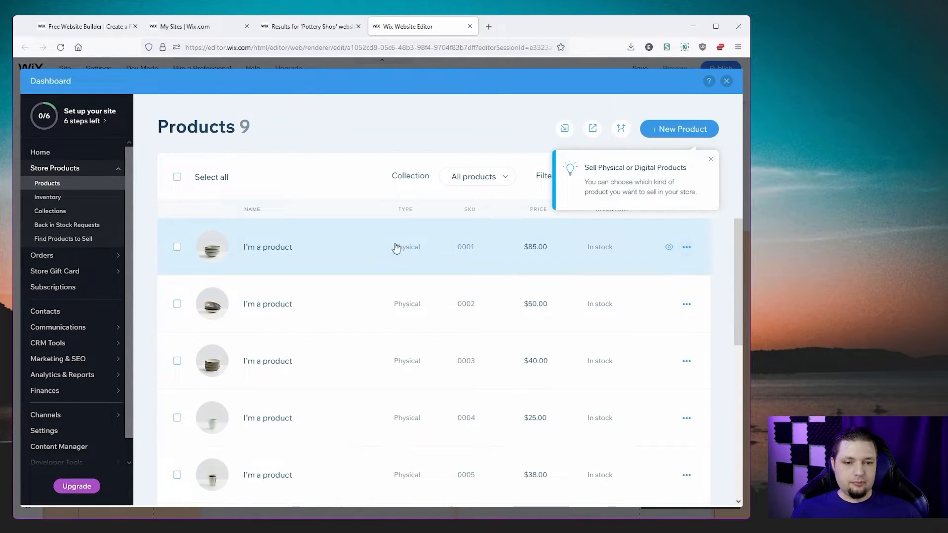
pyautogui.click(267, 247)
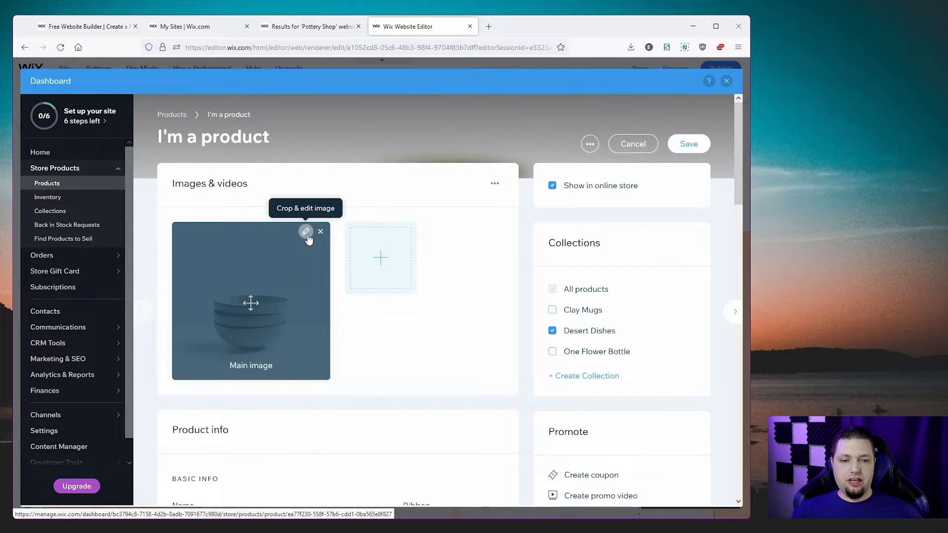
pyautogui.click(320, 232)
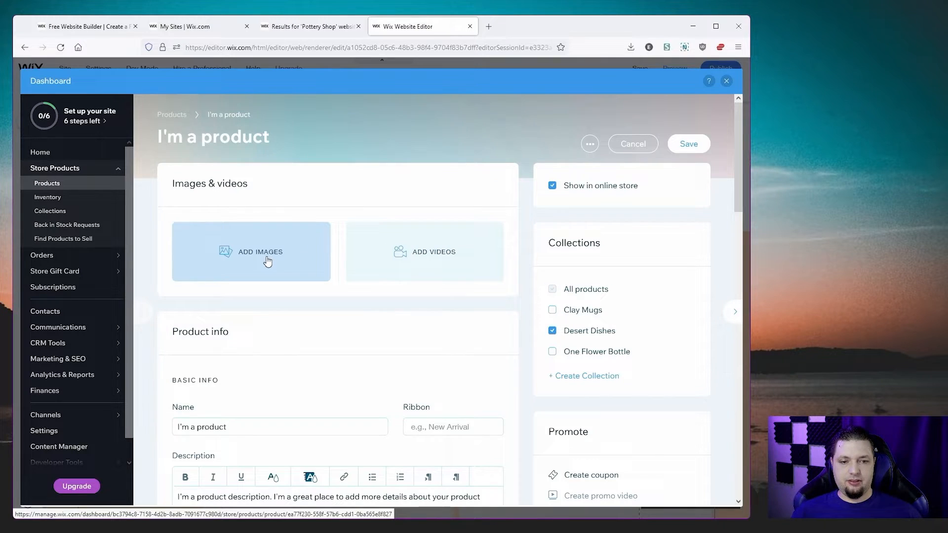
pyautogui.click(258, 251)
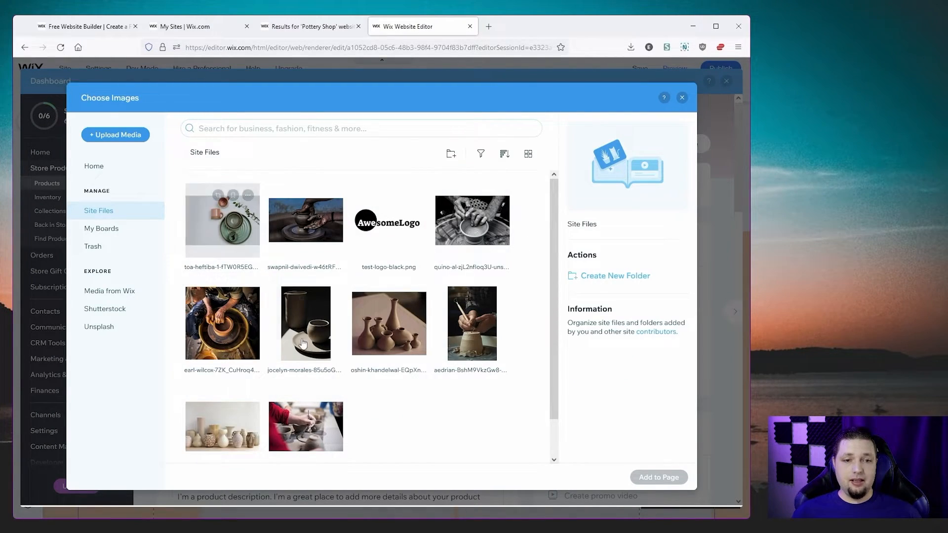
pyautogui.click(222, 220)
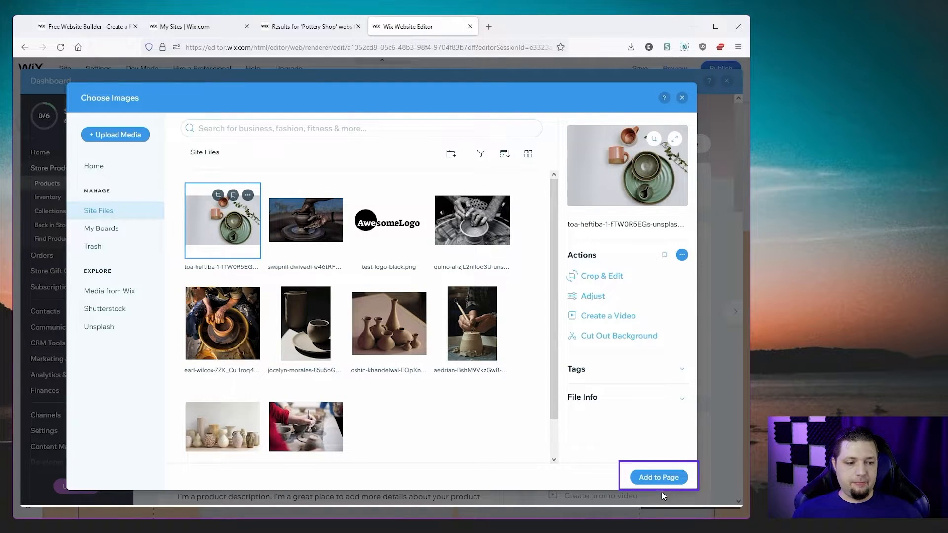
pyautogui.click(657, 476)
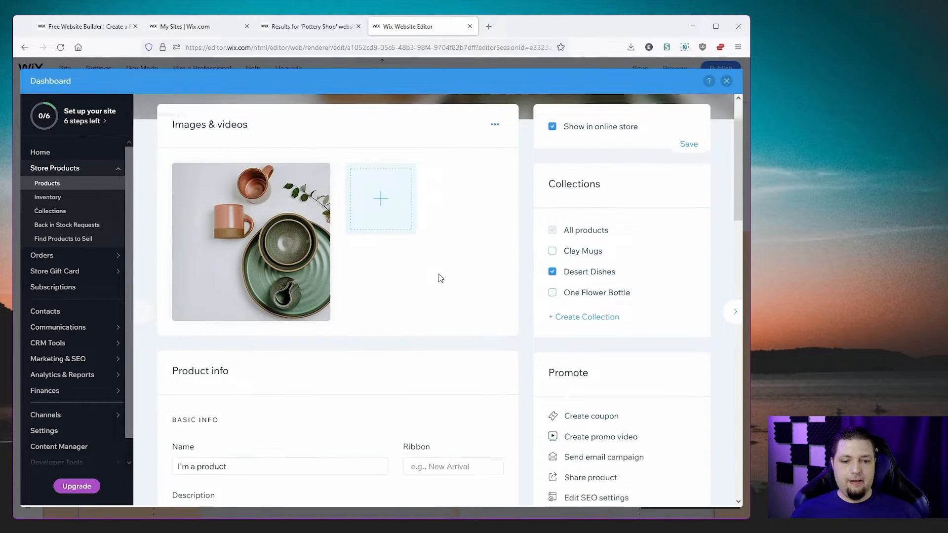
# Name the product 'Cup and plate set', price it at $95, and set a 20% sale discount.
pyautogui.write('C')
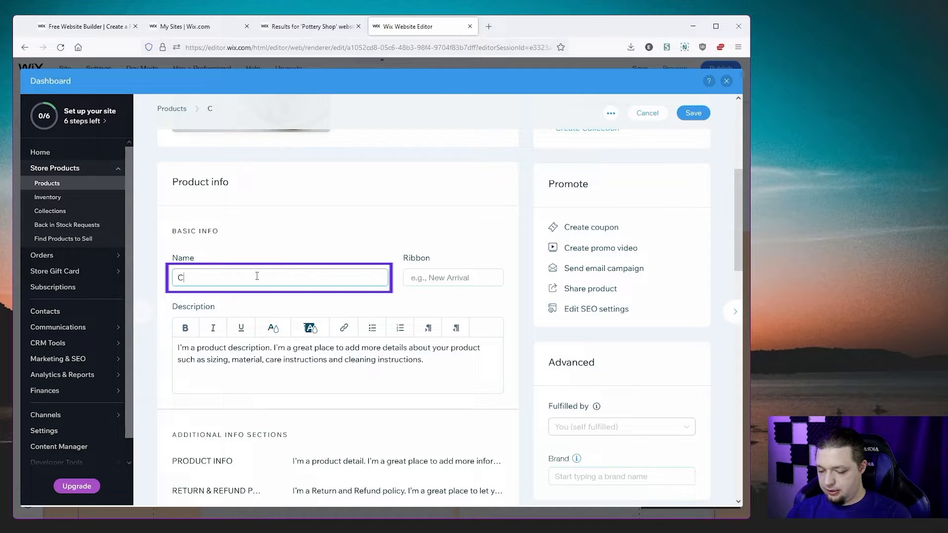
pyautogui.write('Ut and plate set')
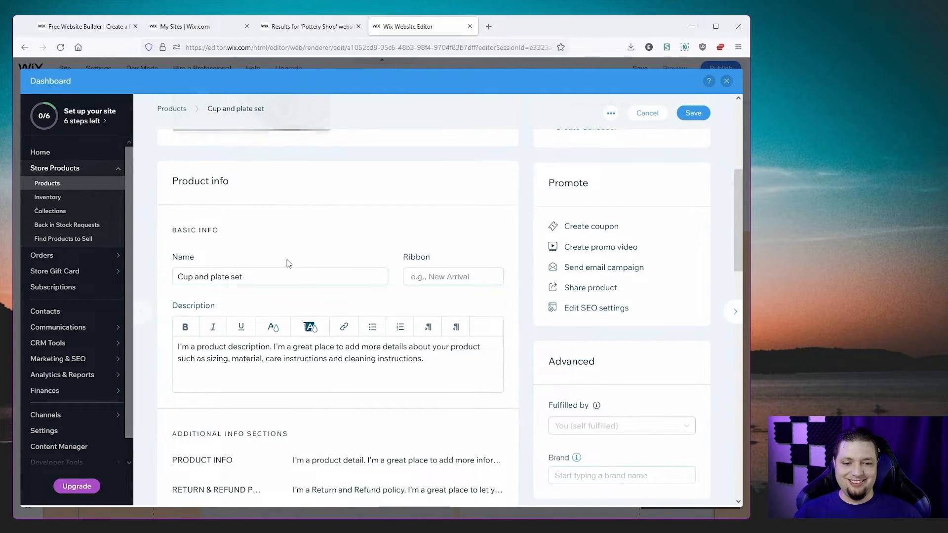
pyautogui.scroll(-3)
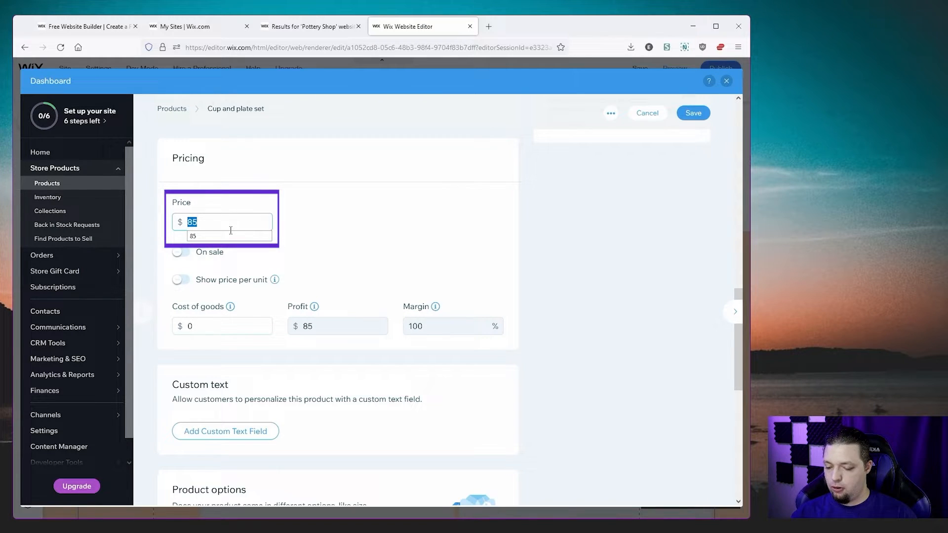
pyautogui.write('95')
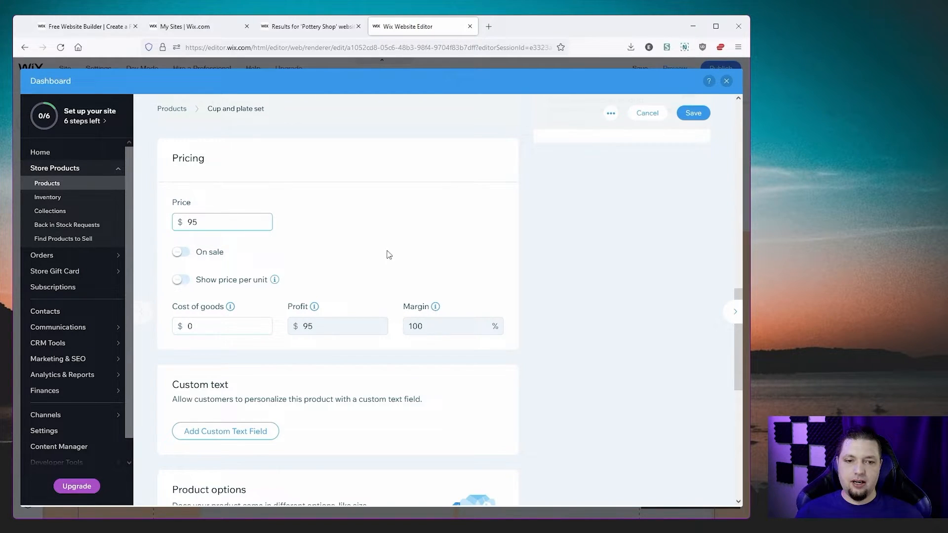
pyautogui.click(181, 251)
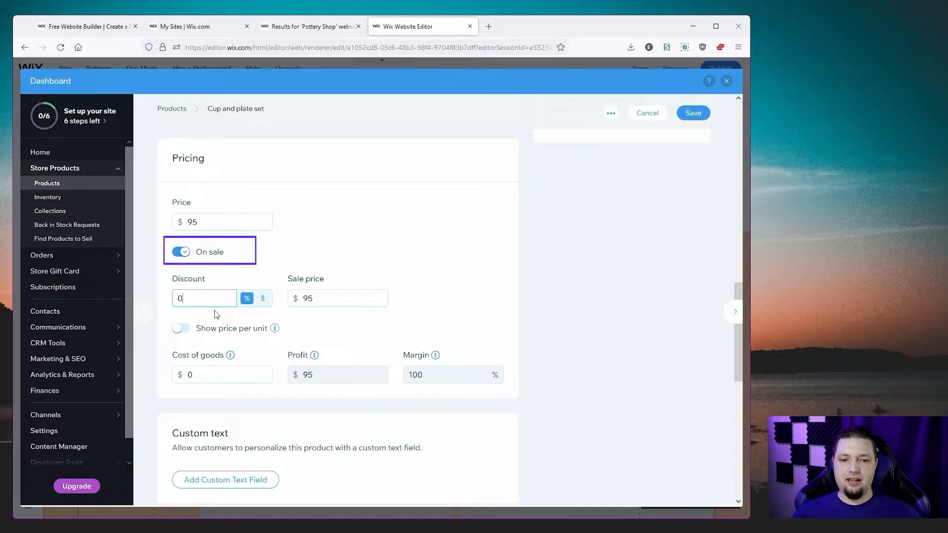
pyautogui.write('20')
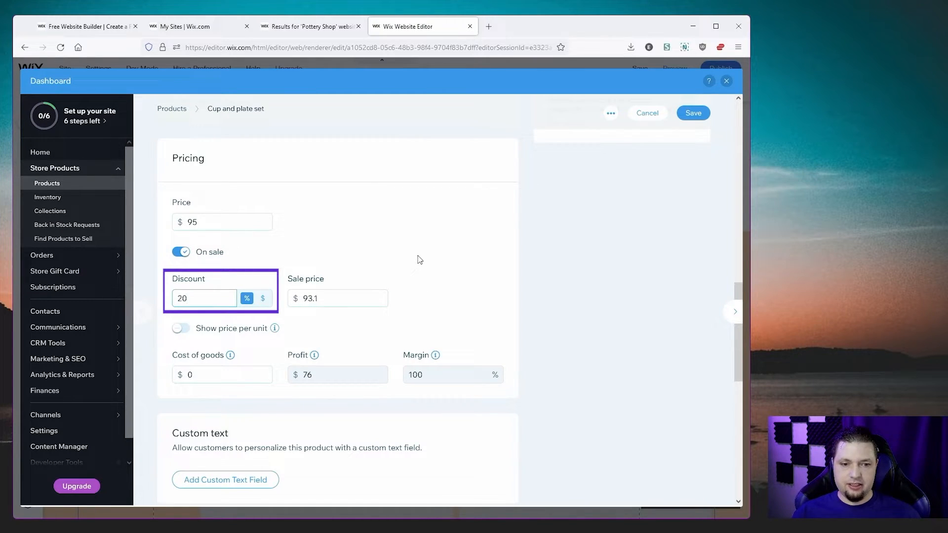
pyautogui.scroll(-3)
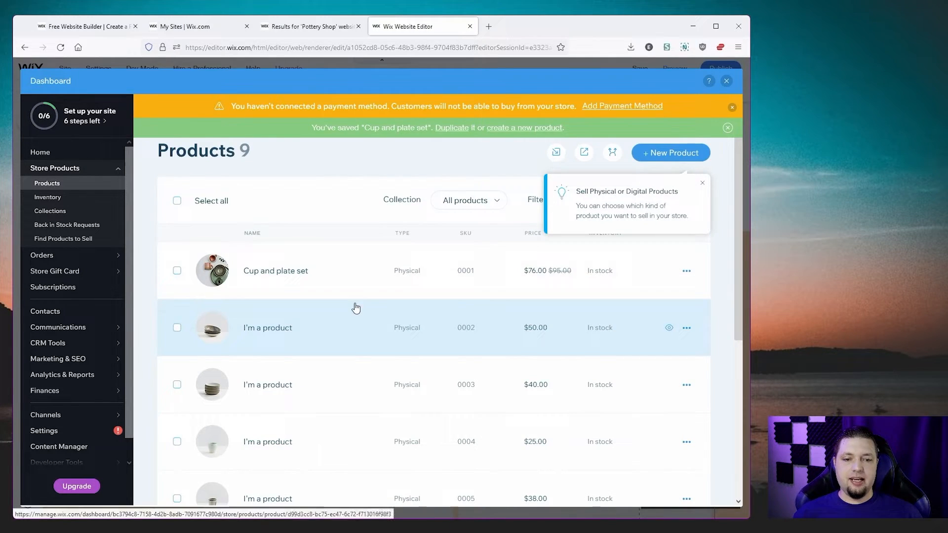
pyautogui.moveTo(474, 172)
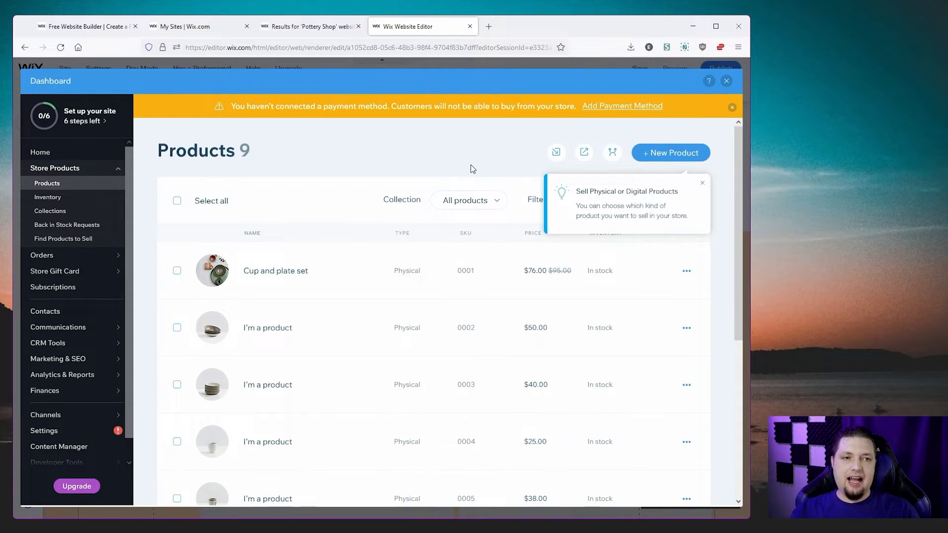
pyautogui.moveTo(498, 156)
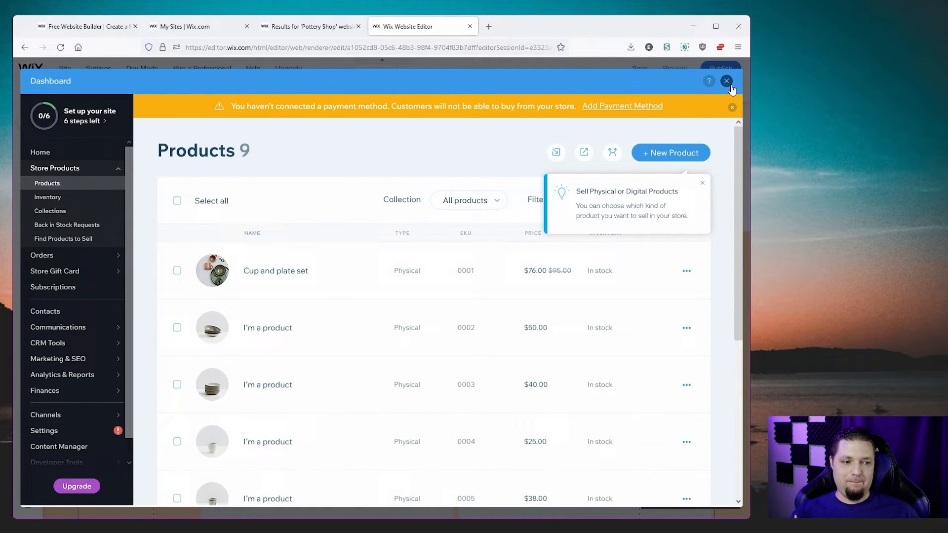
# Dismiss the physical-or-digital products tip and close the store dashboard.
pyautogui.click(702, 183)
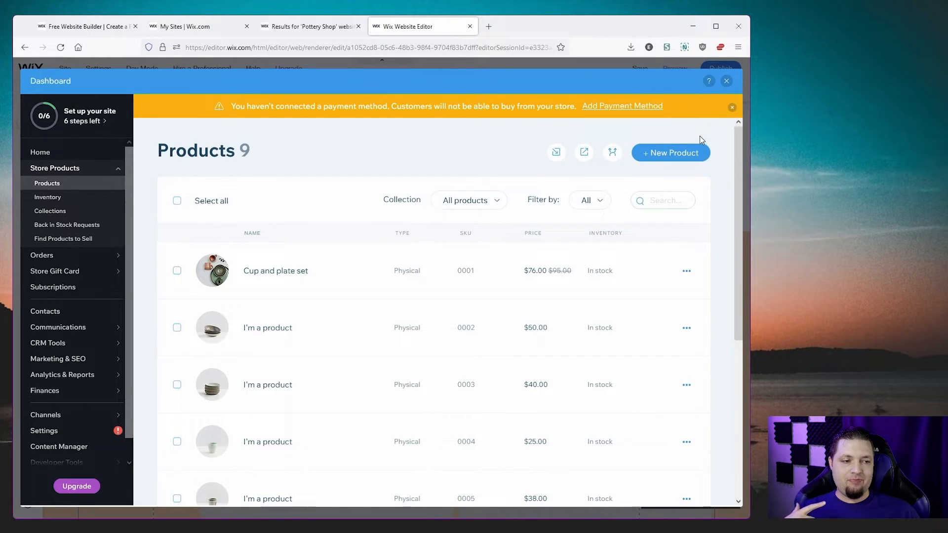
pyautogui.click(726, 80)
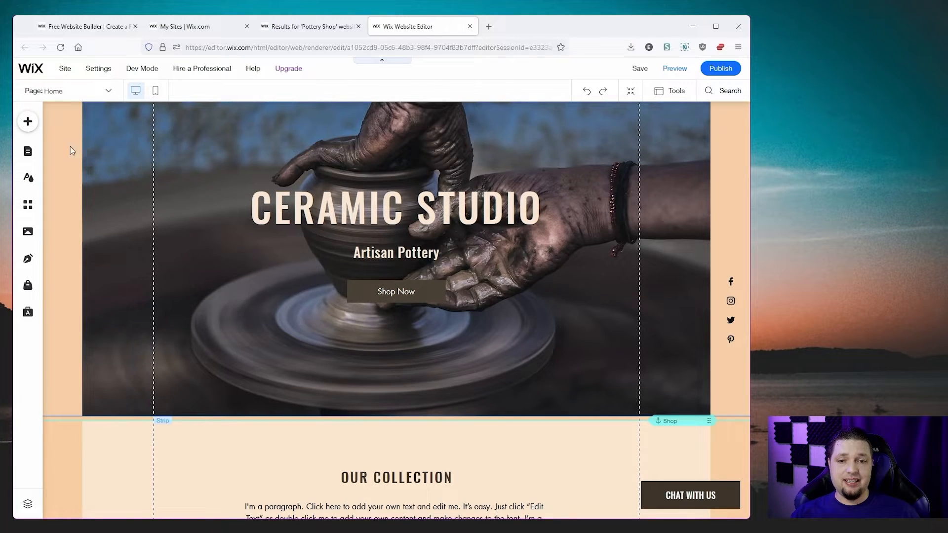
# Switch the editor to the About page and open the Wix App Market.
pyautogui.click(65, 68)
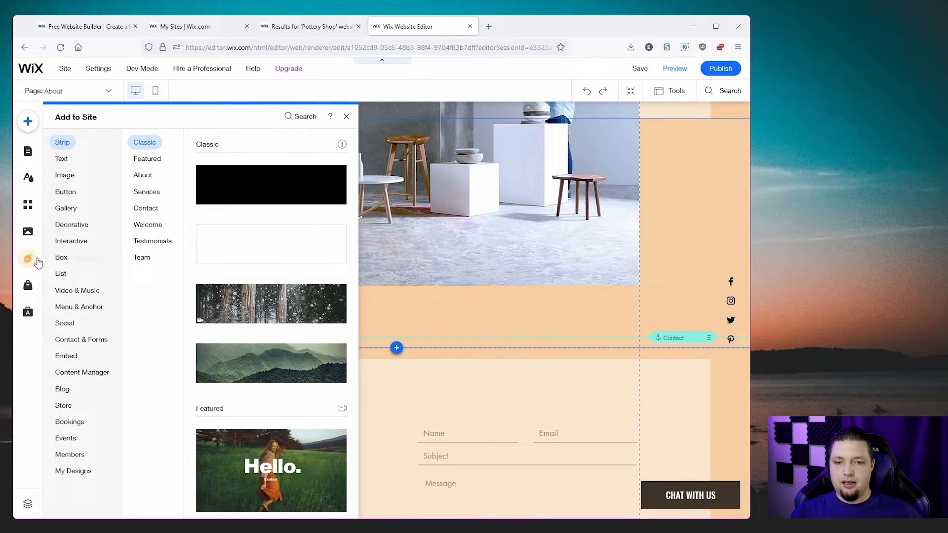
pyautogui.click(27, 205)
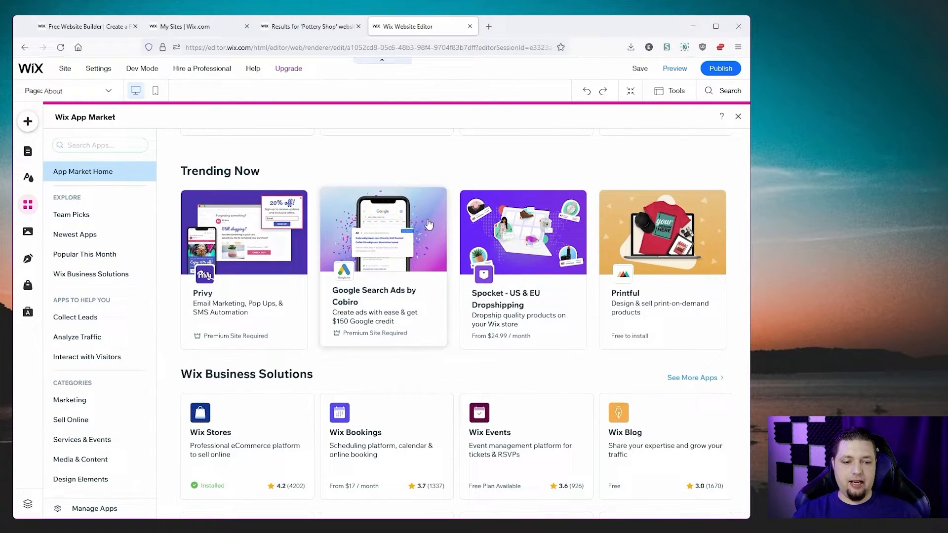
# Find Wix Events under Wix Business Solutions and add it to the site.
pyautogui.scroll(-3)
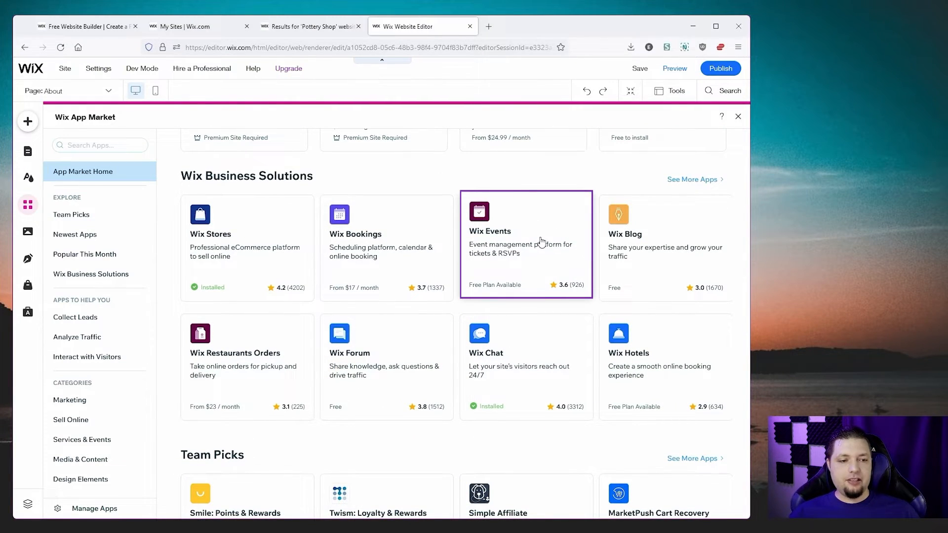
pyautogui.click(525, 244)
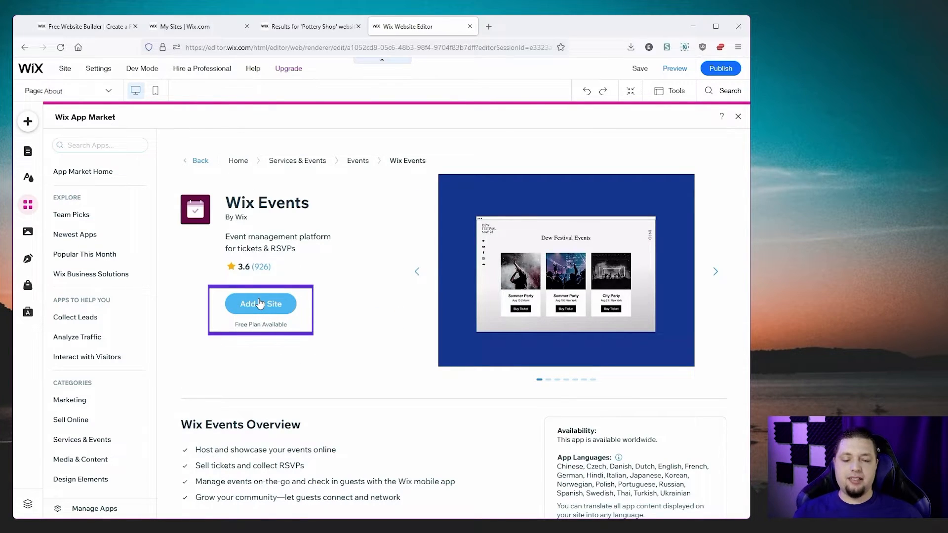
pyautogui.click(260, 303)
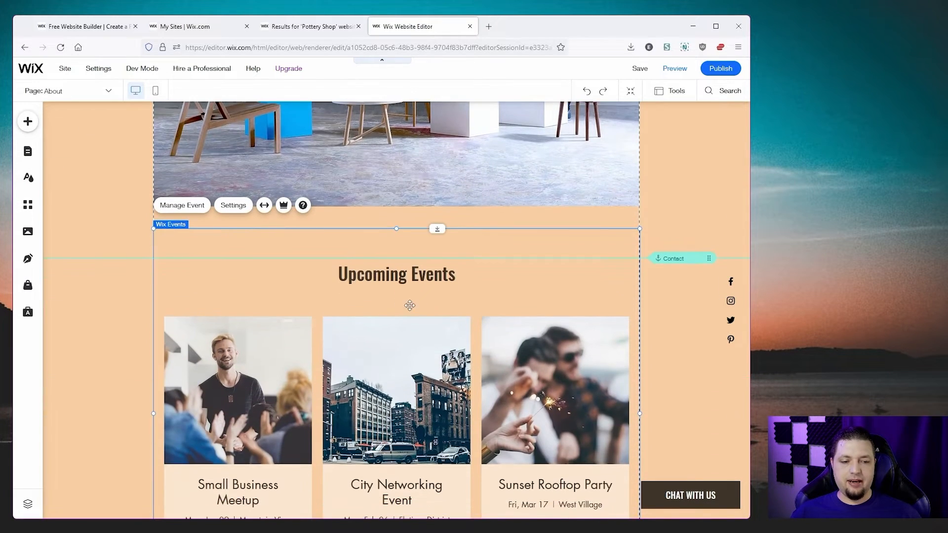
# Scroll down the About page to the Upcoming Events widget.
pyautogui.scroll(-3)
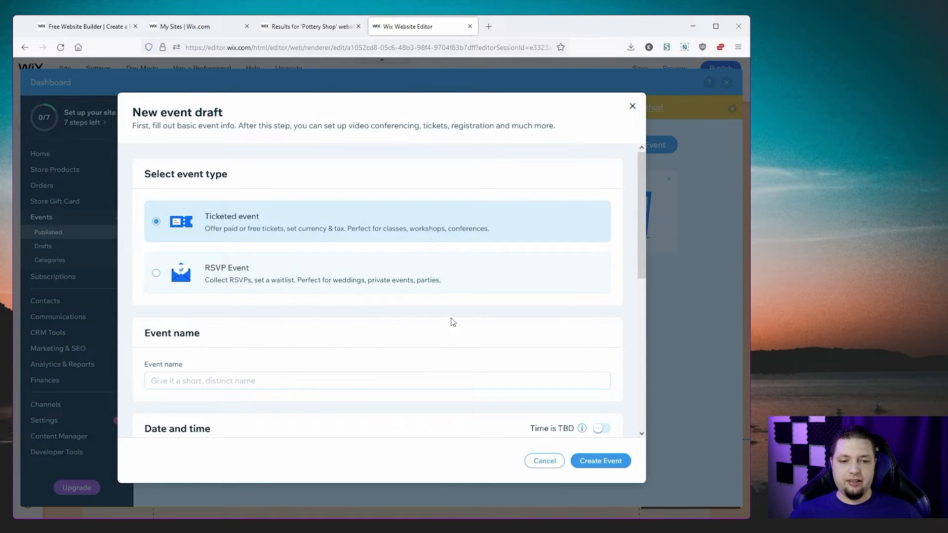
# Create a ticketed Pottery Class event in Mexico City for Dec 28, 2021, with a pottery photo, and save.
pyautogui.scroll(-3)
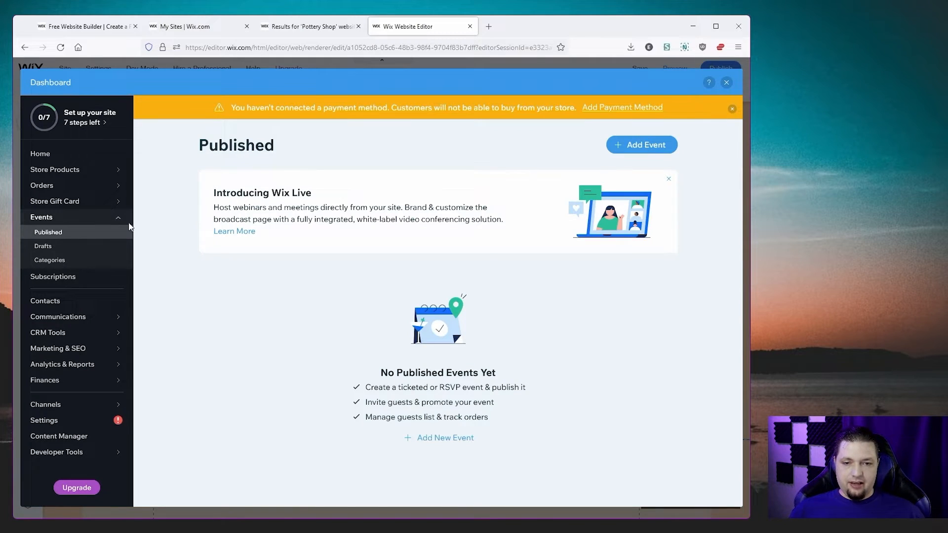
pyautogui.click(641, 144)
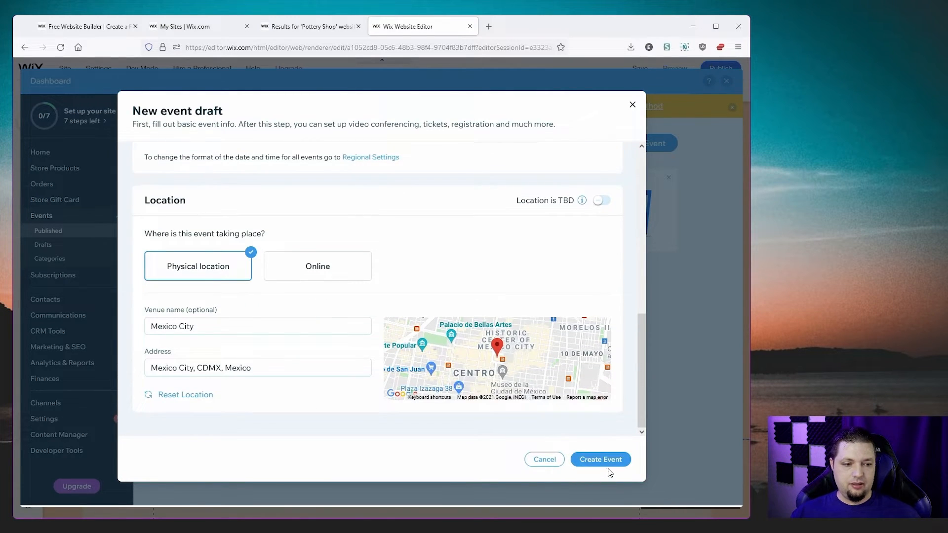
pyautogui.click(600, 460)
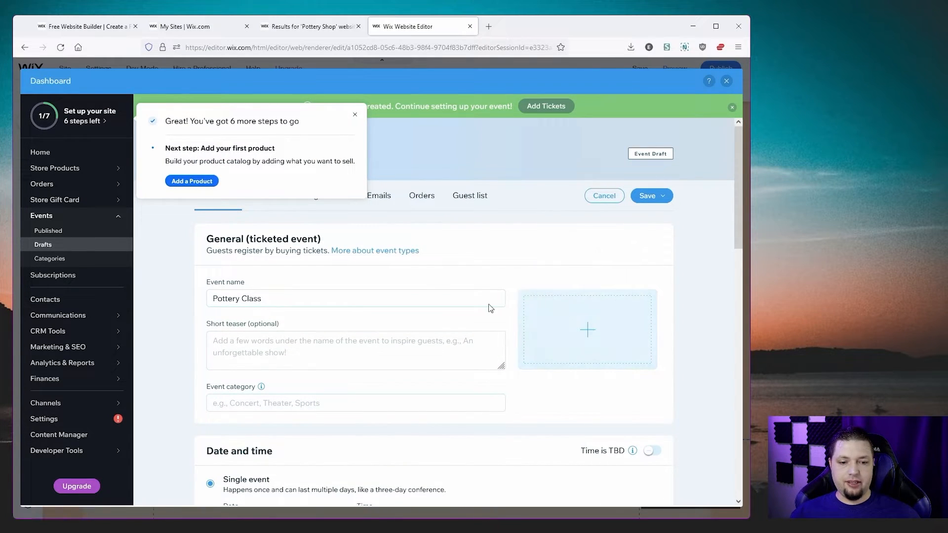
pyautogui.click(586, 330)
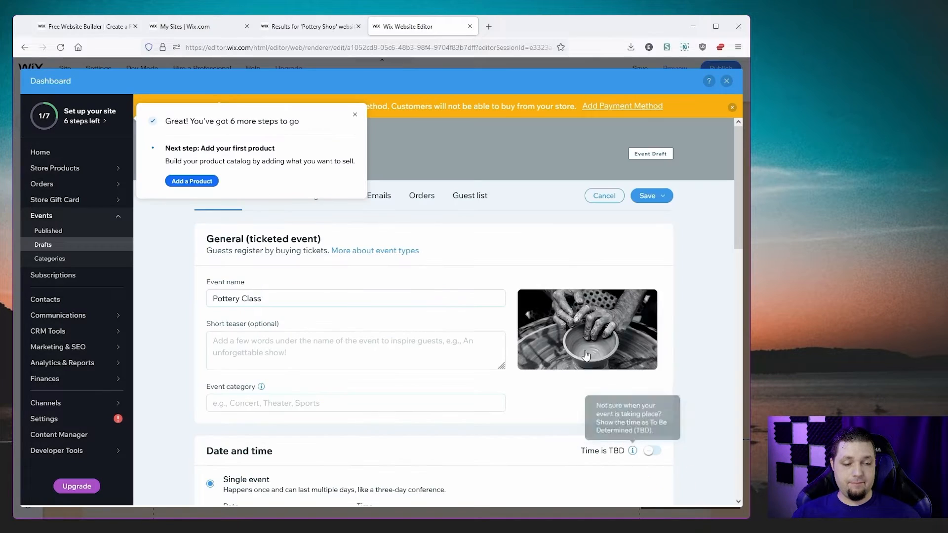
pyautogui.scroll(-3)
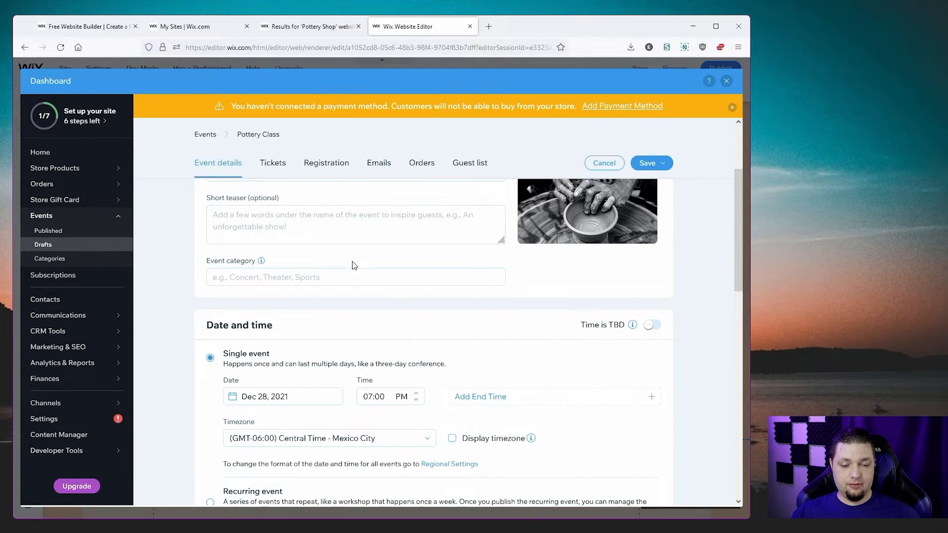
pyautogui.scroll(-3)
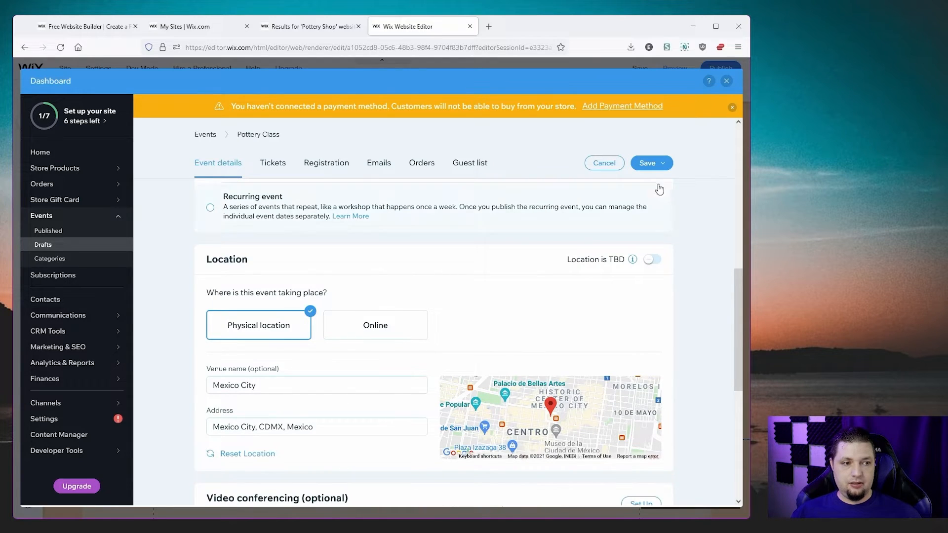
pyautogui.click(647, 163)
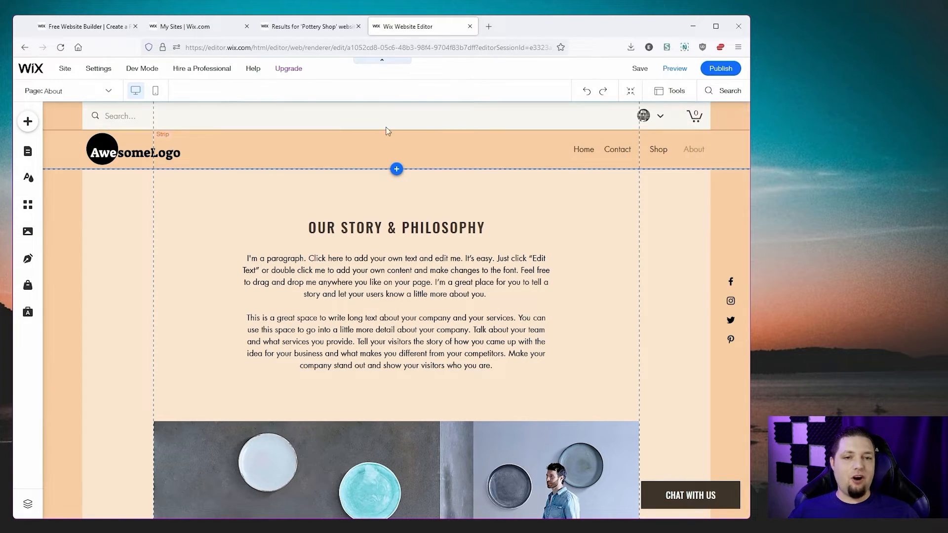
pyautogui.moveTo(720, 69)
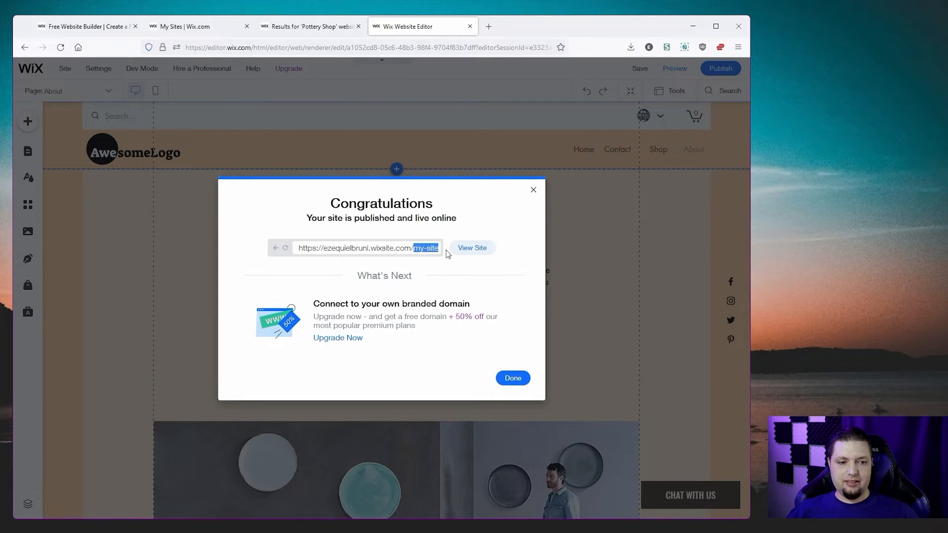
pyautogui.moveTo(449, 251)
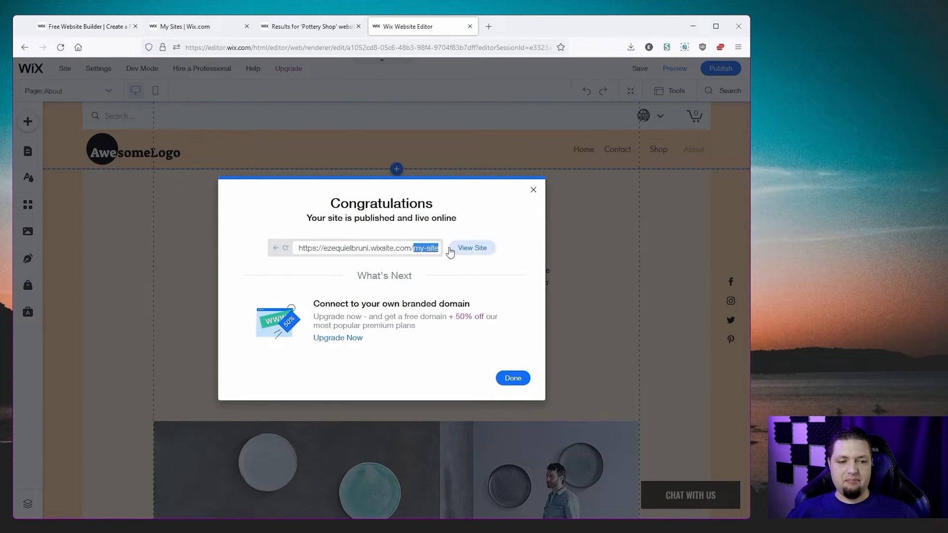
# Dismiss the Congratulations dialog and the mobile editing prompt after publishing.
pyautogui.click(512, 378)
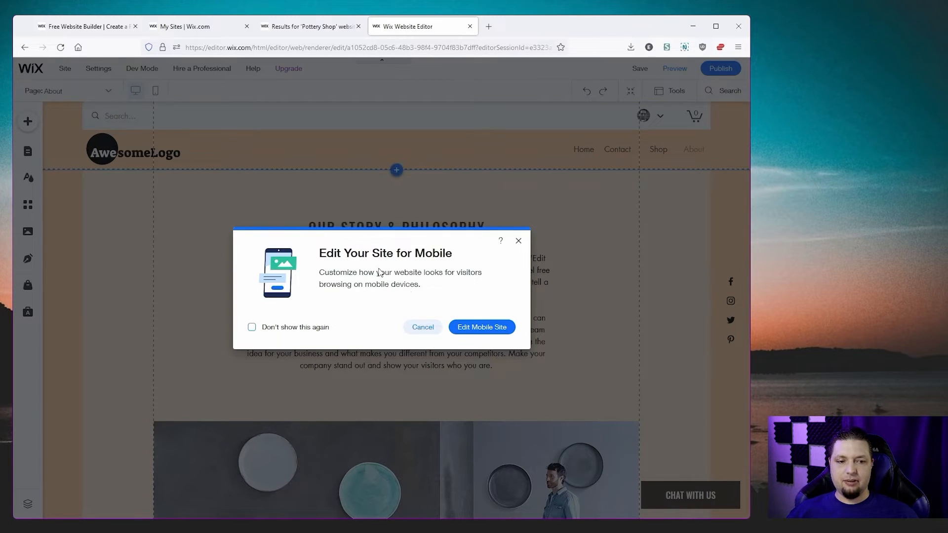
pyautogui.click(65, 68)
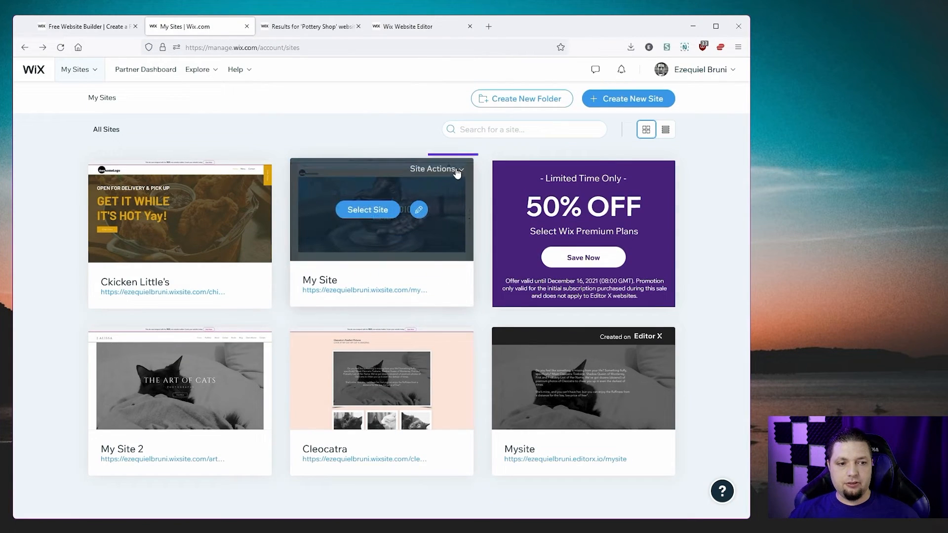
# Rename My Site to 'The Pottery Not-Barn' from its Site Actions menu.
pyautogui.click(436, 169)
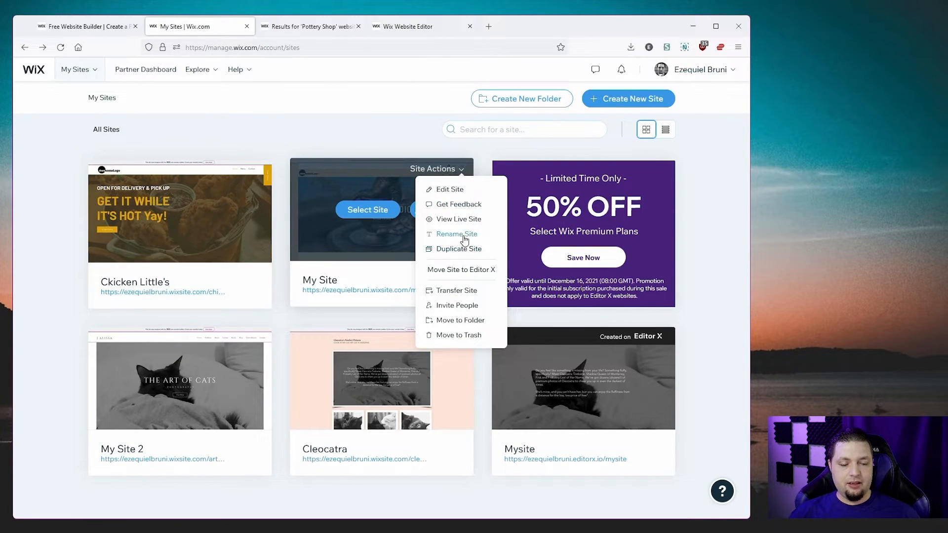
pyautogui.click(456, 234)
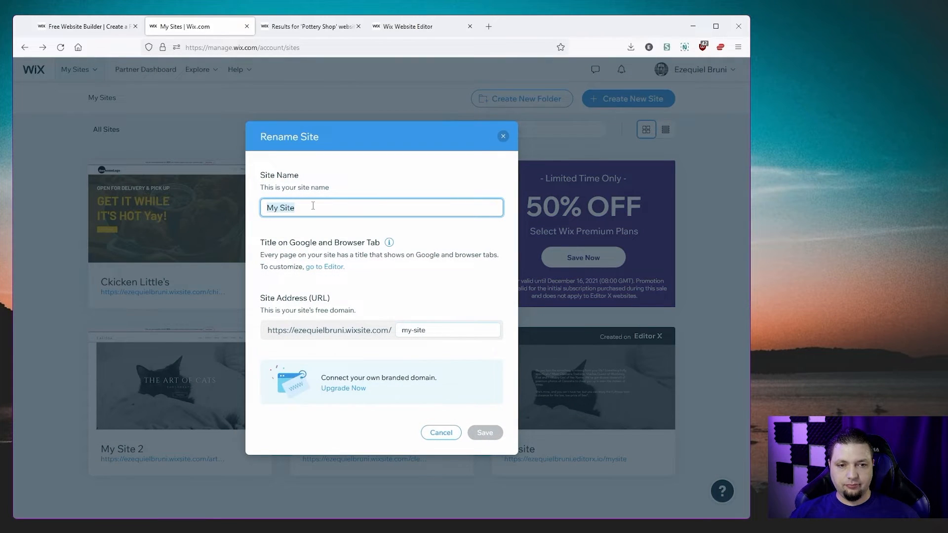
pyautogui.write('The')
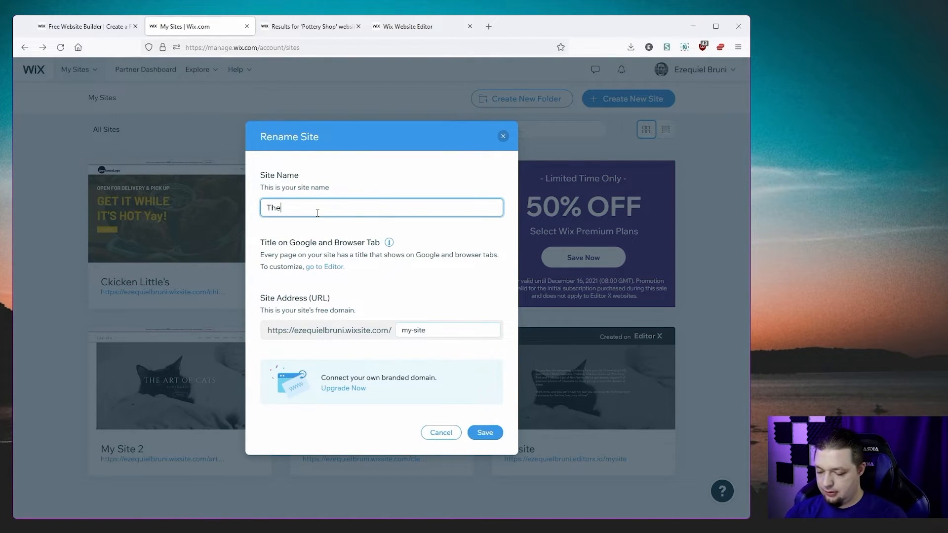
pyautogui.write('Pottery N')
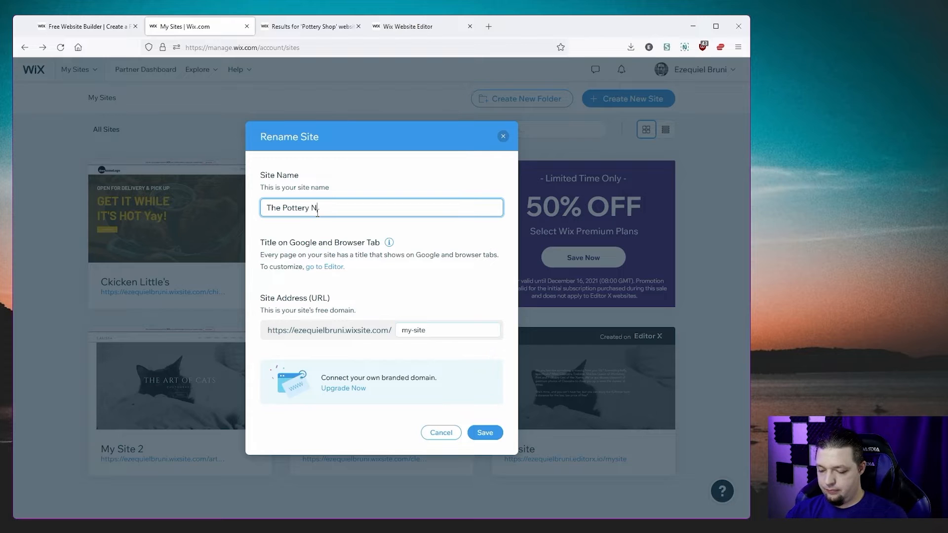
pyautogui.write('ot-Barm')
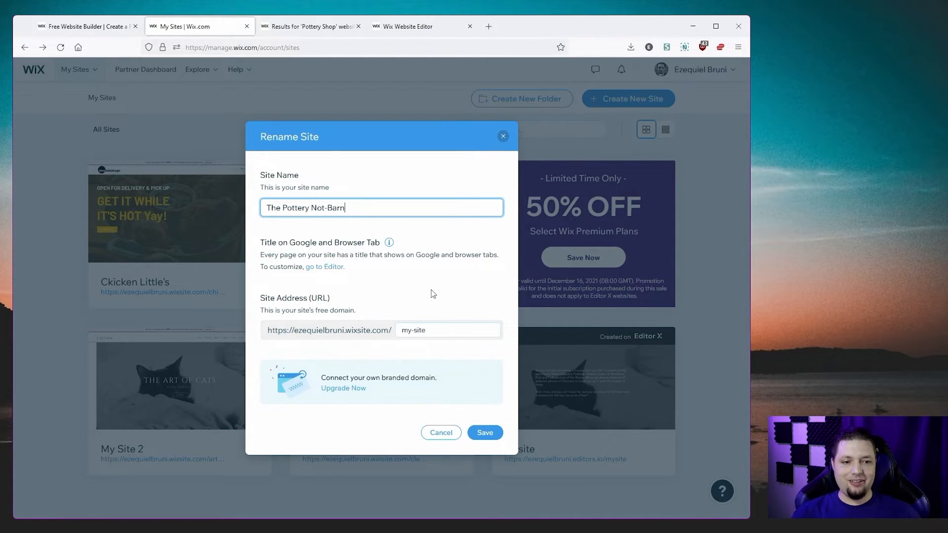
# Set the free site address to 'potterynotbarn' and save the changes.
pyautogui.write('p')
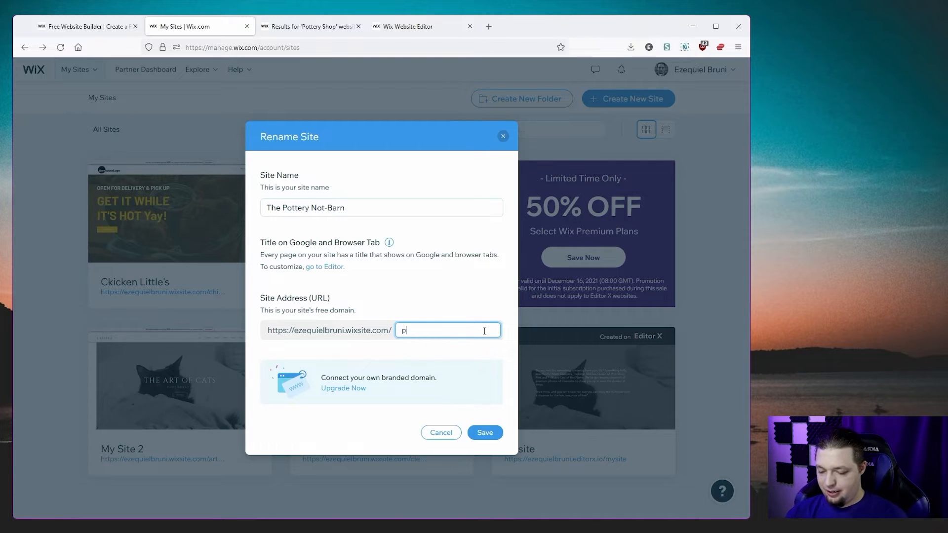
pyautogui.write('ottery')
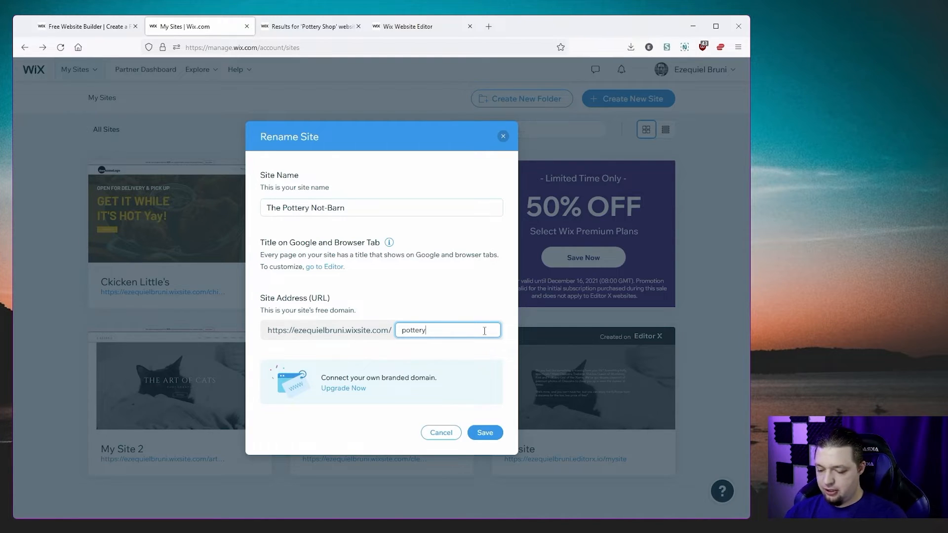
pyautogui.write('notbarn')
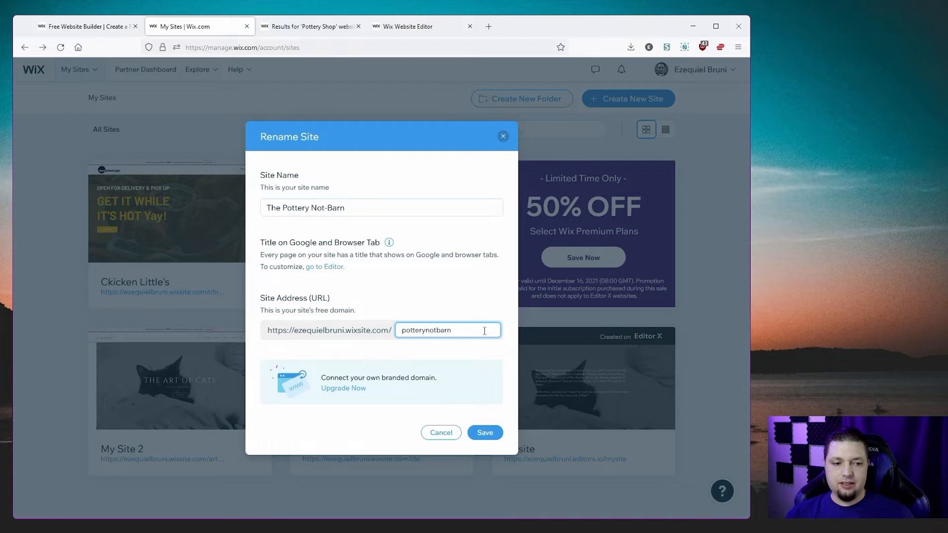
pyautogui.moveTo(437, 343)
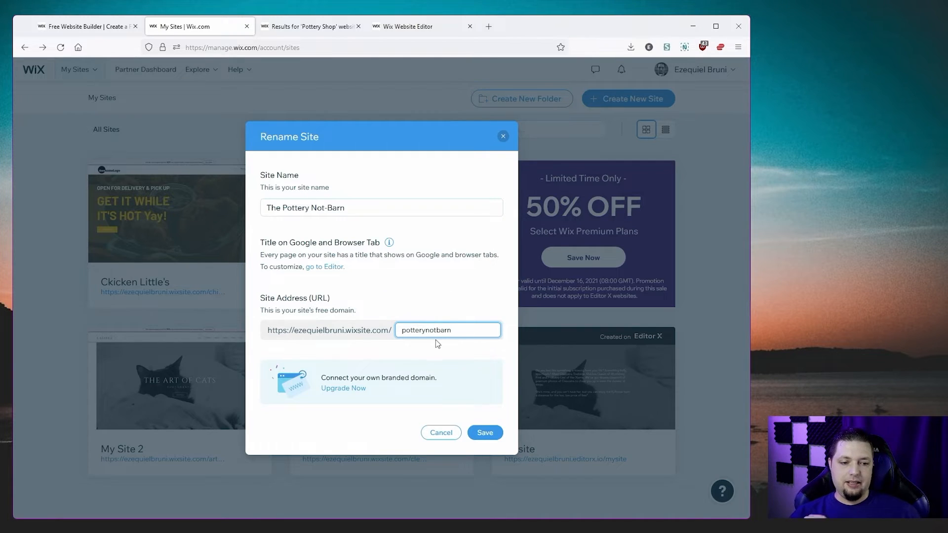
pyautogui.click(450, 330)
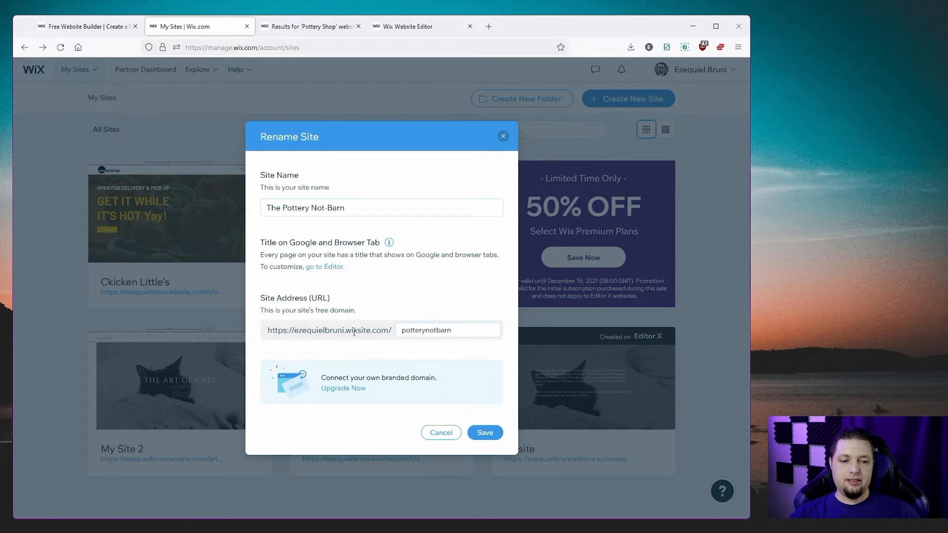
pyautogui.click(447, 331)
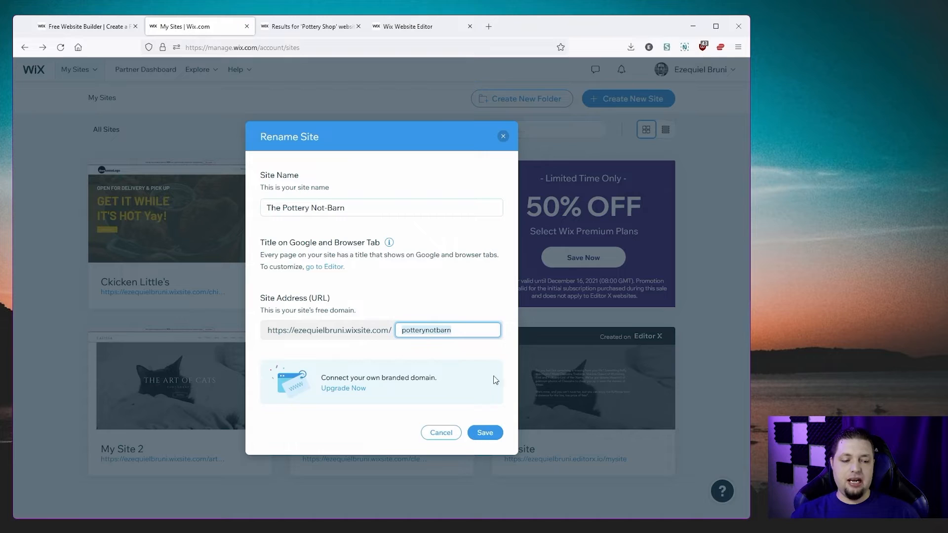
pyautogui.click(484, 433)
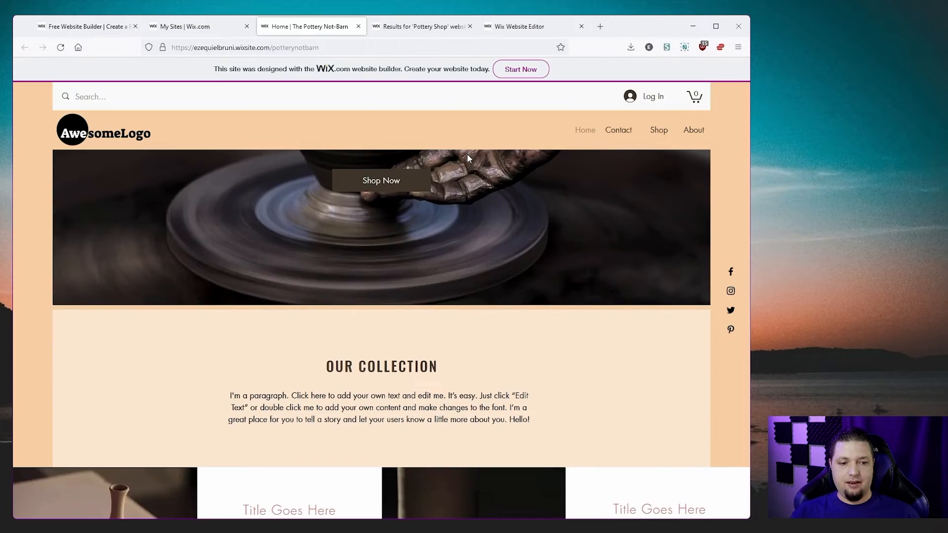
# Scroll the live Home page, then visit the Contact and About pages.
pyautogui.scroll(-3)
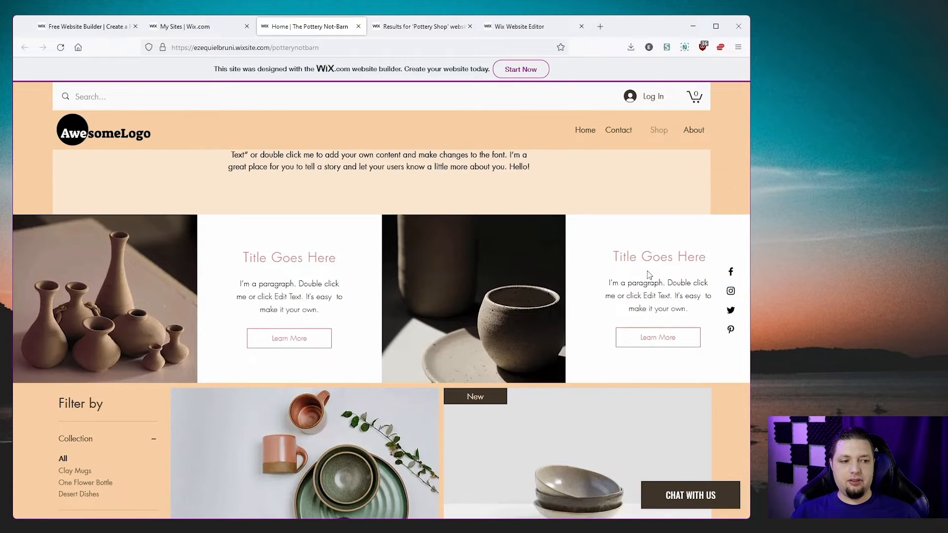
pyautogui.scroll(-3)
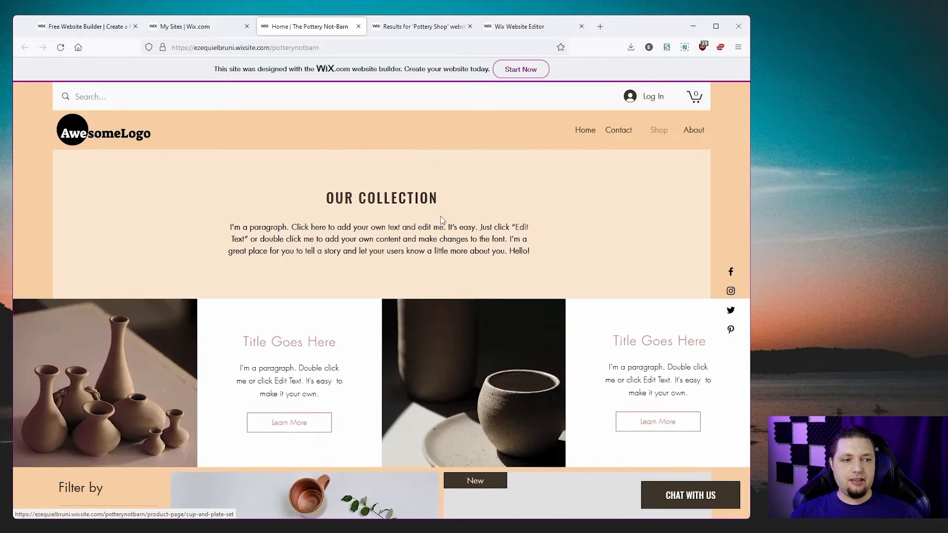
pyautogui.click(618, 130)
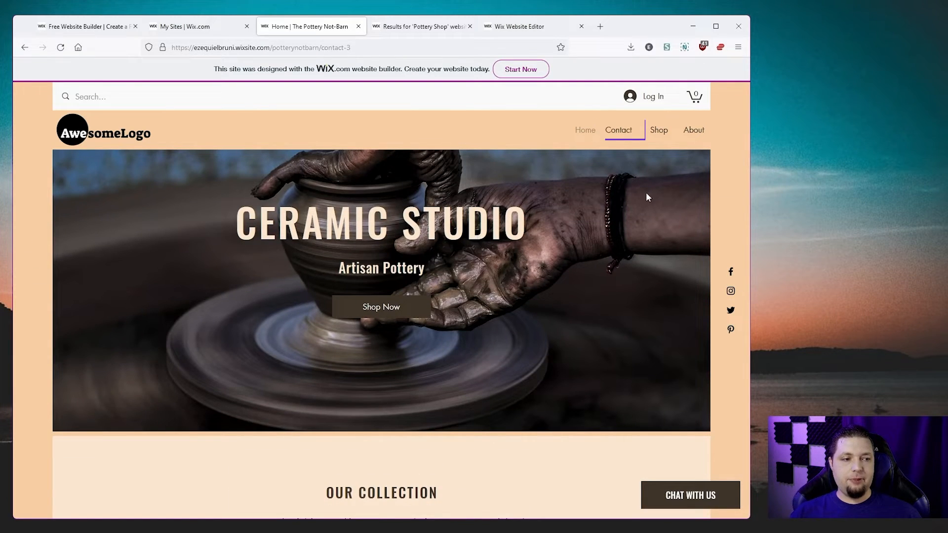
pyautogui.click(617, 129)
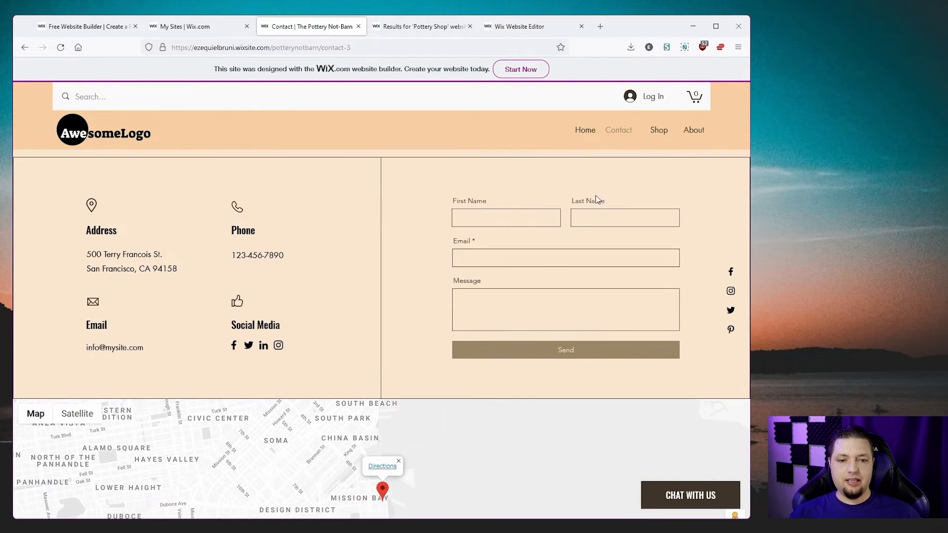
pyautogui.click(693, 130)
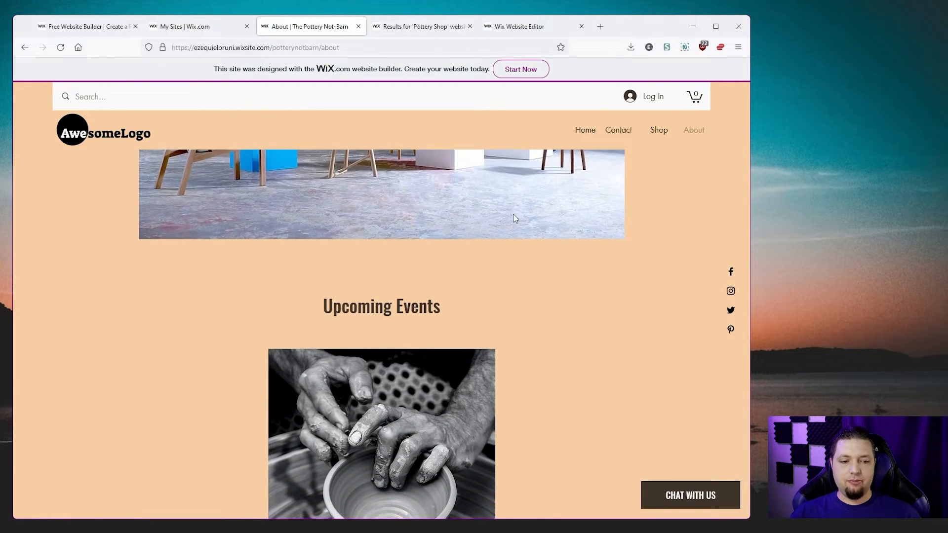
pyautogui.scroll(-3)
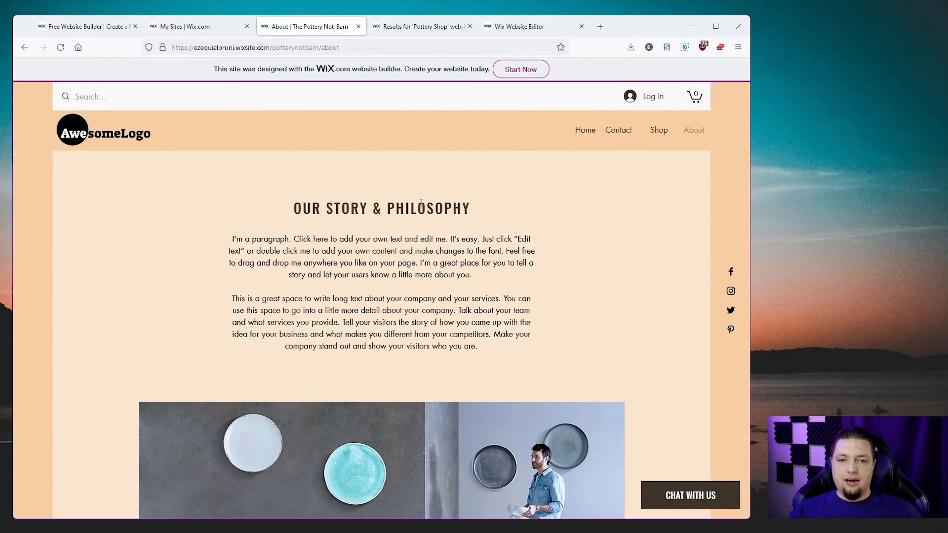
pyautogui.moveTo(188, 186)
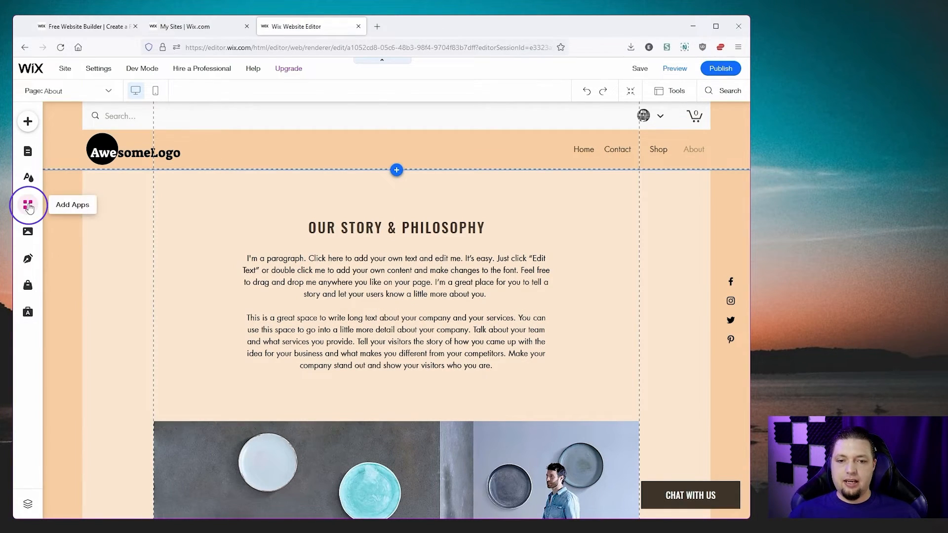
# Scroll through the apps in the Wix App Market, then close it.
pyautogui.click(27, 205)
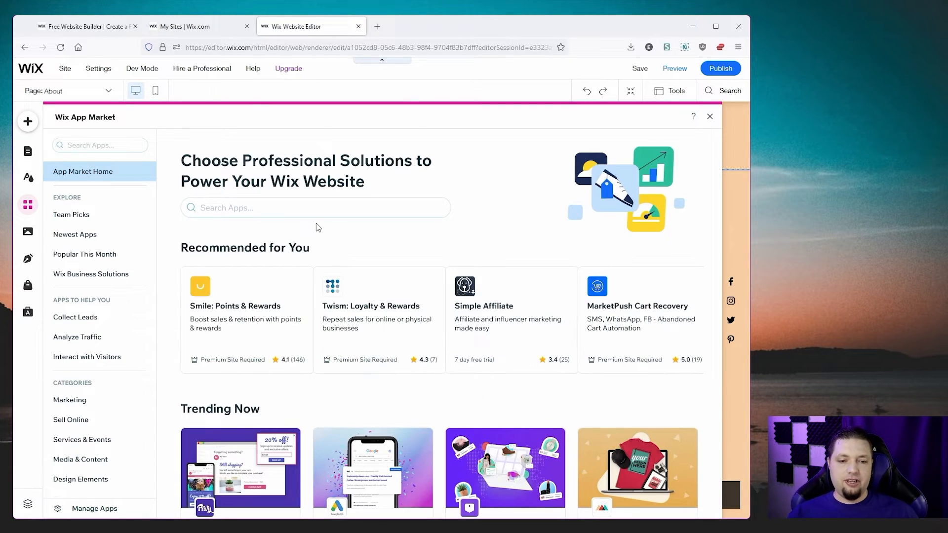
pyautogui.scroll(-3)
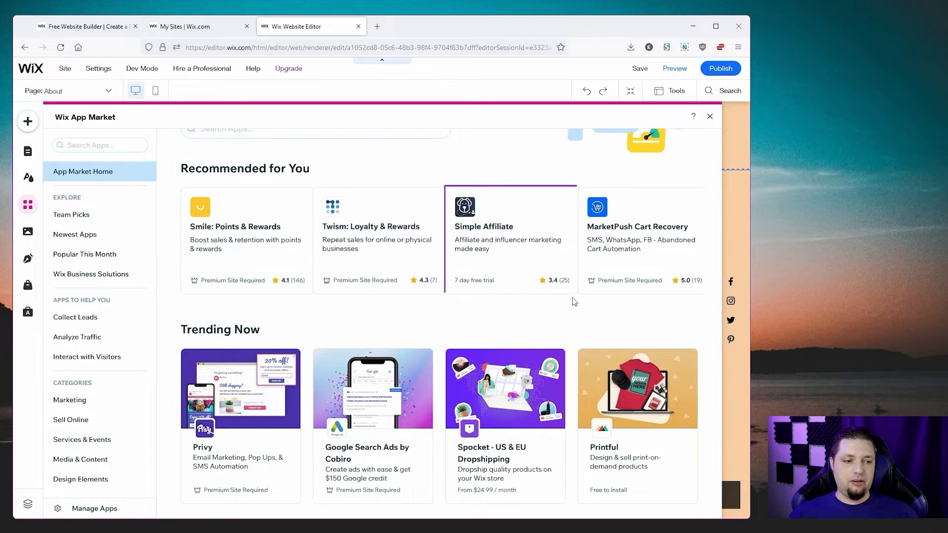
pyautogui.scroll(-3)
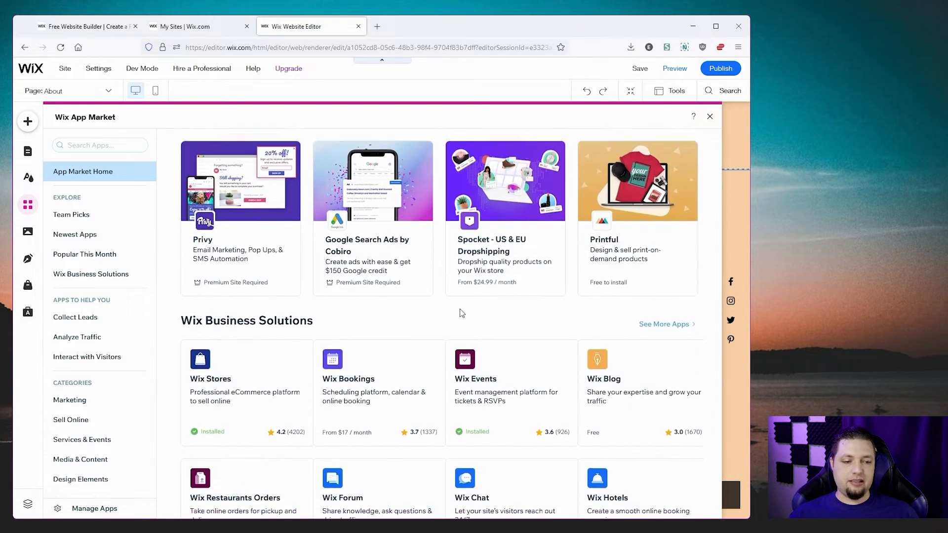
pyautogui.scroll(-3)
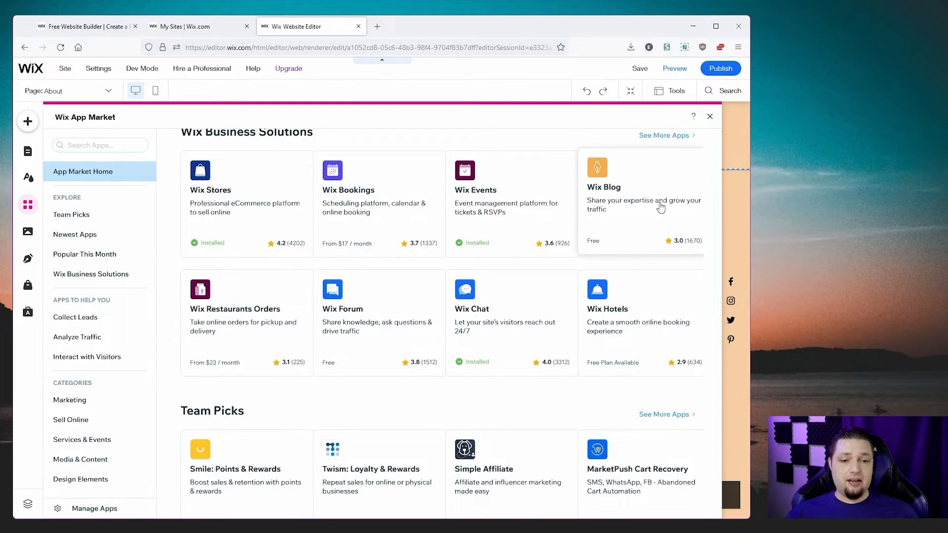
pyautogui.scroll(-3)
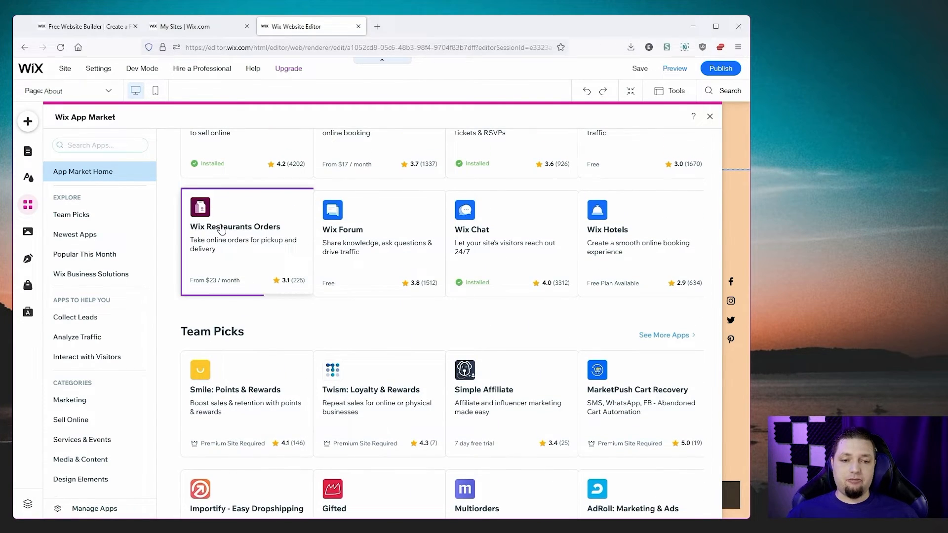
pyautogui.moveTo(229, 264)
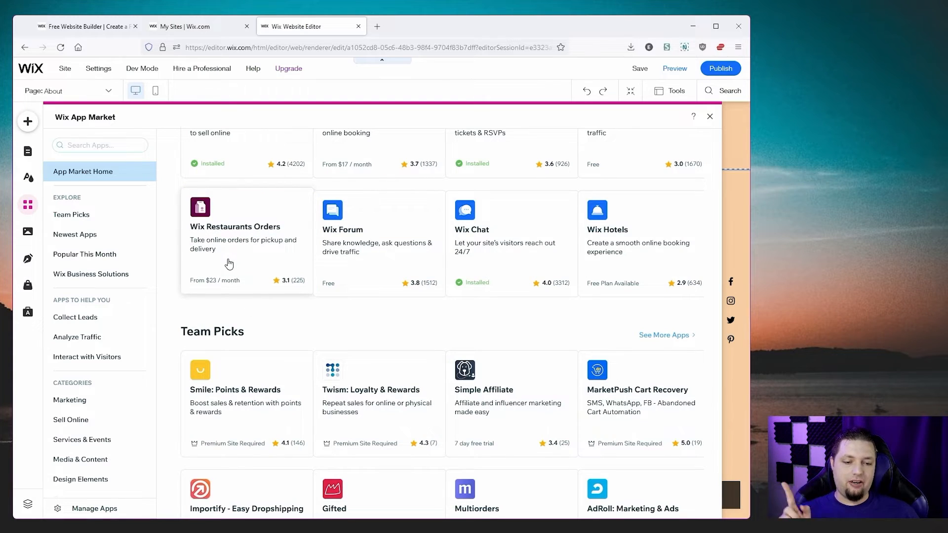
pyautogui.scroll(-3)
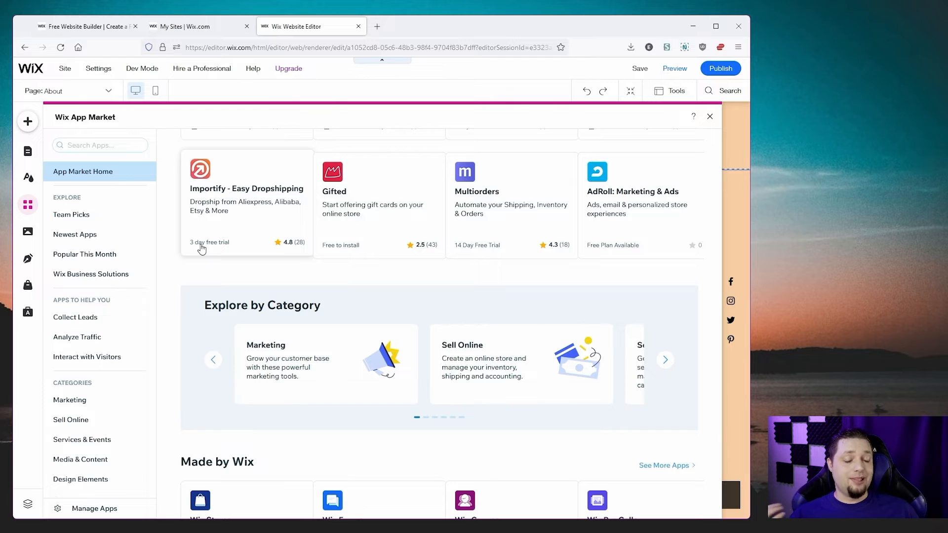
pyautogui.moveTo(251, 234)
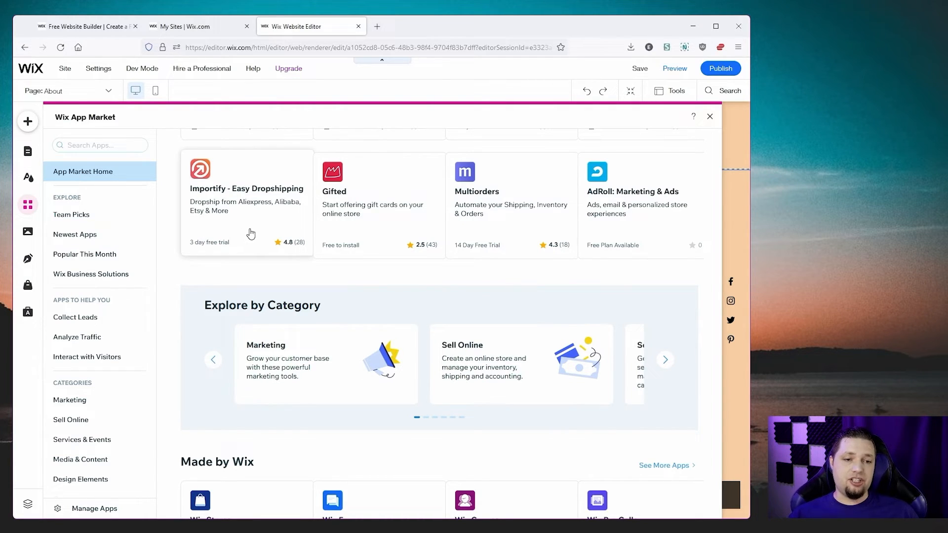
pyautogui.scroll(-3)
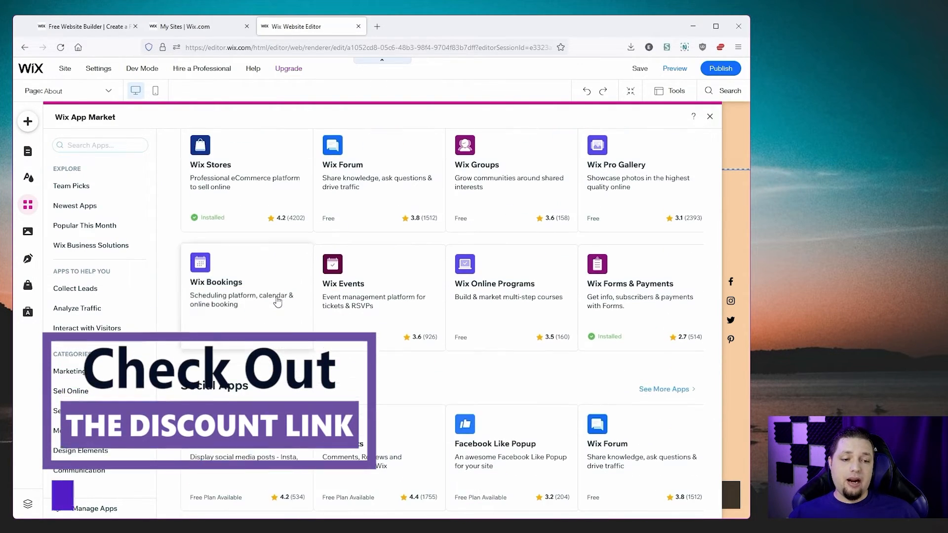
pyautogui.scroll(-3)
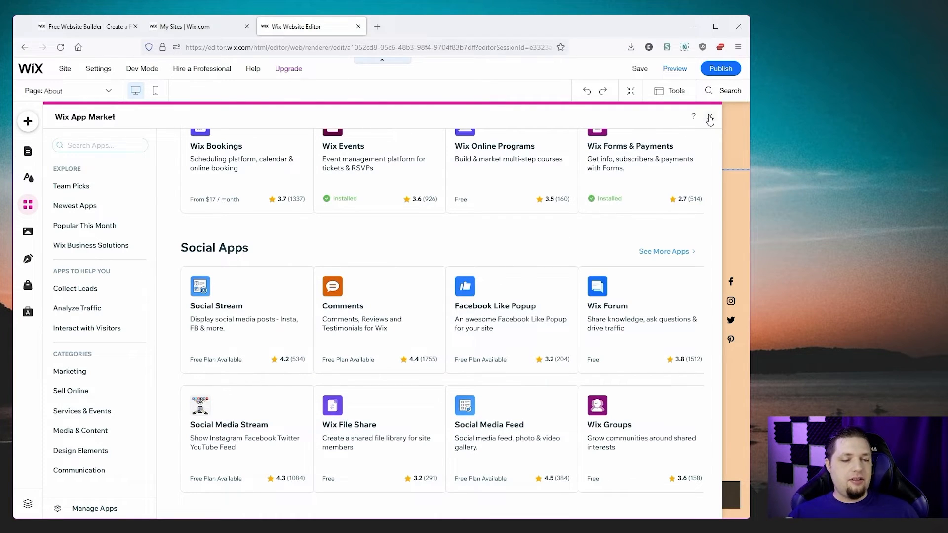
pyautogui.click(709, 117)
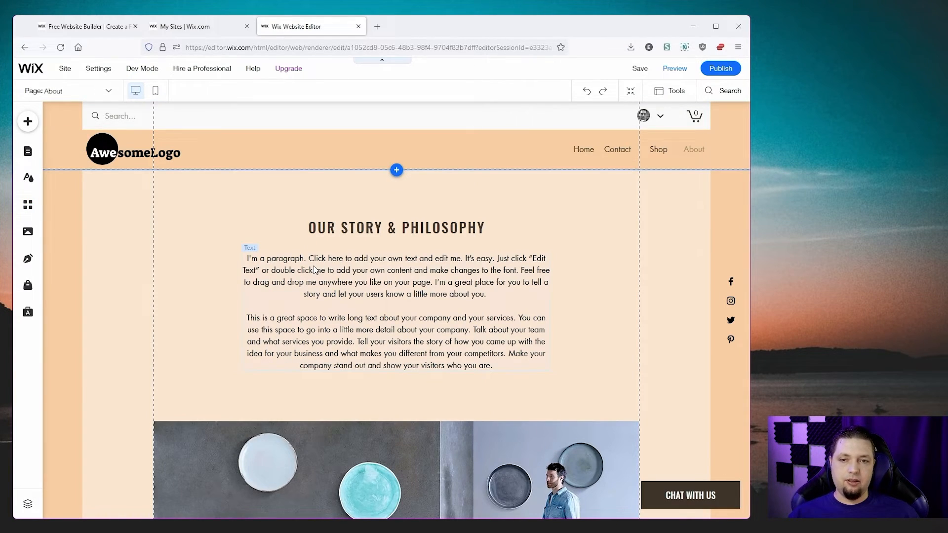